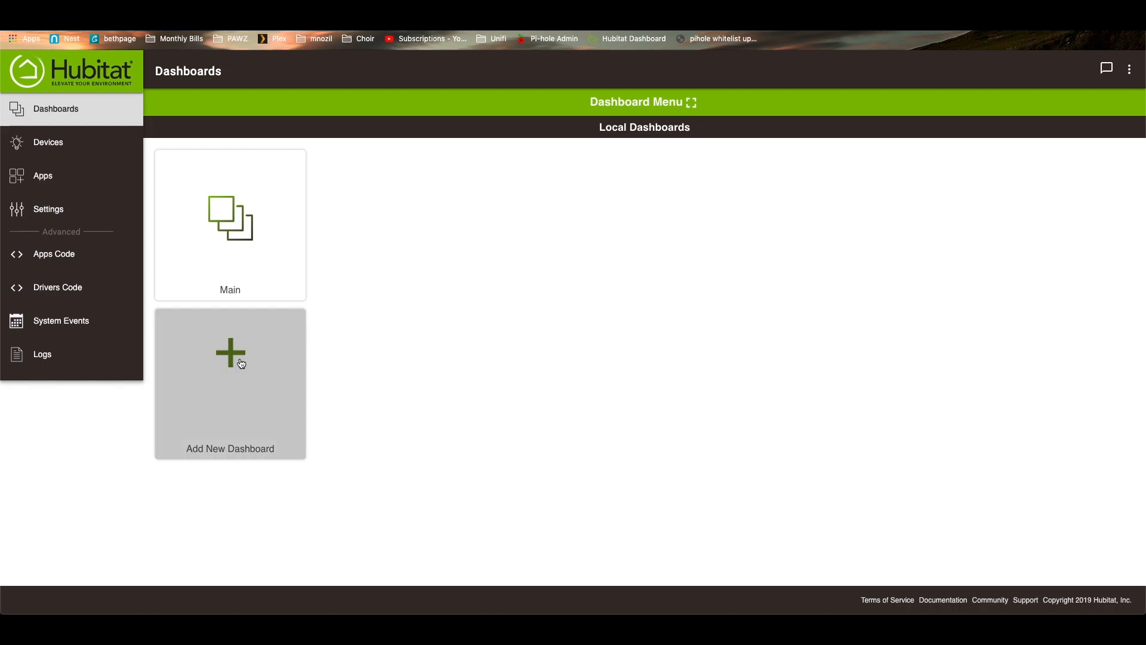
# Add a new dashboard with the name 'Test'.
pyautogui.click(231, 358)
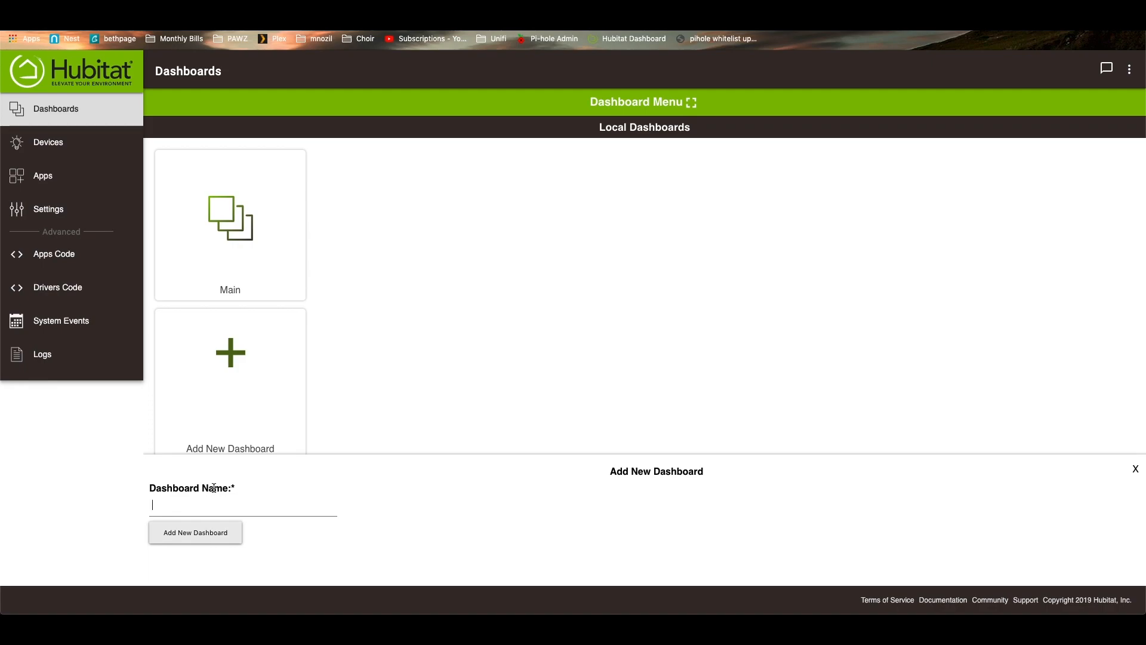
pyautogui.write('Test')
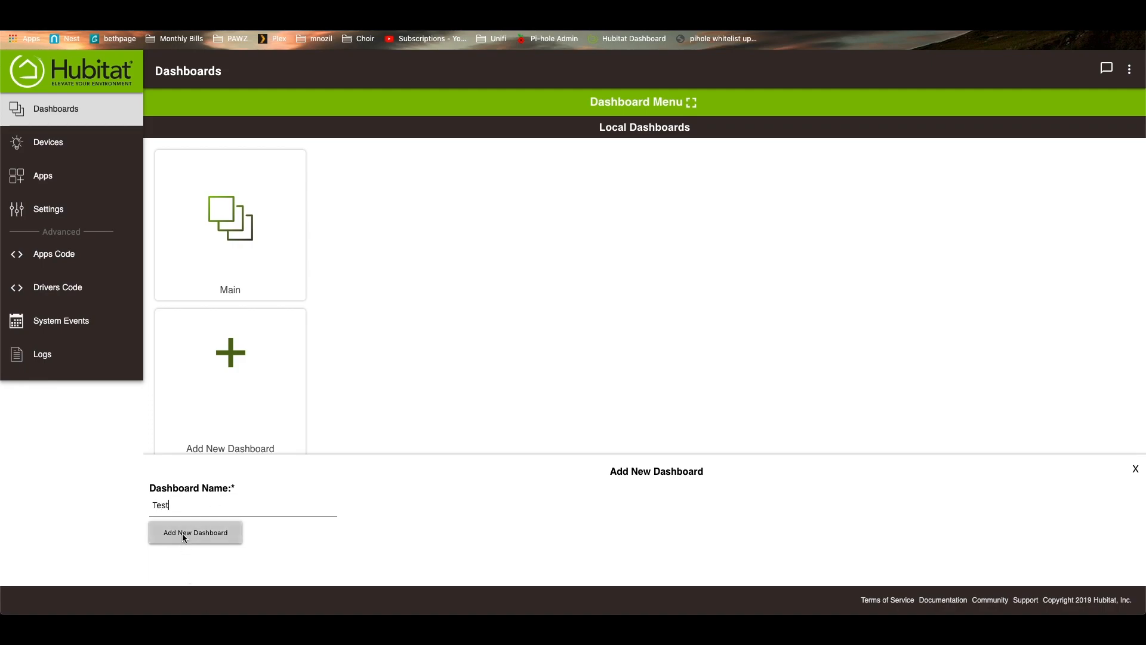
pyautogui.click(195, 531)
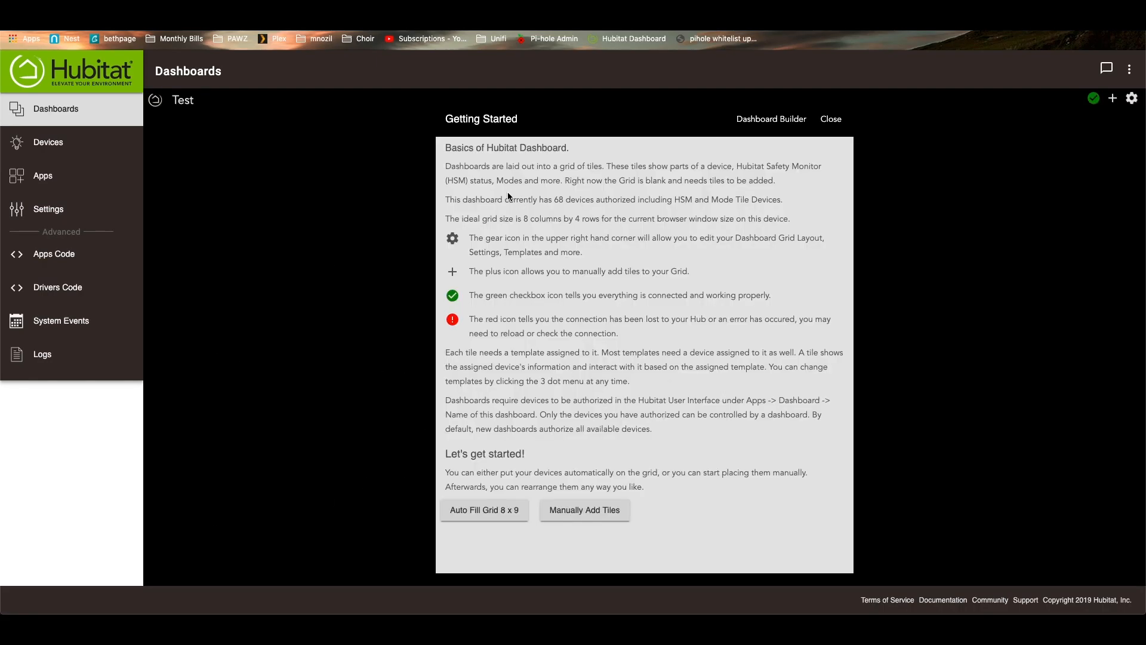
pyautogui.moveTo(694, 263)
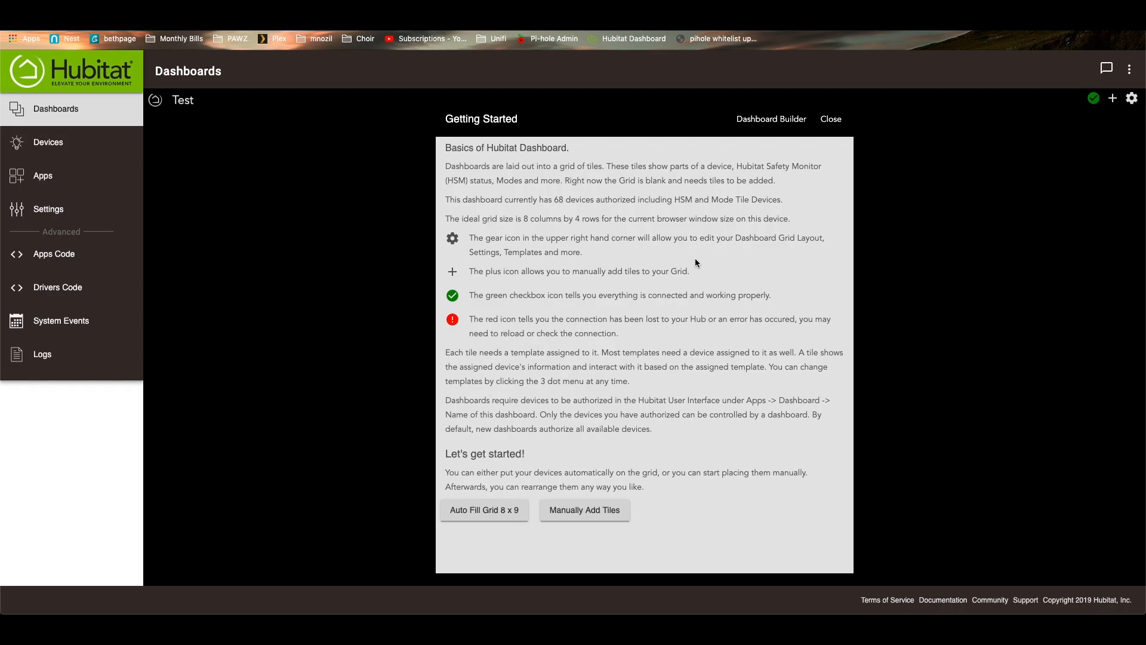
pyautogui.moveTo(644, 159)
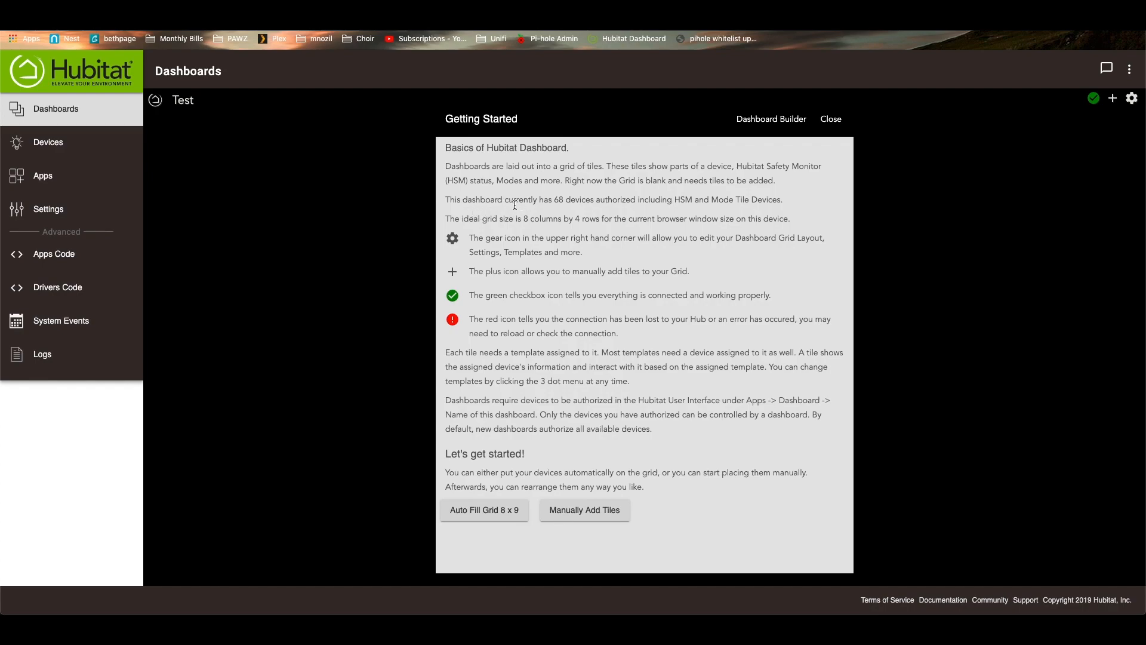
pyautogui.moveTo(589, 201)
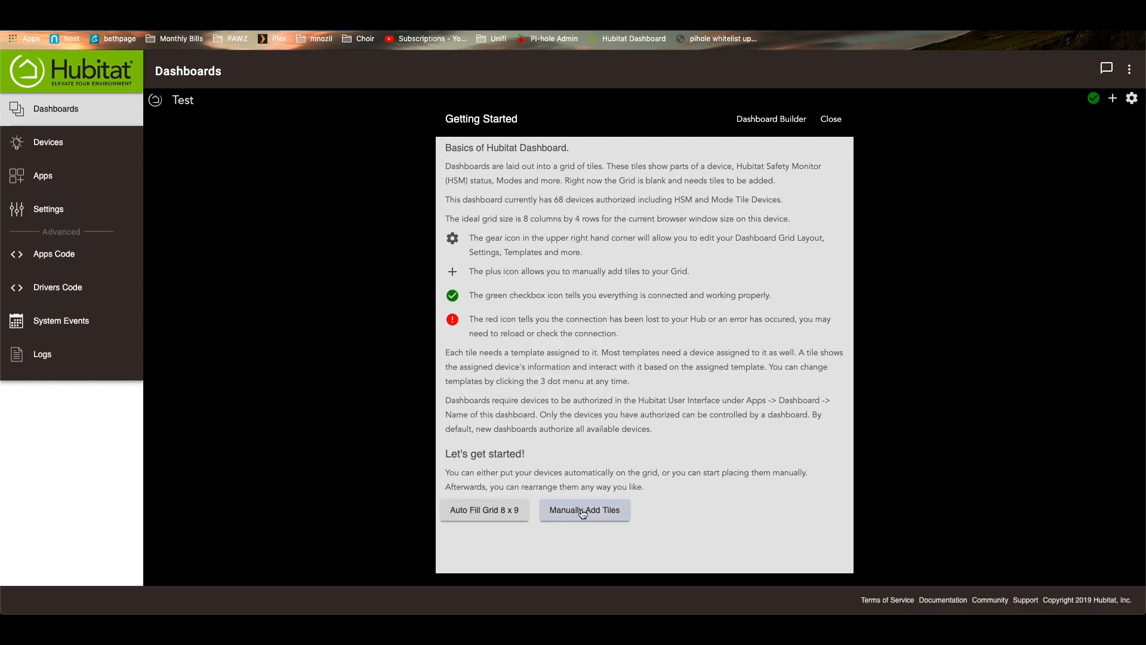
# Place a Color Bulb tile for MB TV light in the dashboard's top row.
pyautogui.click(584, 509)
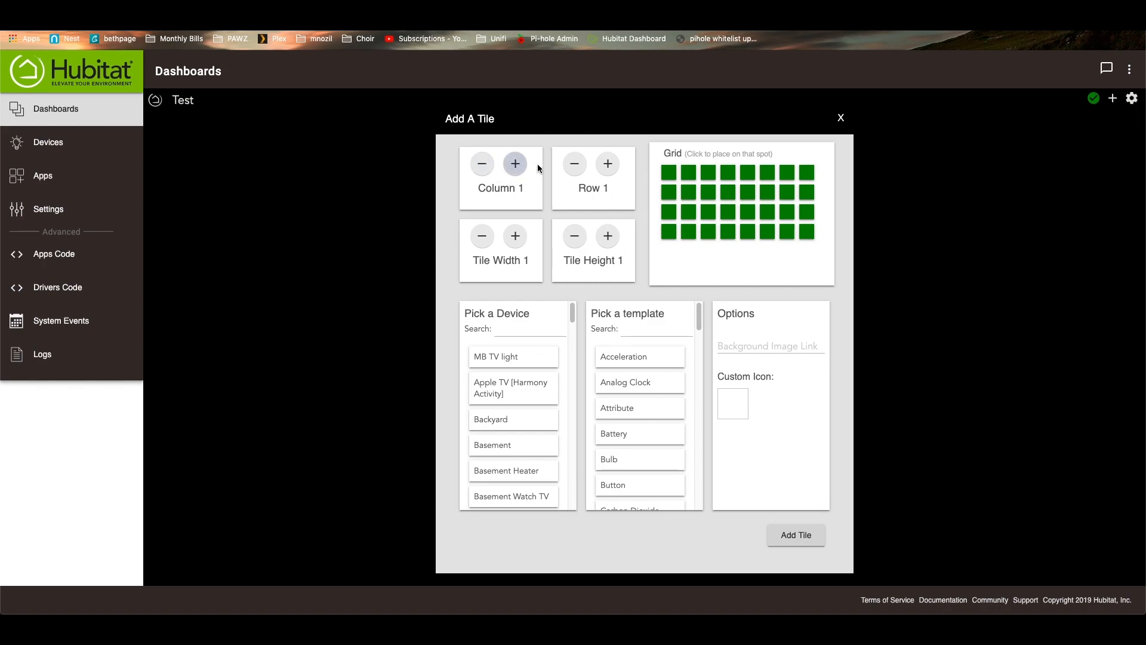
pyautogui.moveTo(481, 164)
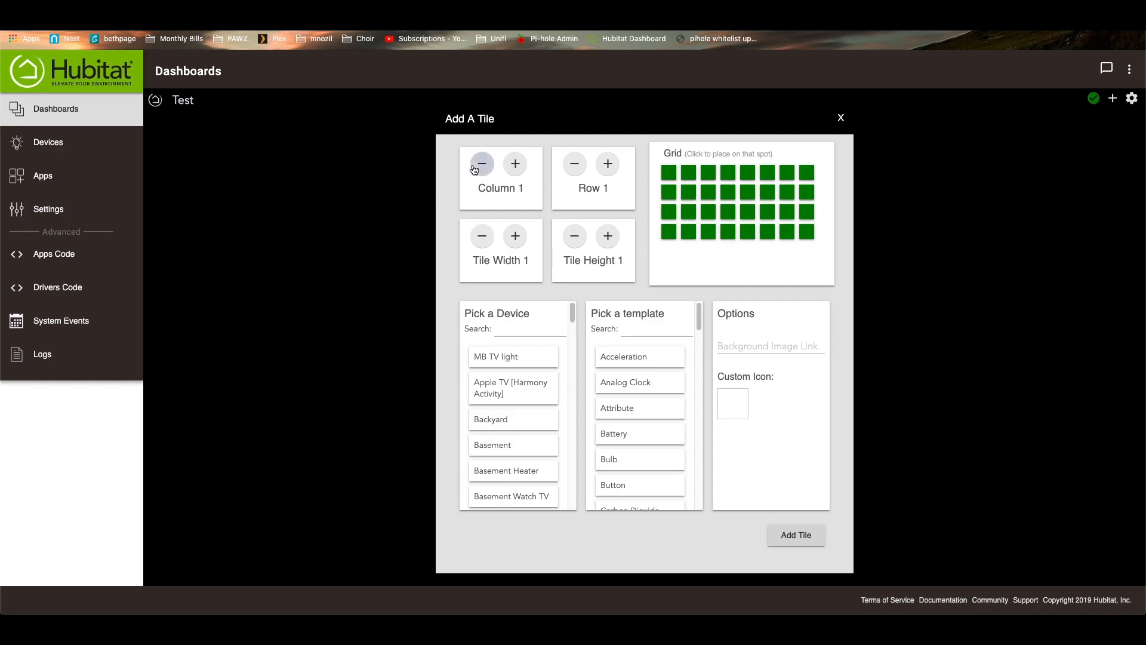
pyautogui.moveTo(573, 163)
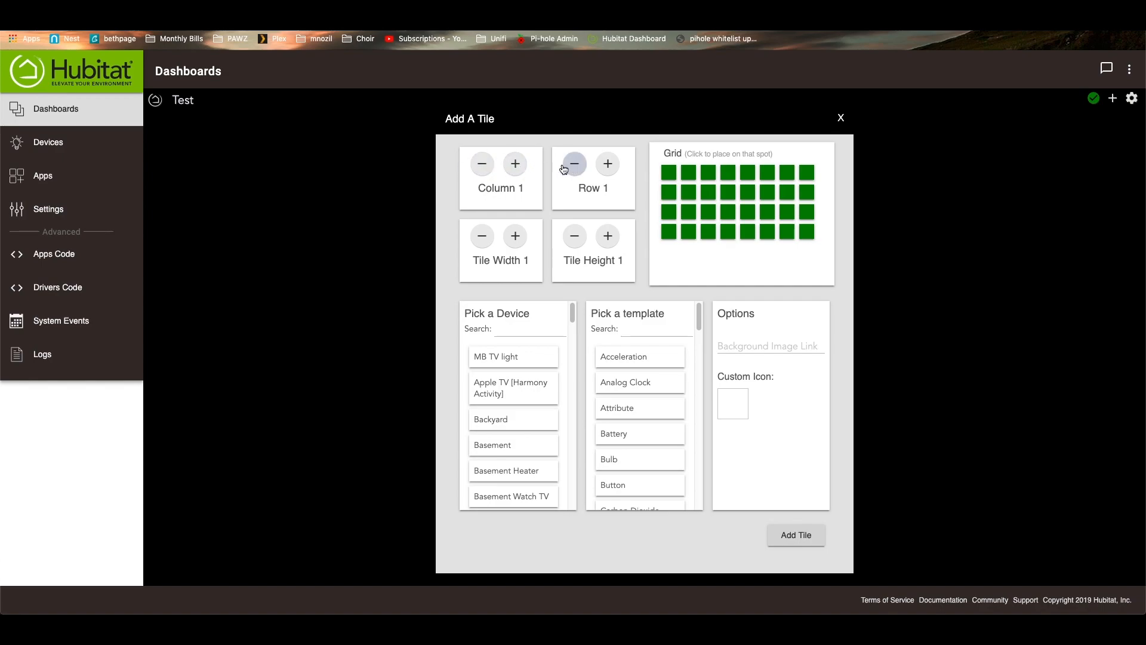
pyautogui.moveTo(781, 182)
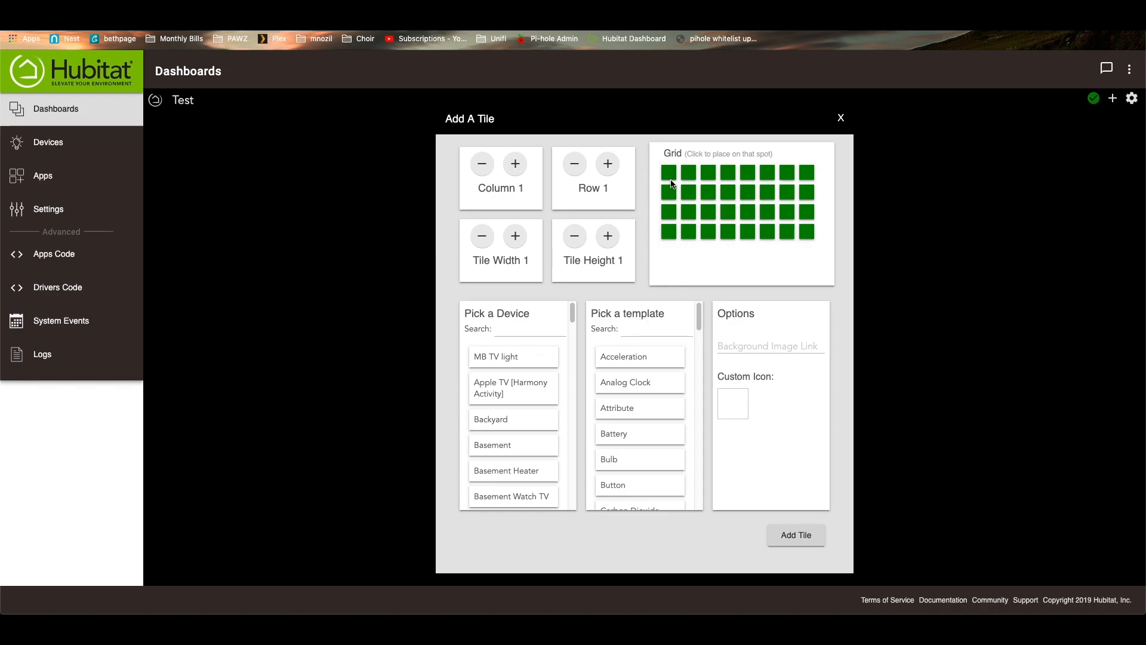
pyautogui.moveTo(566, 303)
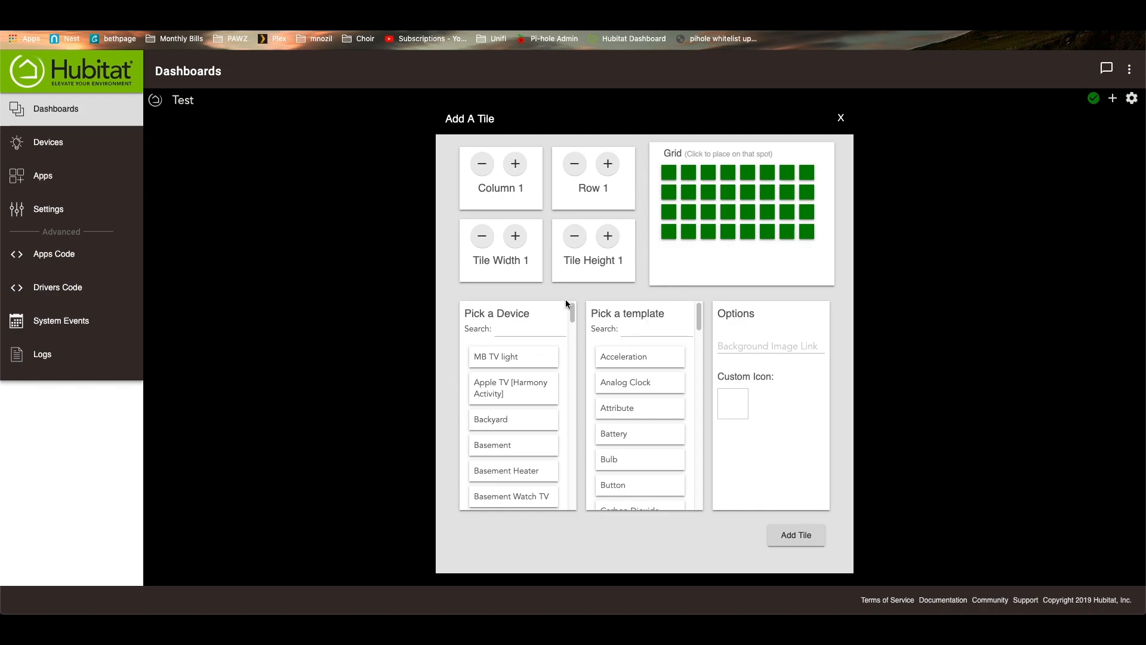
pyautogui.moveTo(494, 365)
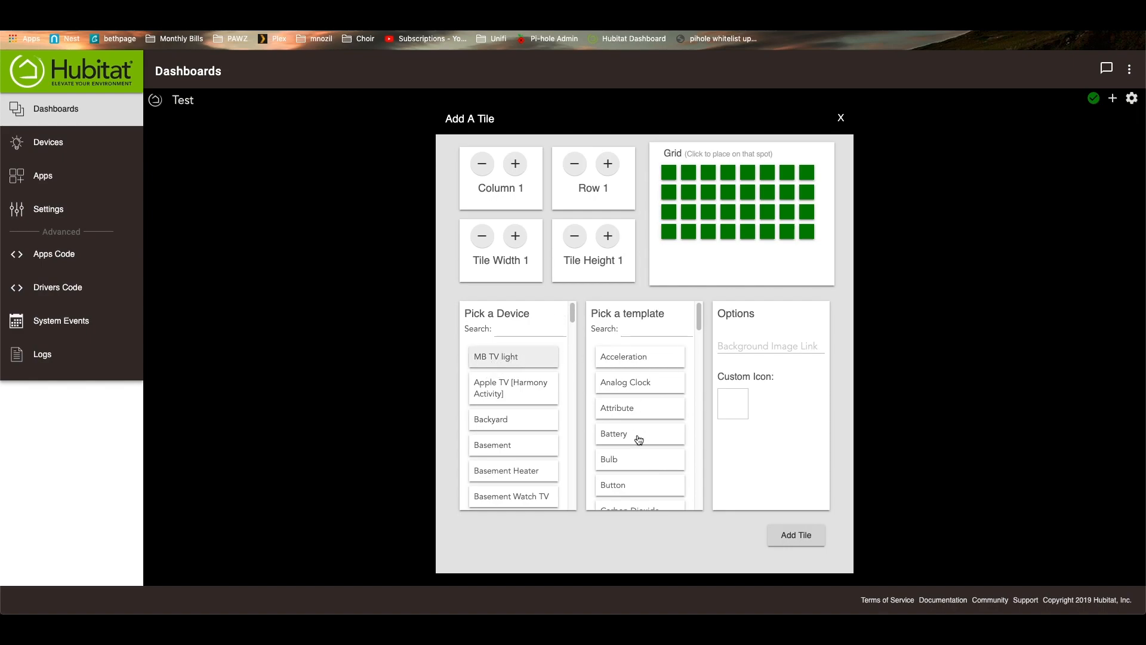
pyautogui.scroll(-3)
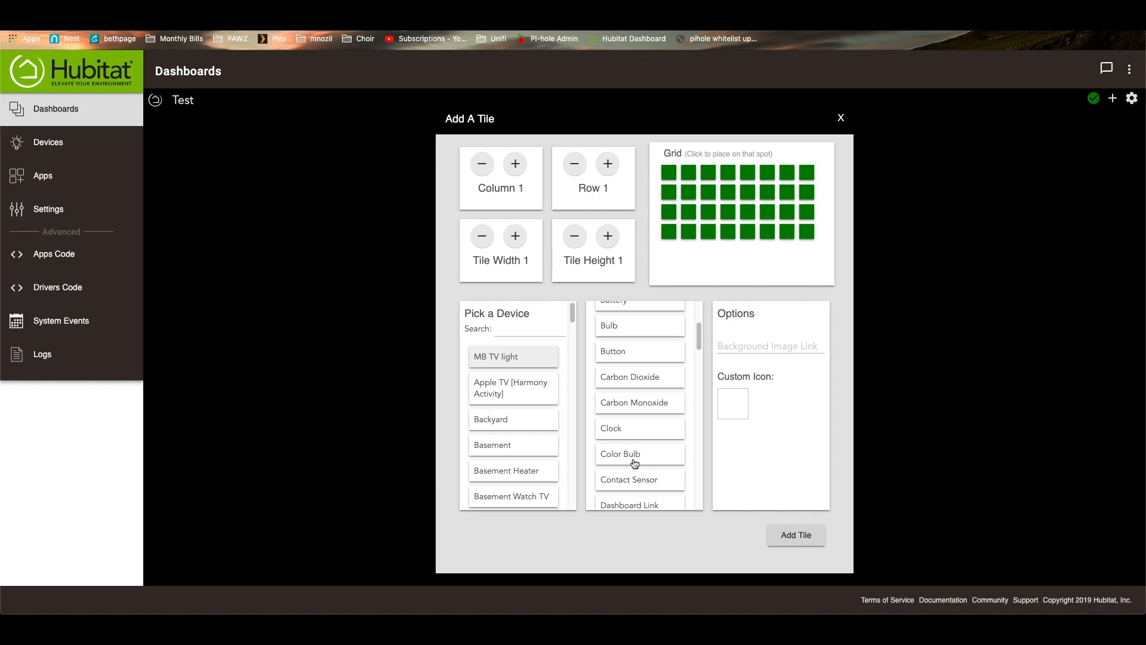
pyautogui.click(639, 453)
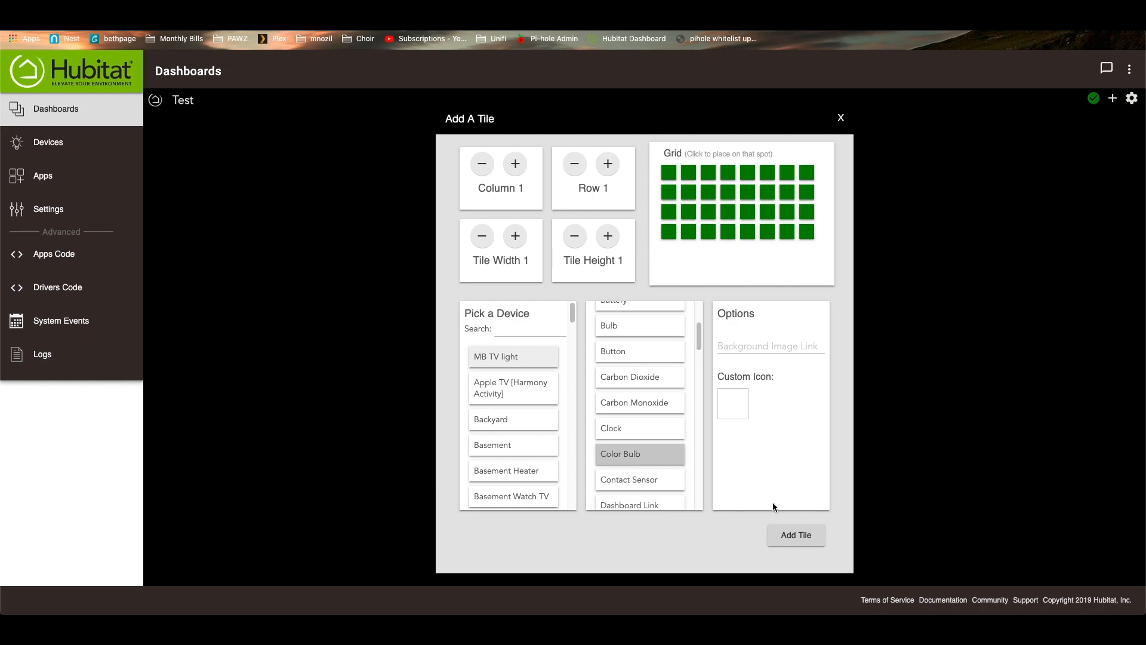
pyautogui.click(795, 534)
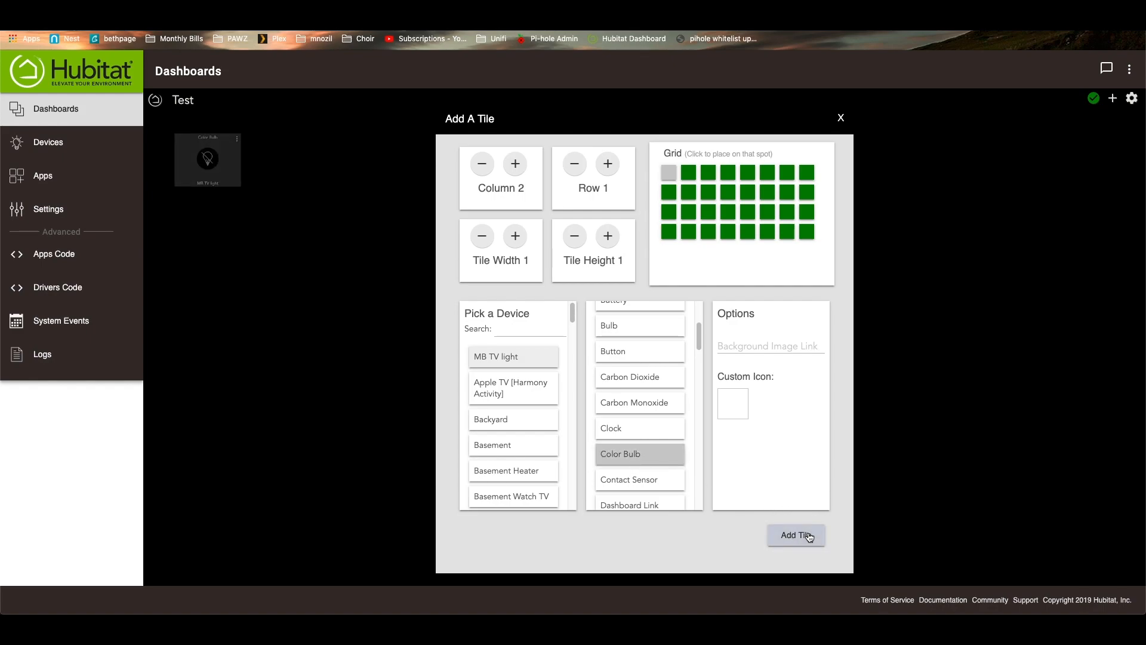
pyautogui.click(795, 534)
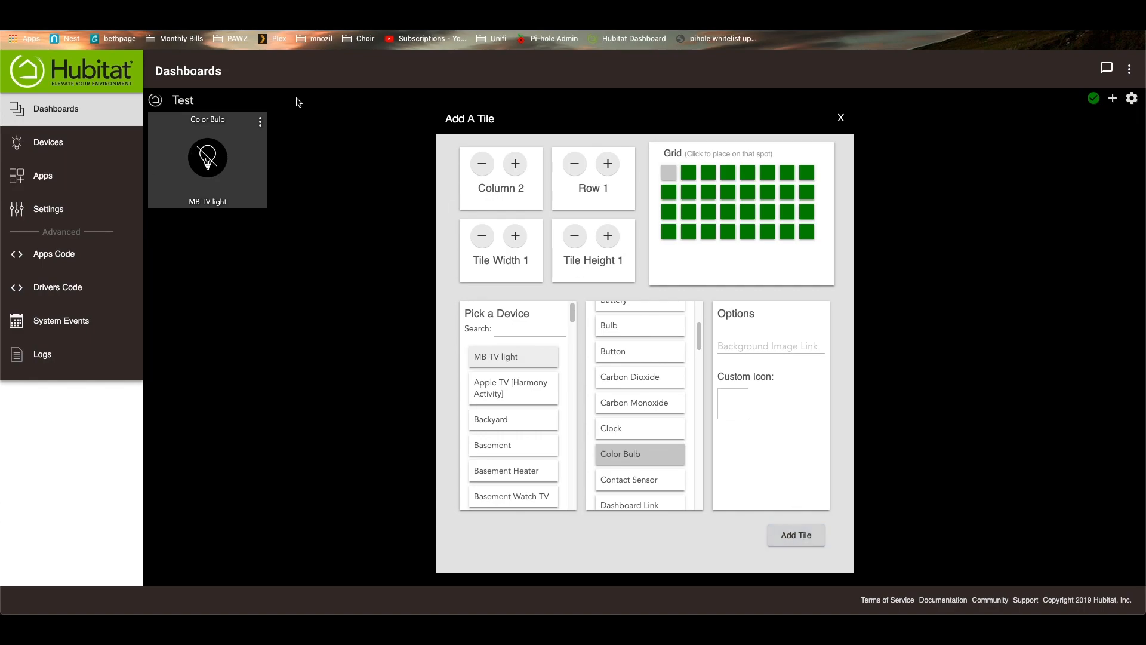
pyautogui.moveTo(296, 124)
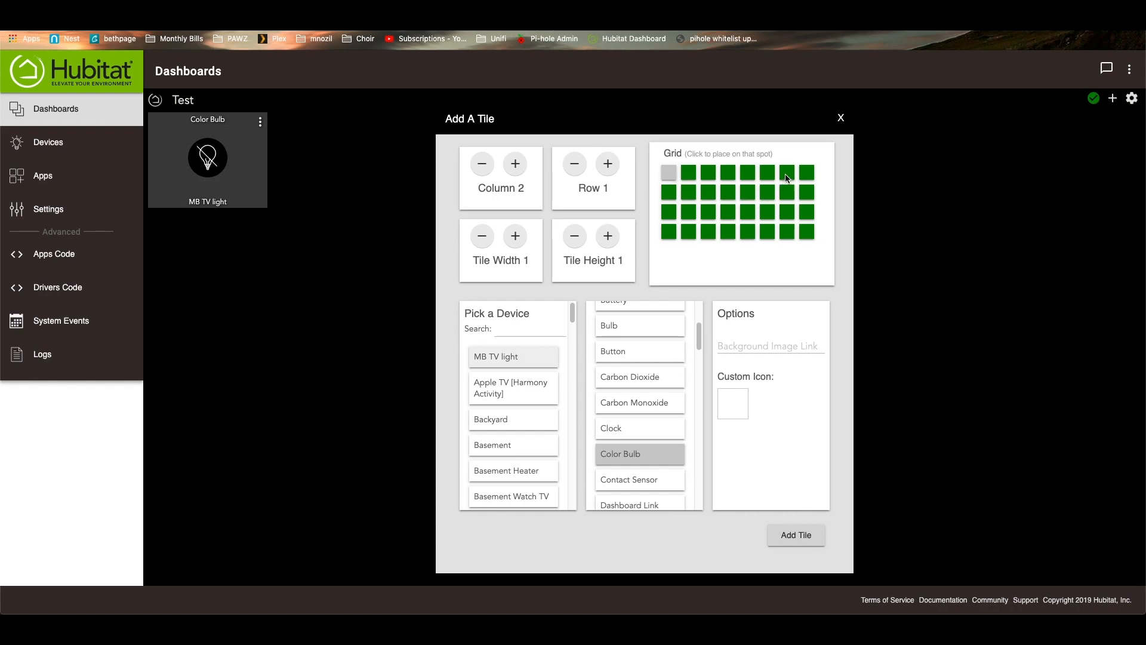
pyautogui.click(805, 172)
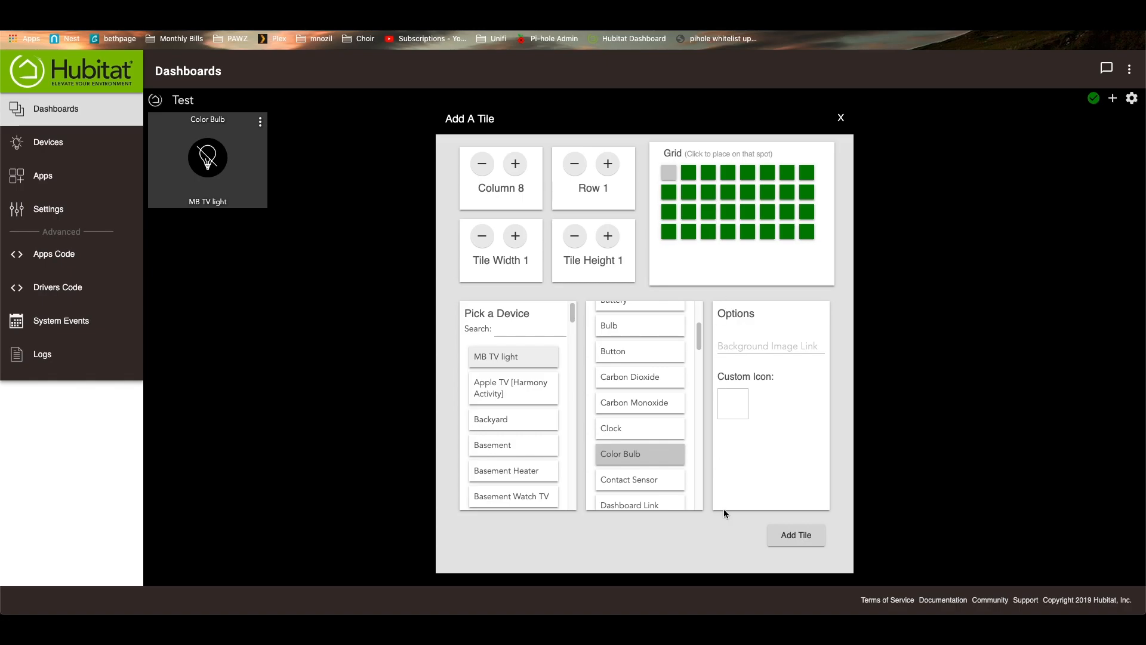
pyautogui.click(841, 118)
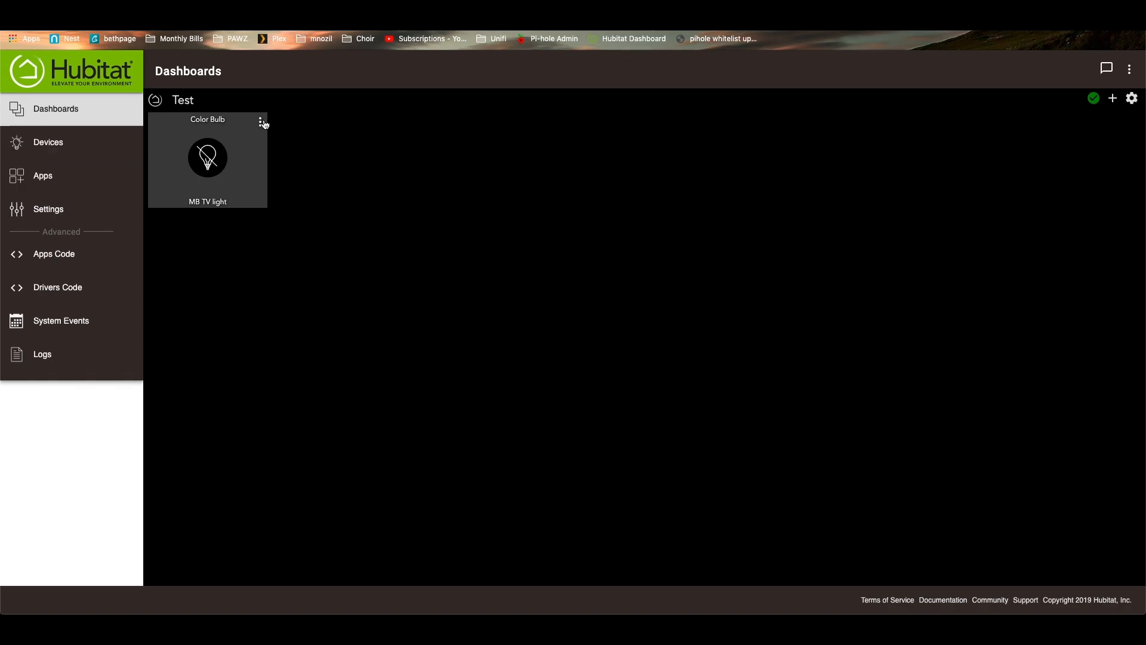
pyautogui.click(261, 121)
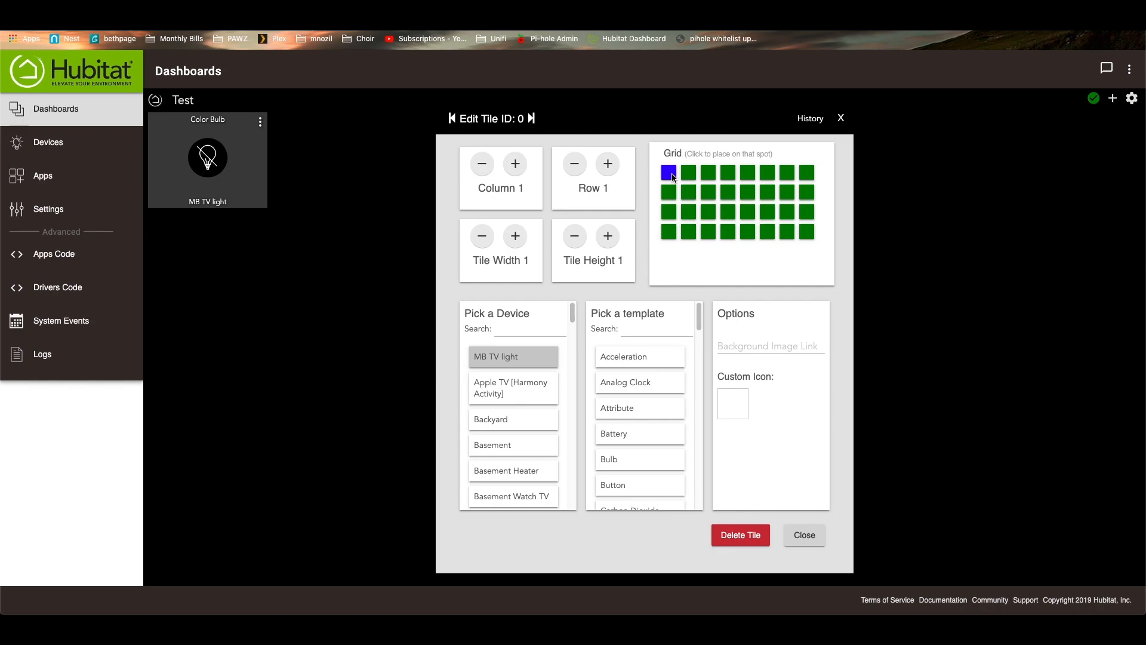
pyautogui.moveTo(828, 285)
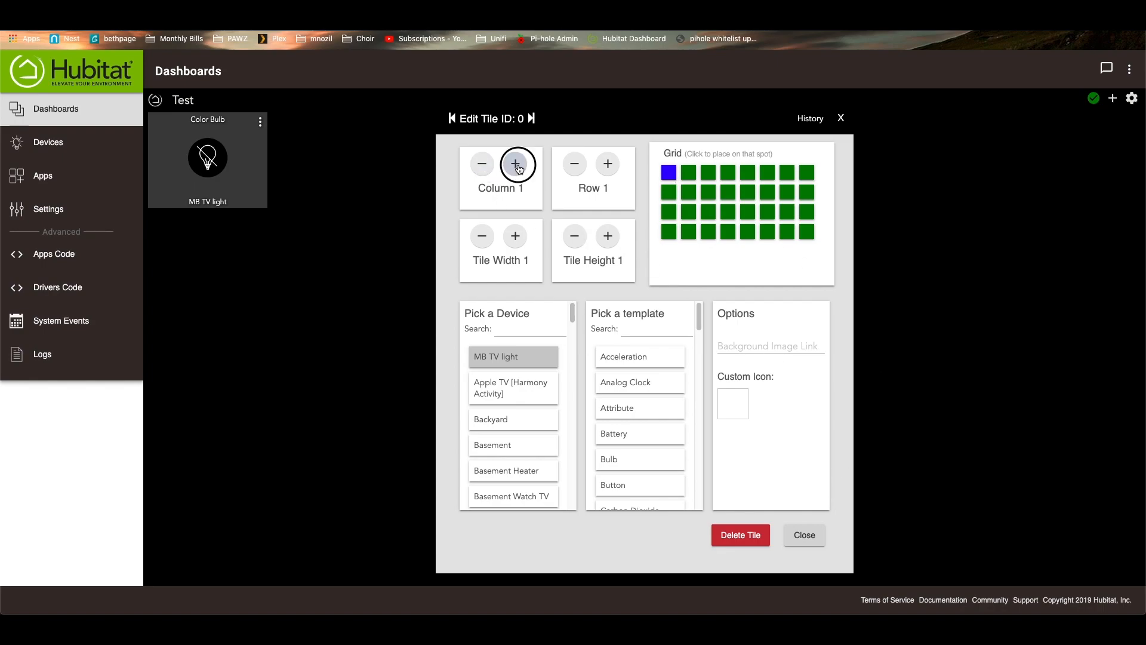
pyautogui.click(515, 163)
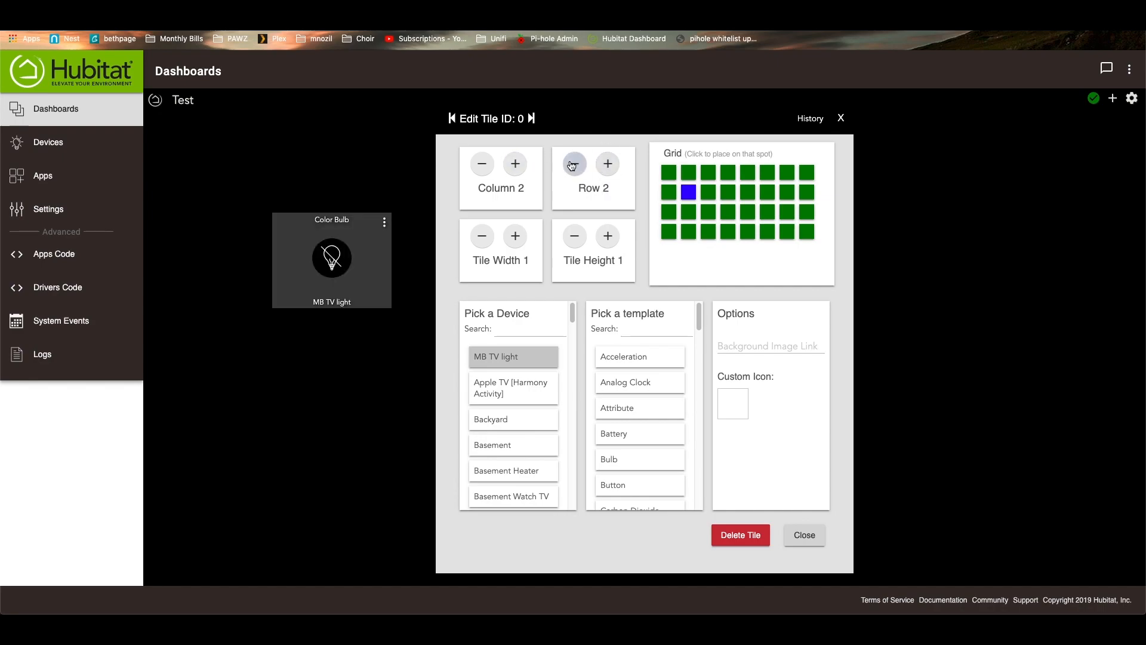
pyautogui.click(667, 173)
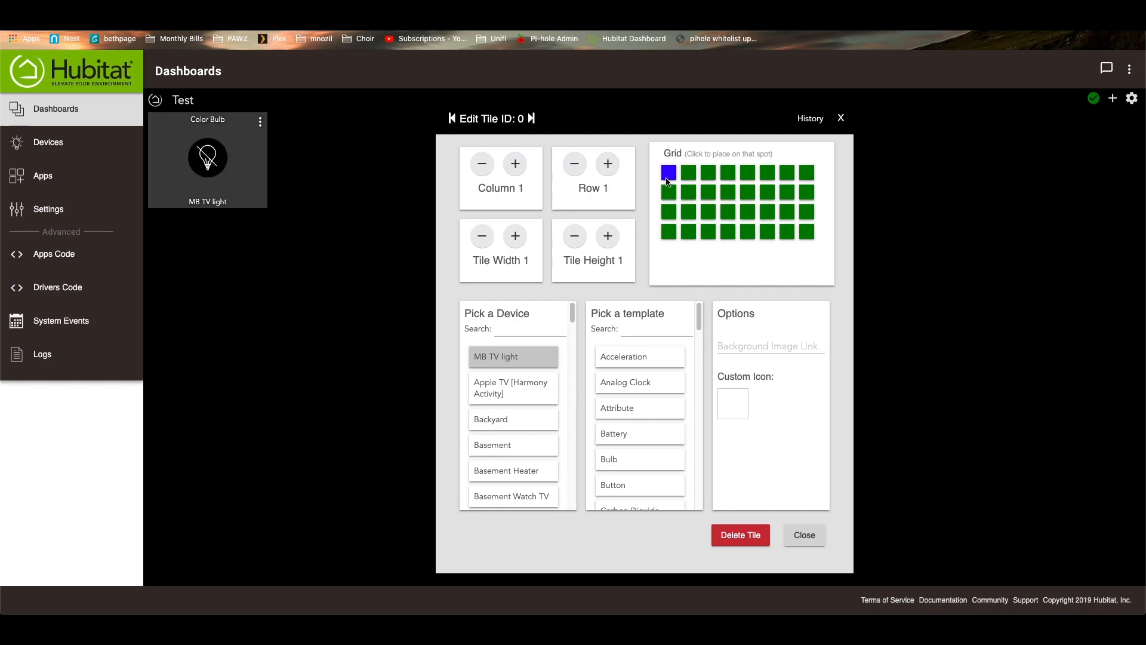
pyautogui.moveTo(590, 284)
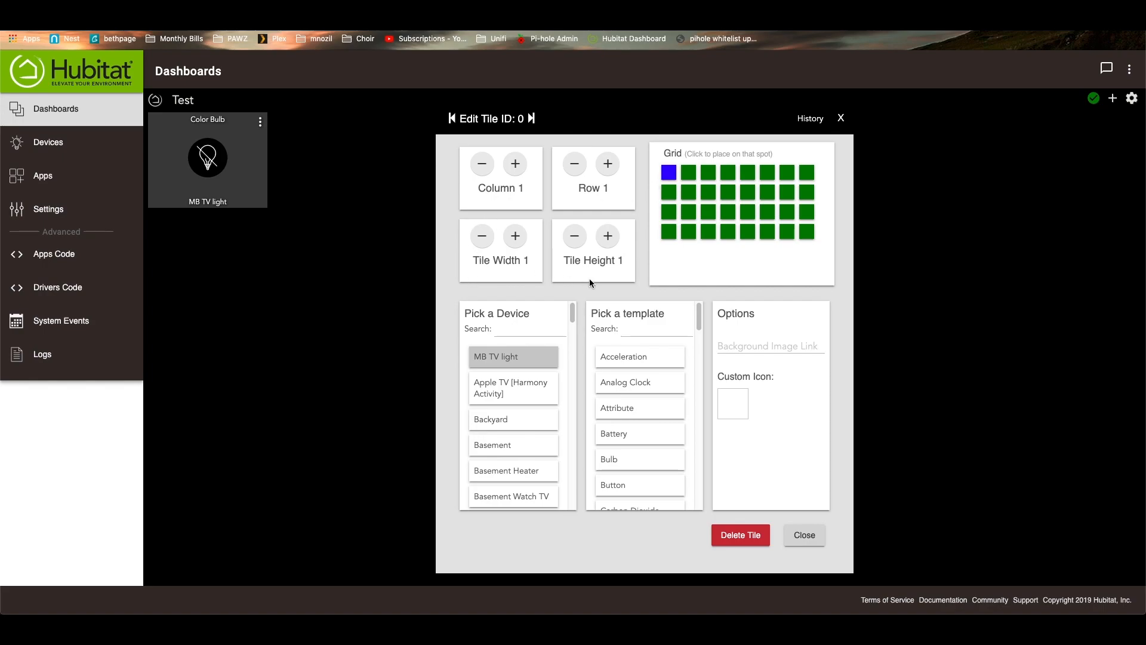
pyautogui.click(515, 235)
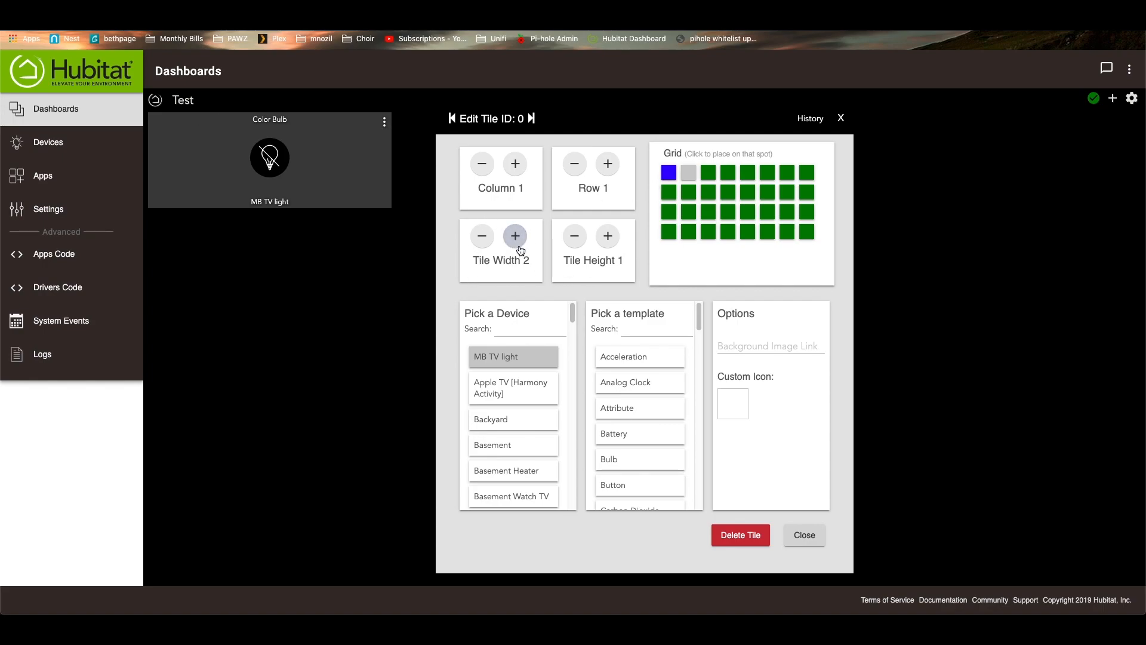
pyautogui.click(606, 235)
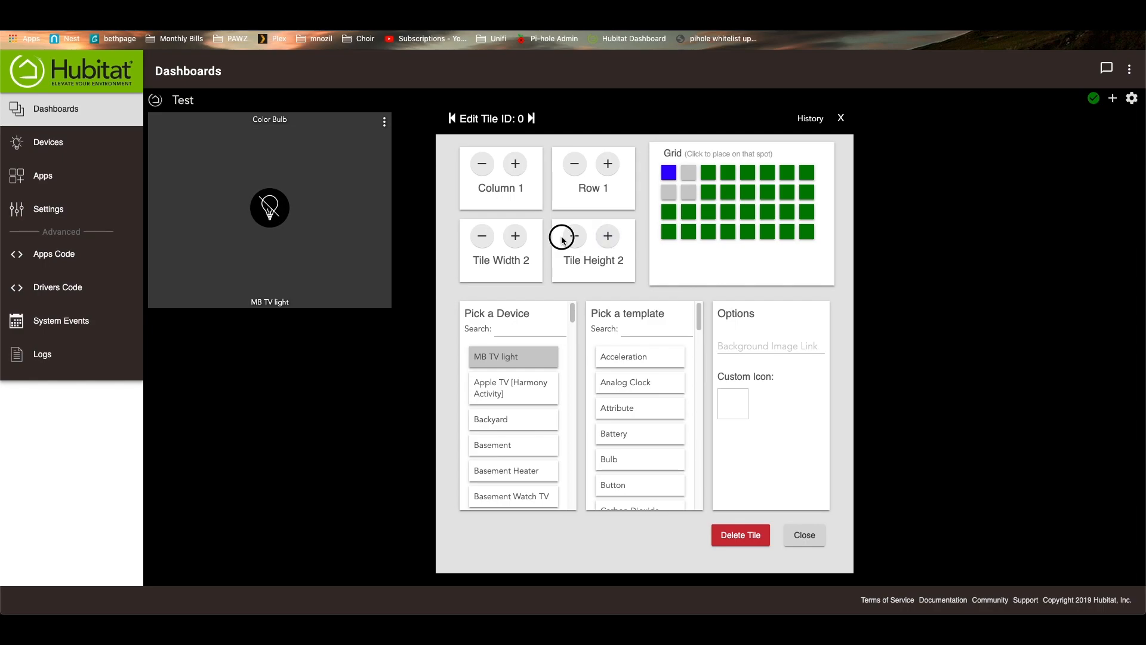
pyautogui.click(481, 236)
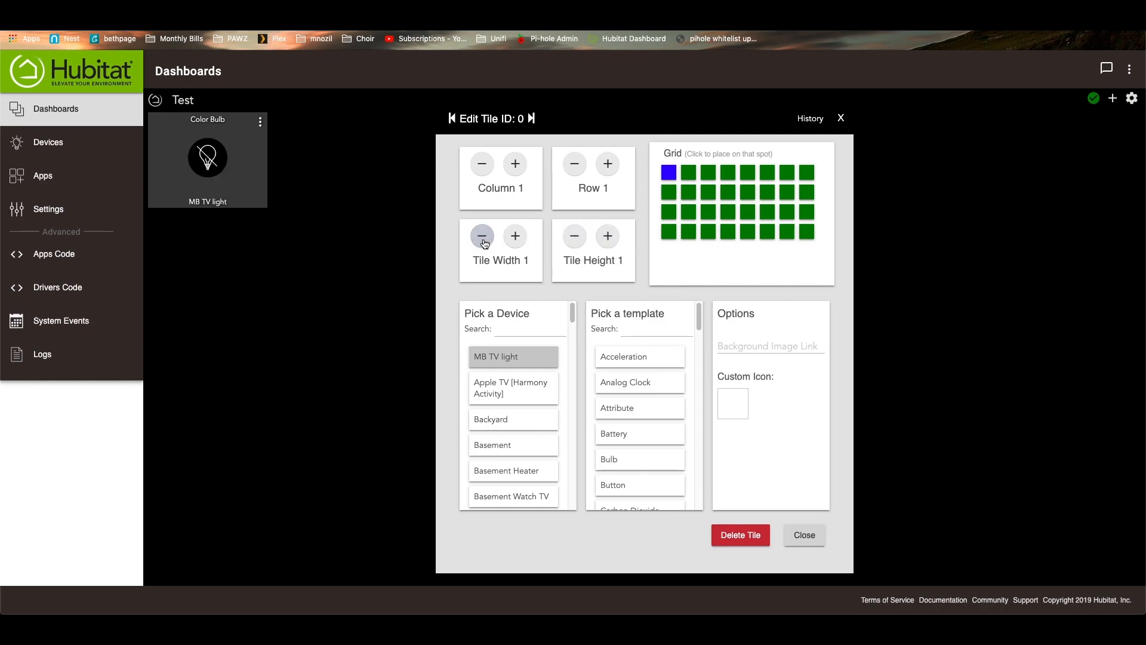
pyautogui.moveTo(727, 564)
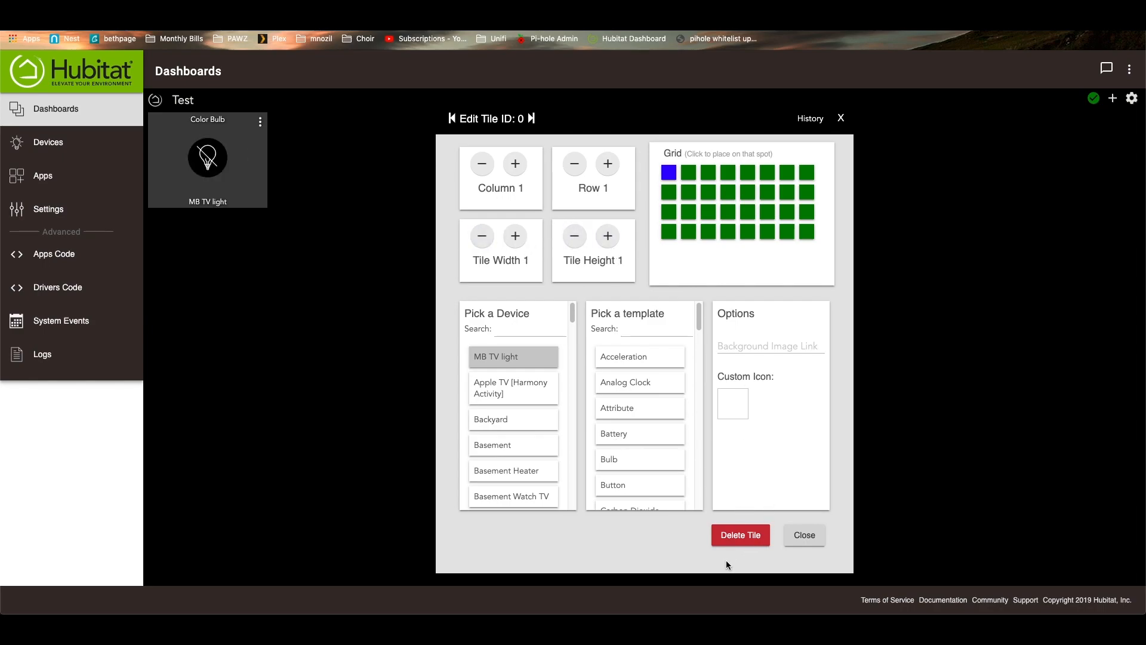
pyautogui.moveTo(804, 534)
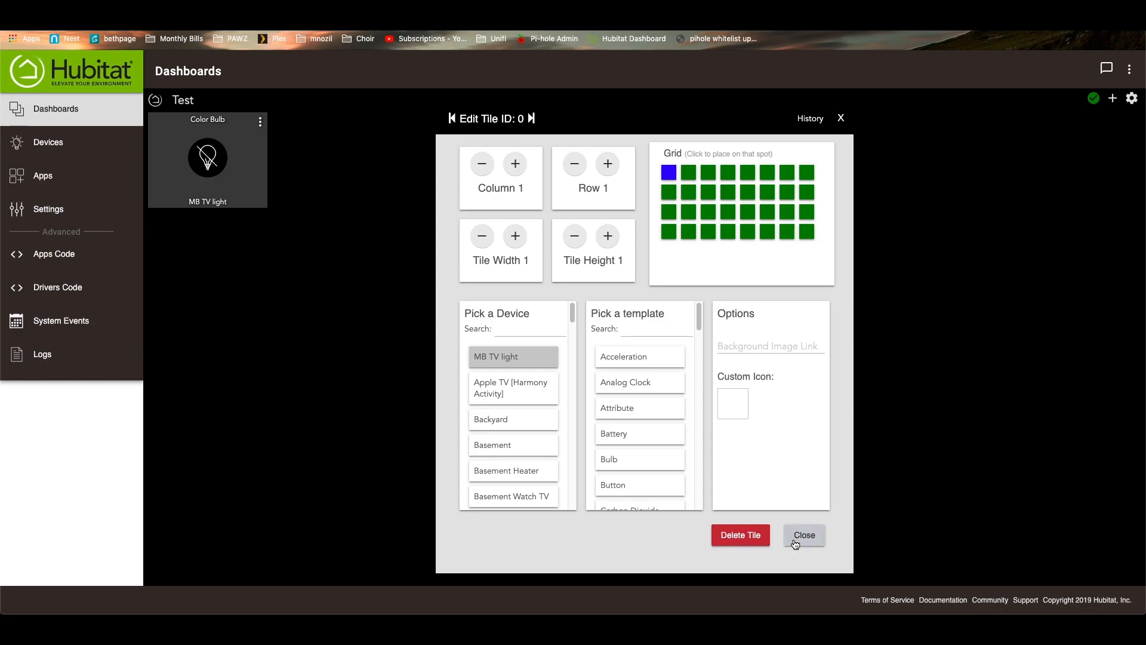
pyautogui.click(802, 534)
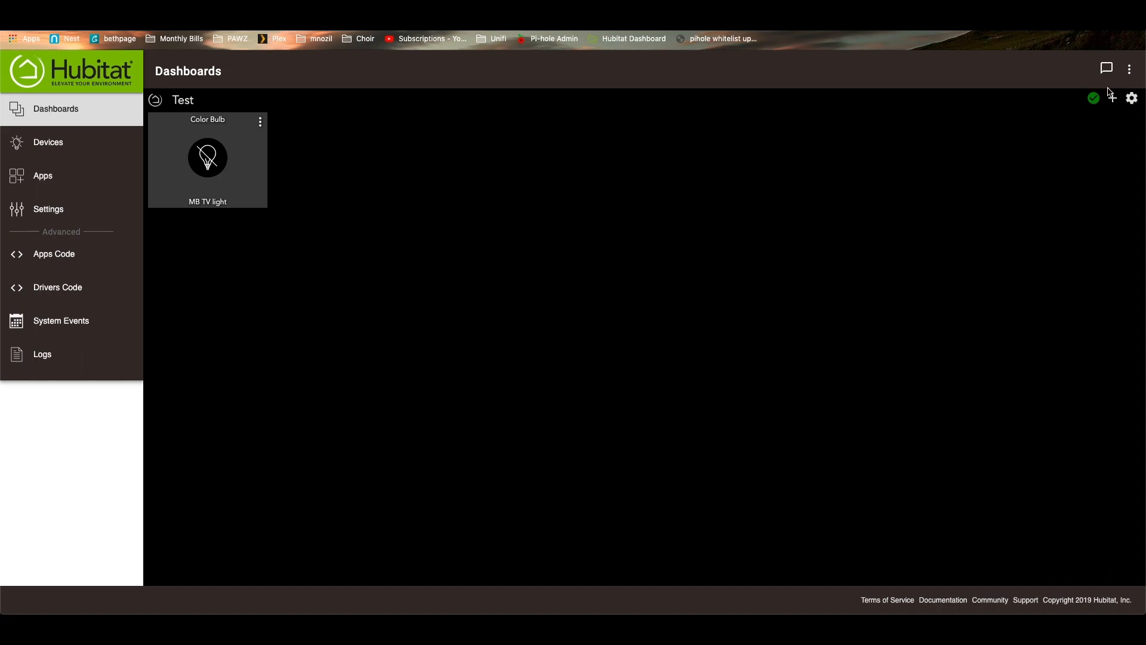
# Add a Basement Switch tile at column 8, row 1.
pyautogui.click(1112, 99)
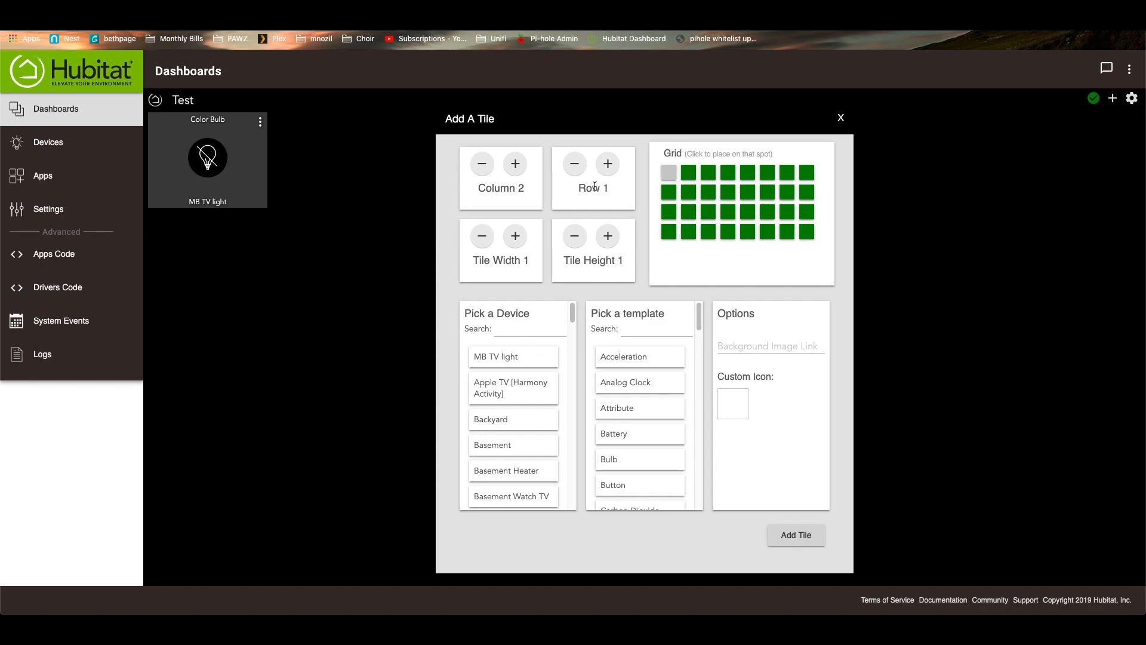
pyautogui.moveTo(276, 151)
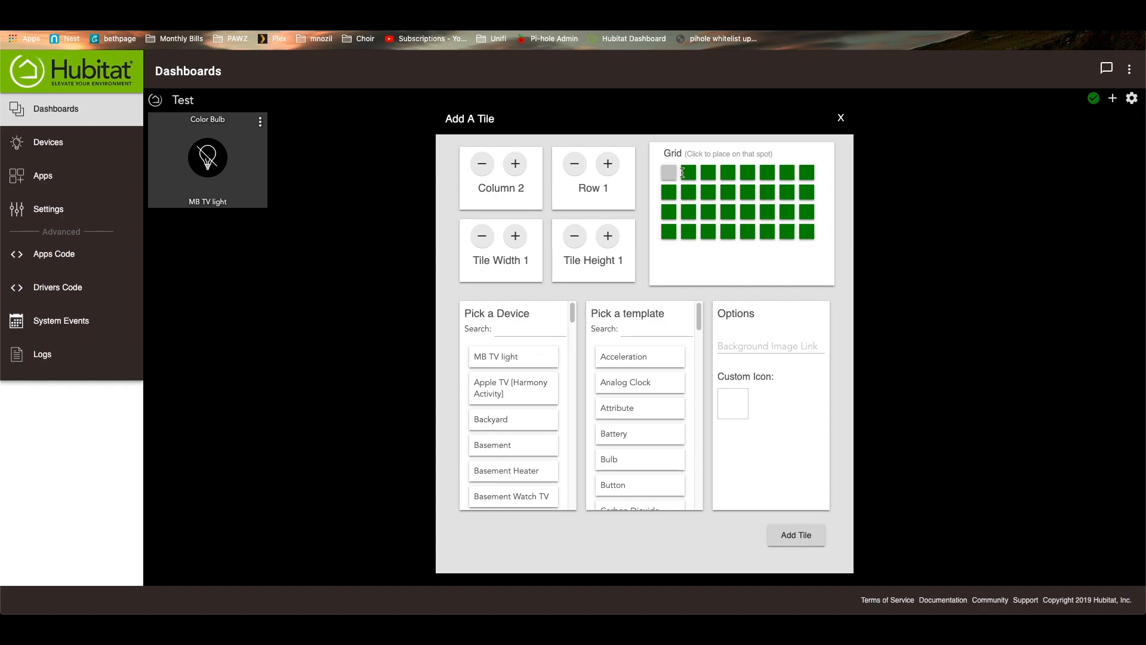
pyautogui.click(515, 163)
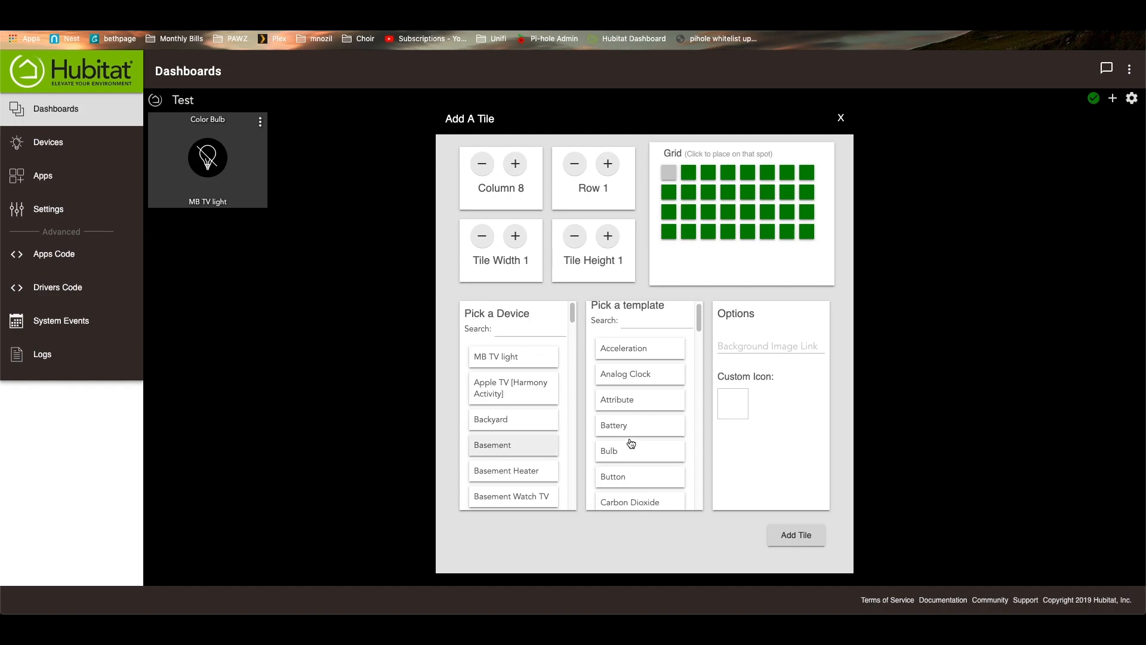
pyautogui.scroll(-3)
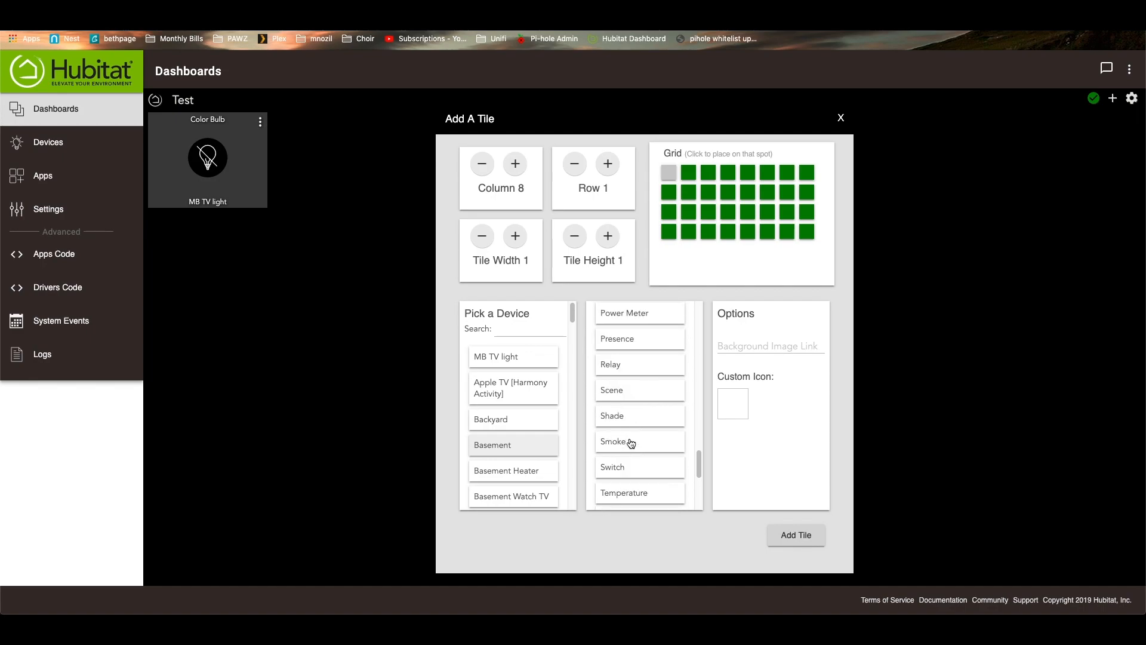
pyautogui.scroll(-3)
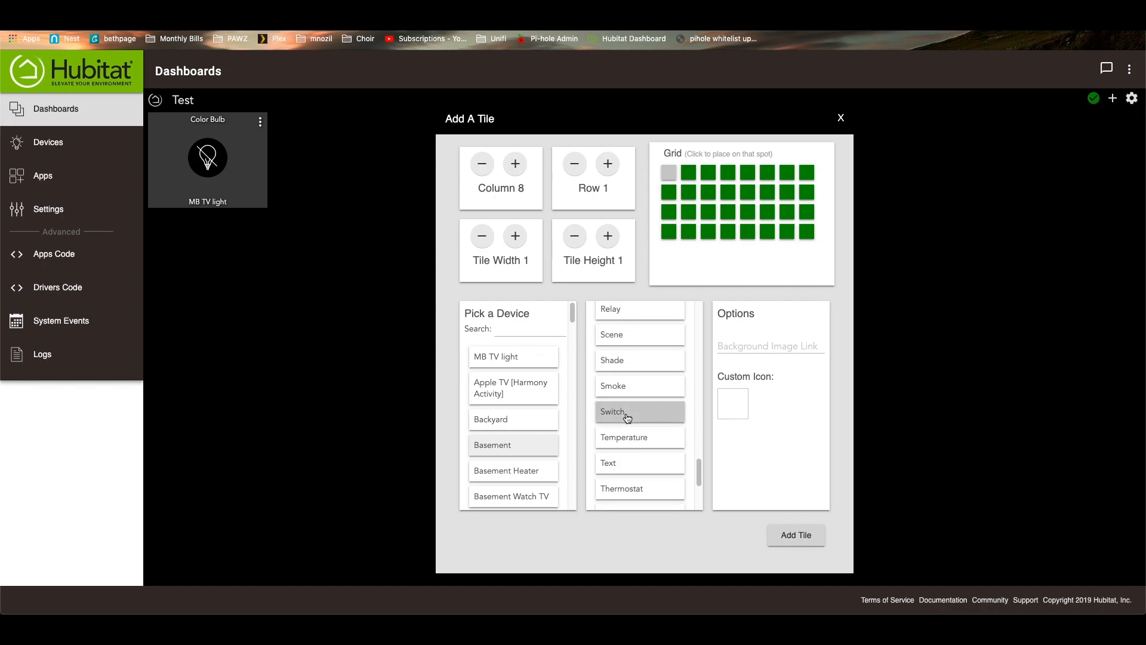
pyautogui.click(795, 534)
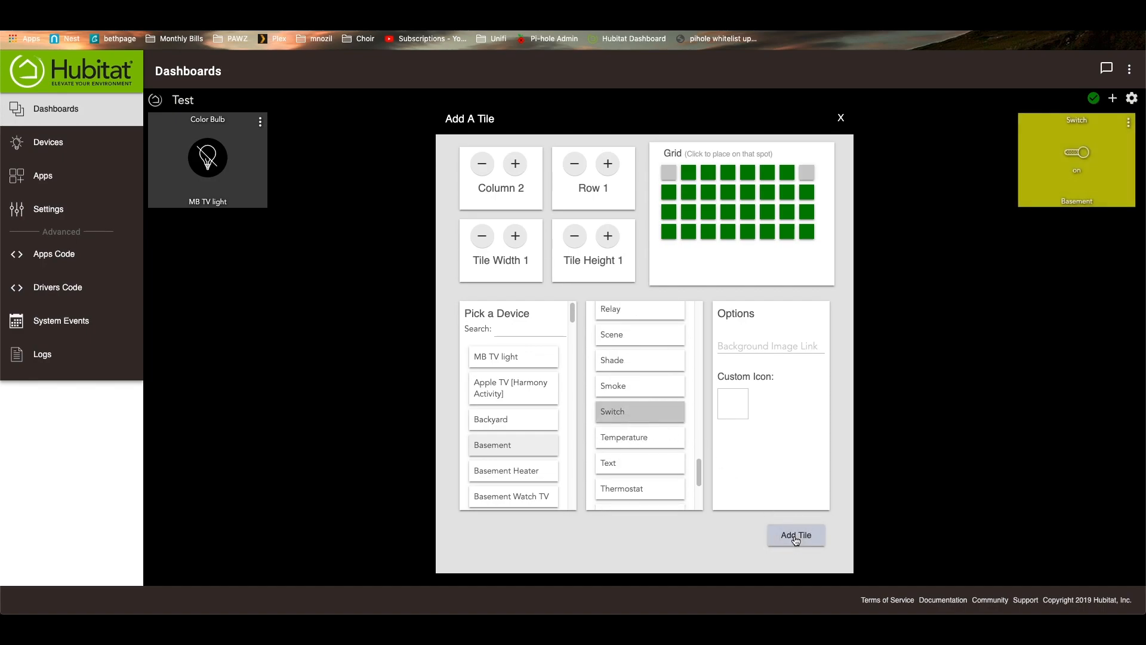
pyautogui.click(795, 534)
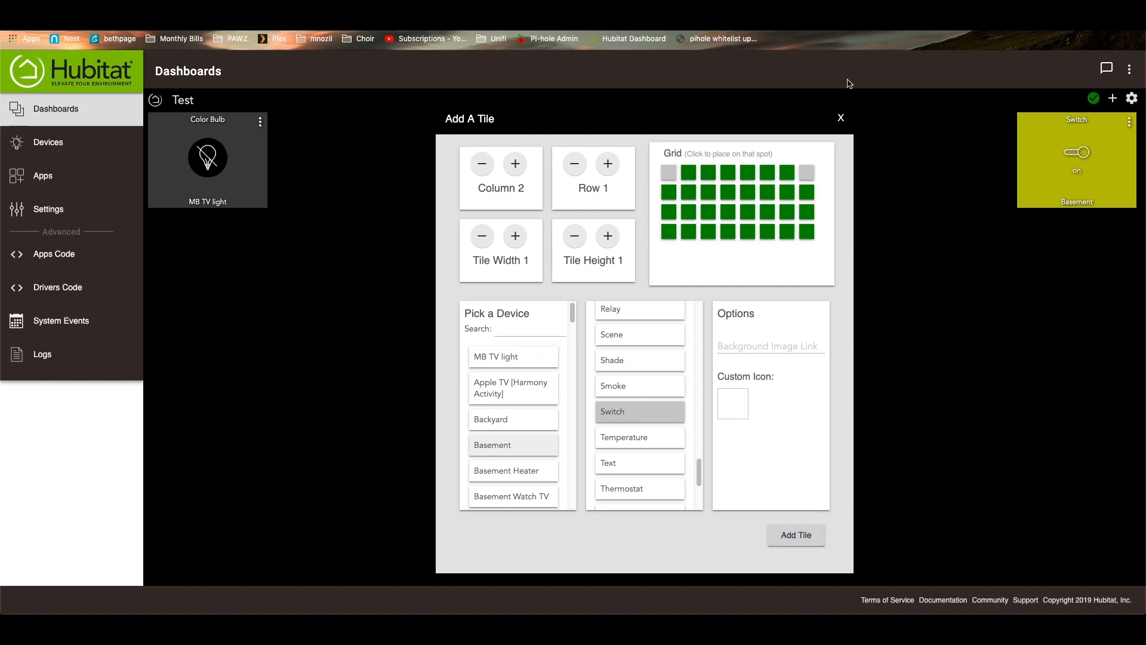
pyautogui.click(841, 118)
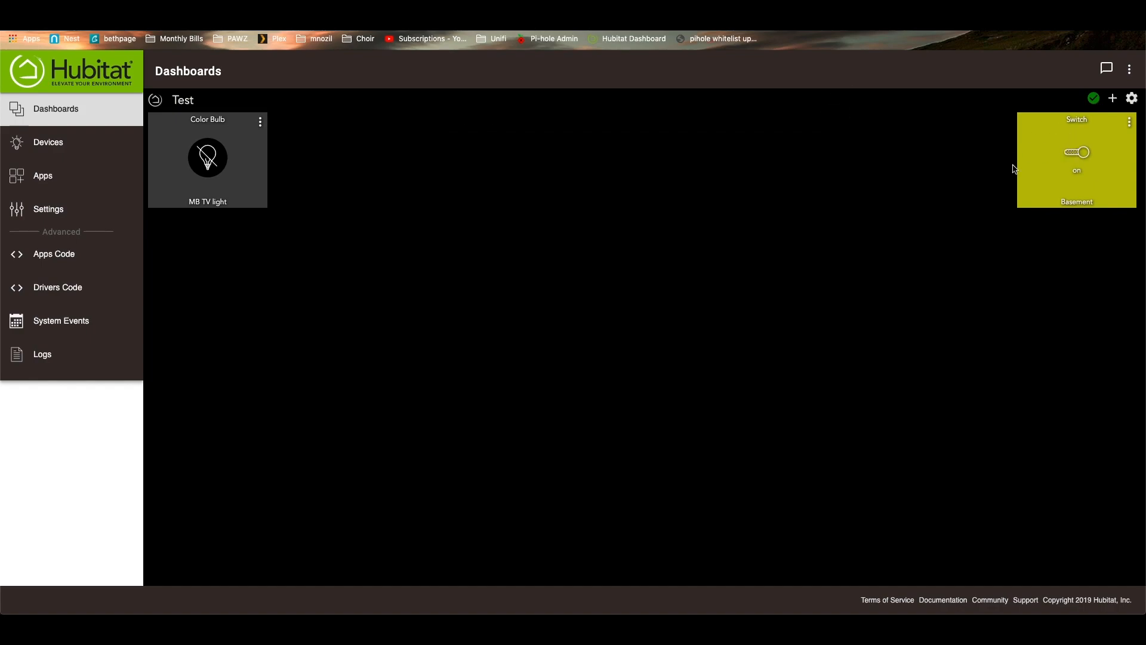
pyautogui.moveTo(234, 156)
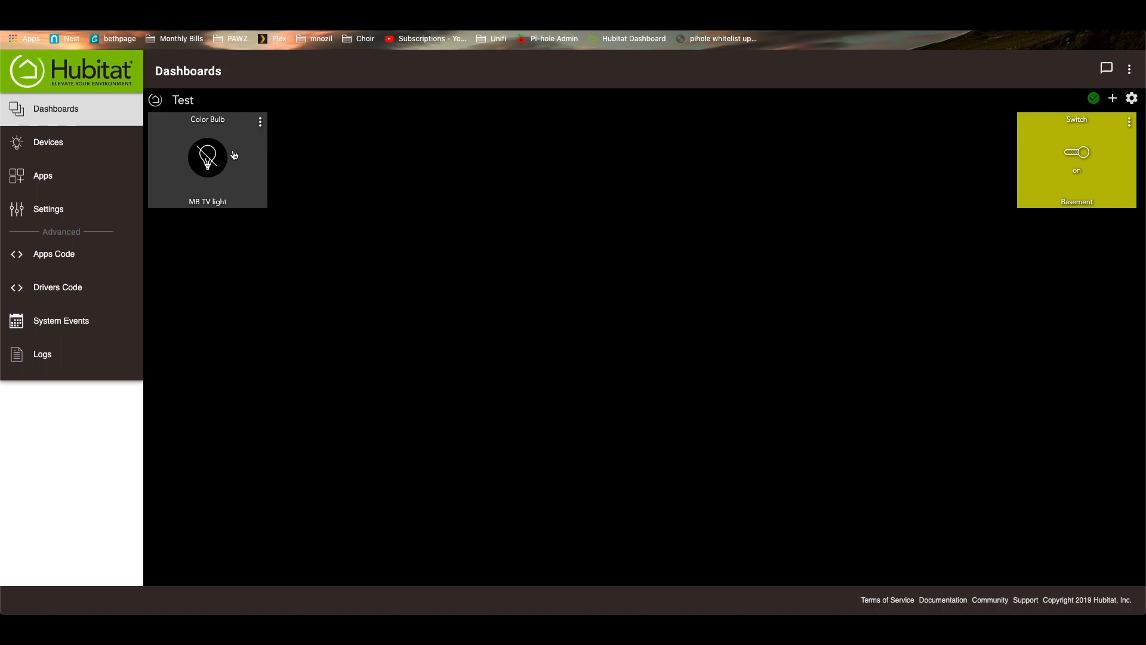
pyautogui.moveTo(201, 166)
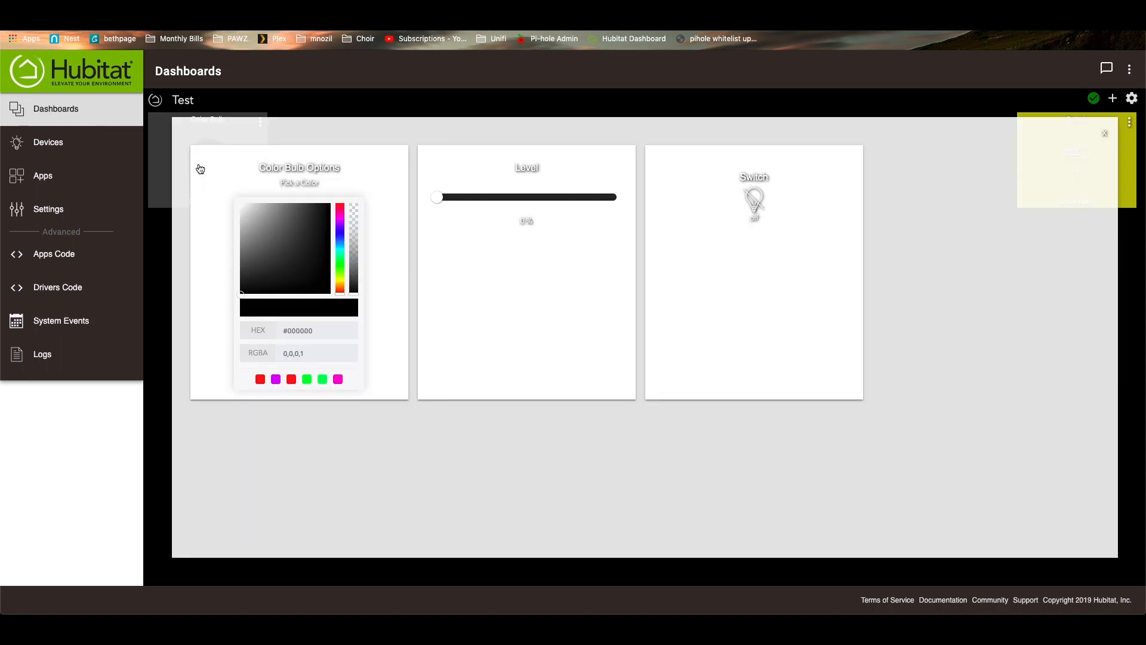
# Give MB TV light a cyan colour at full level and switch it on.
pyautogui.click(341, 219)
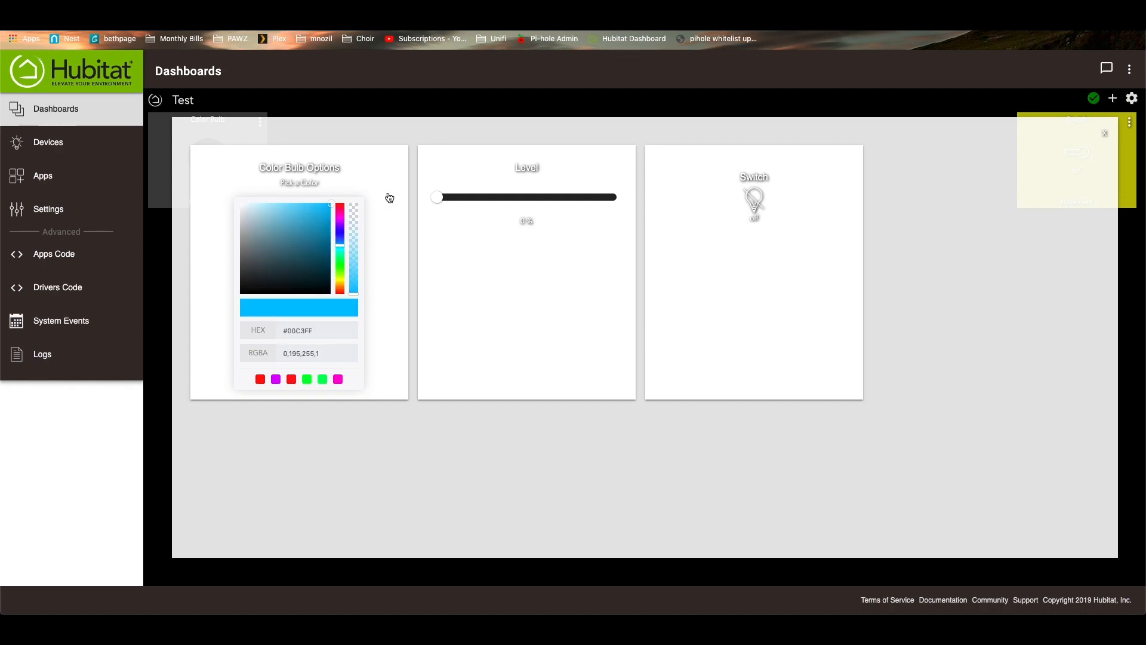
pyautogui.moveTo(435, 196); pyautogui.dragTo(568, 196)
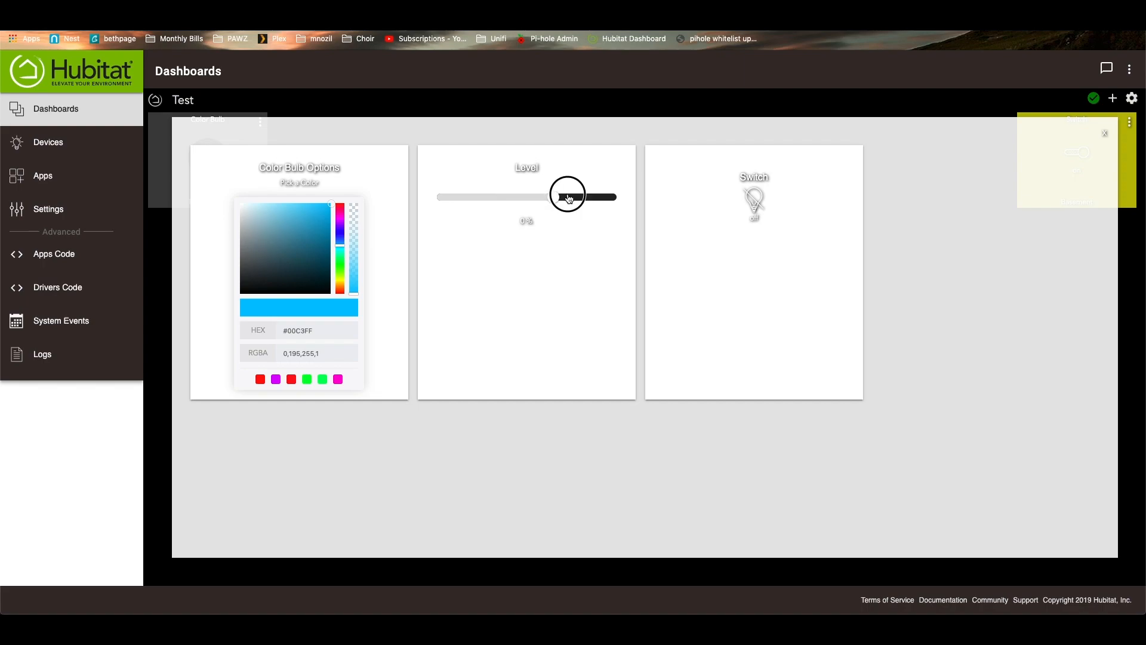
pyautogui.moveTo(569, 196); pyautogui.dragTo(610, 196)
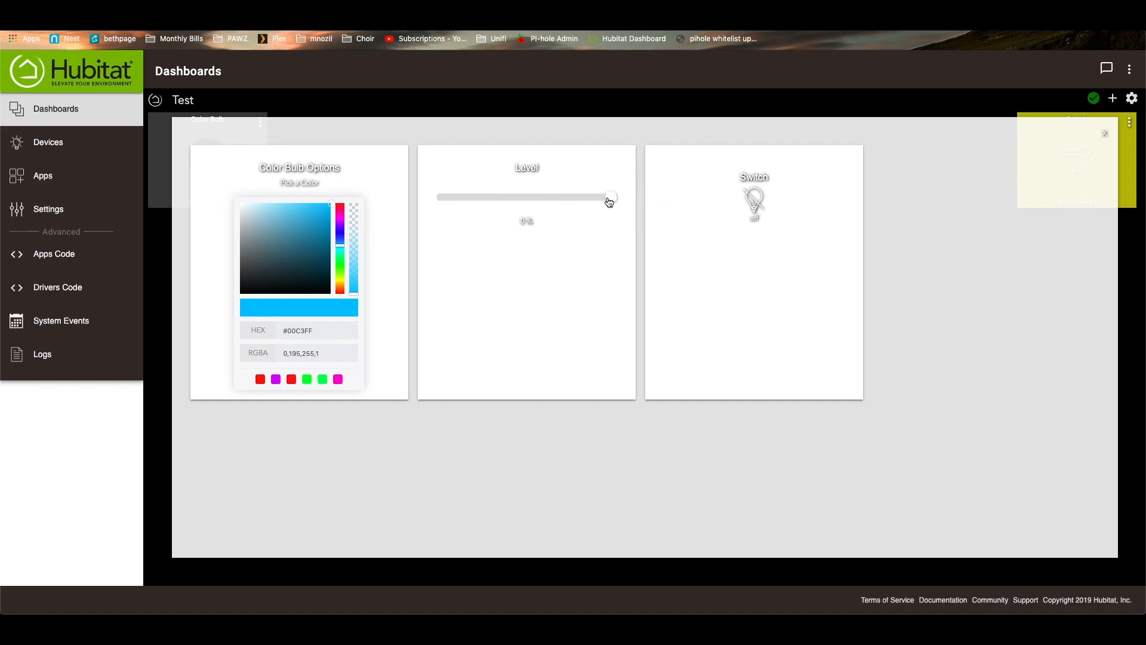
pyautogui.moveTo(609, 196); pyautogui.dragTo(616, 196)
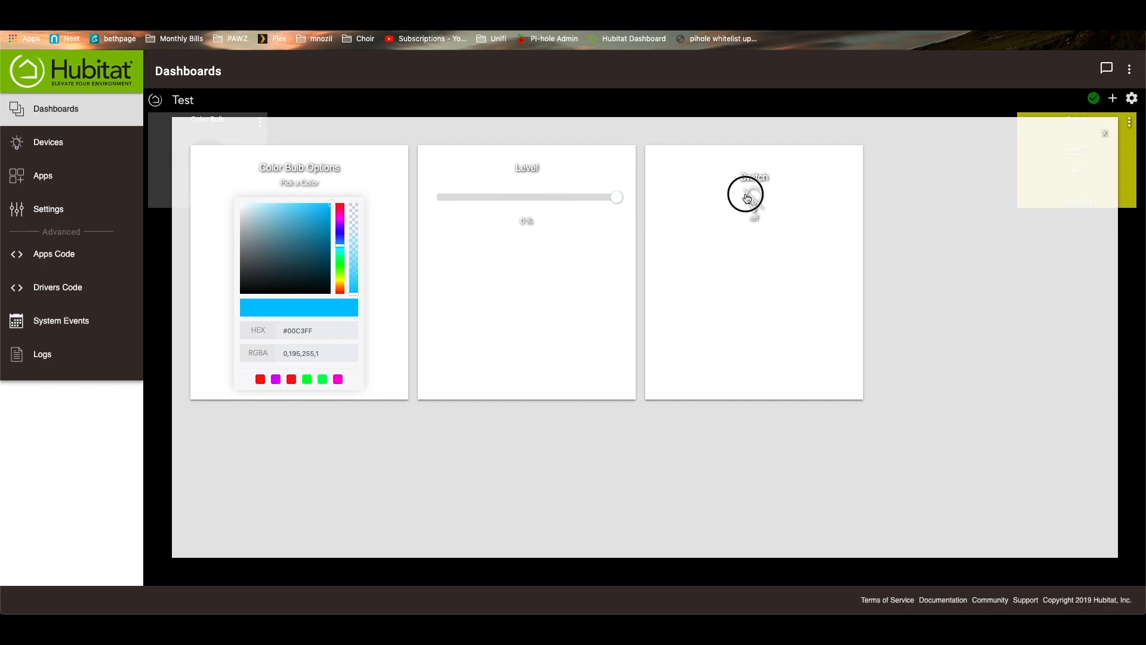
pyautogui.click(753, 197)
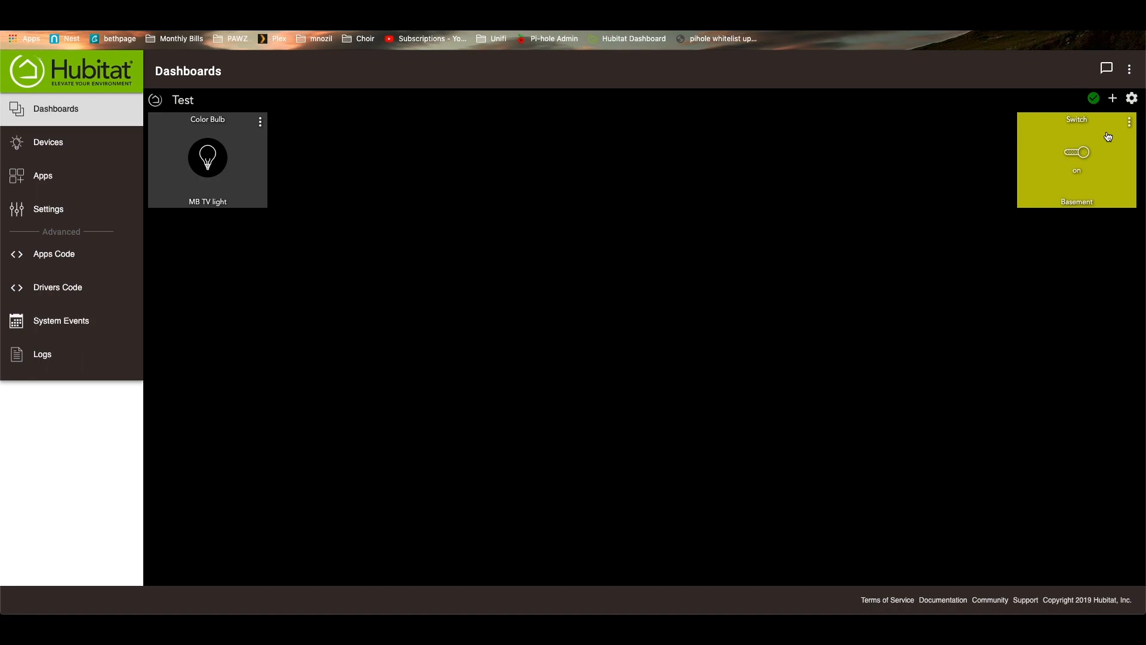
pyautogui.moveTo(1061, 139)
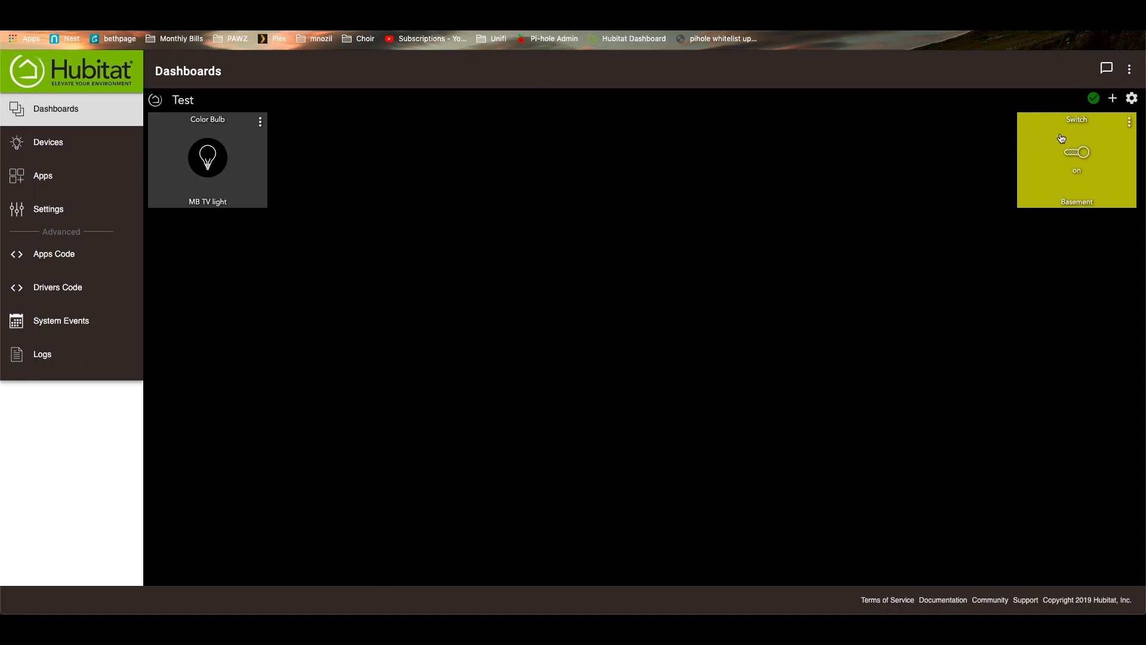
pyautogui.click(1076, 152)
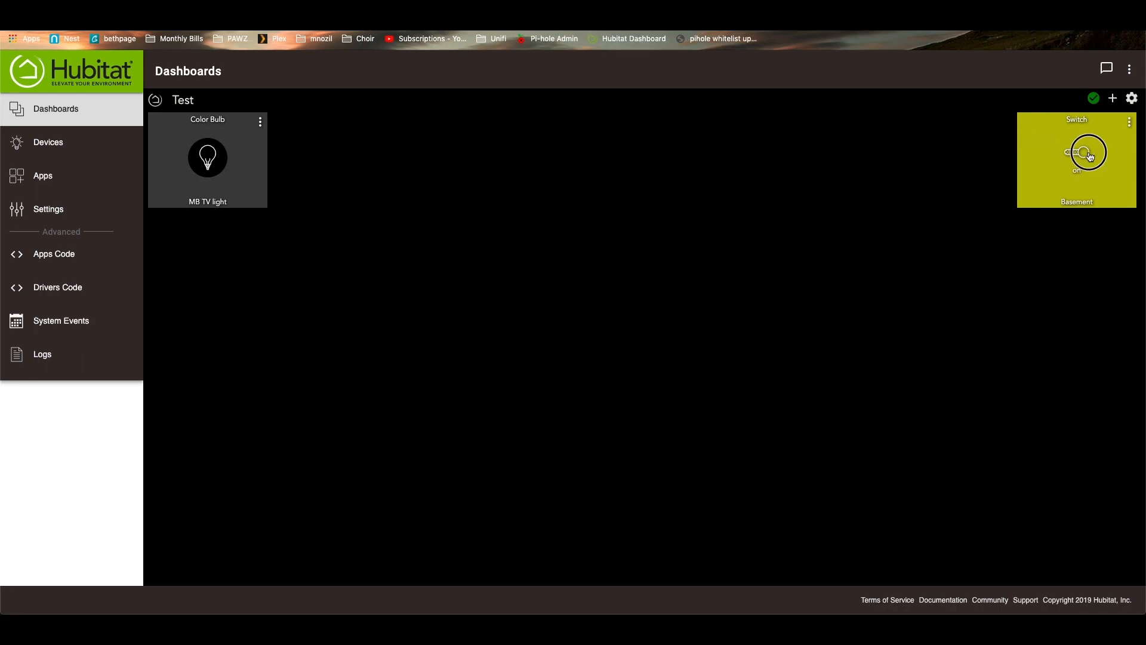
pyautogui.click(1087, 153)
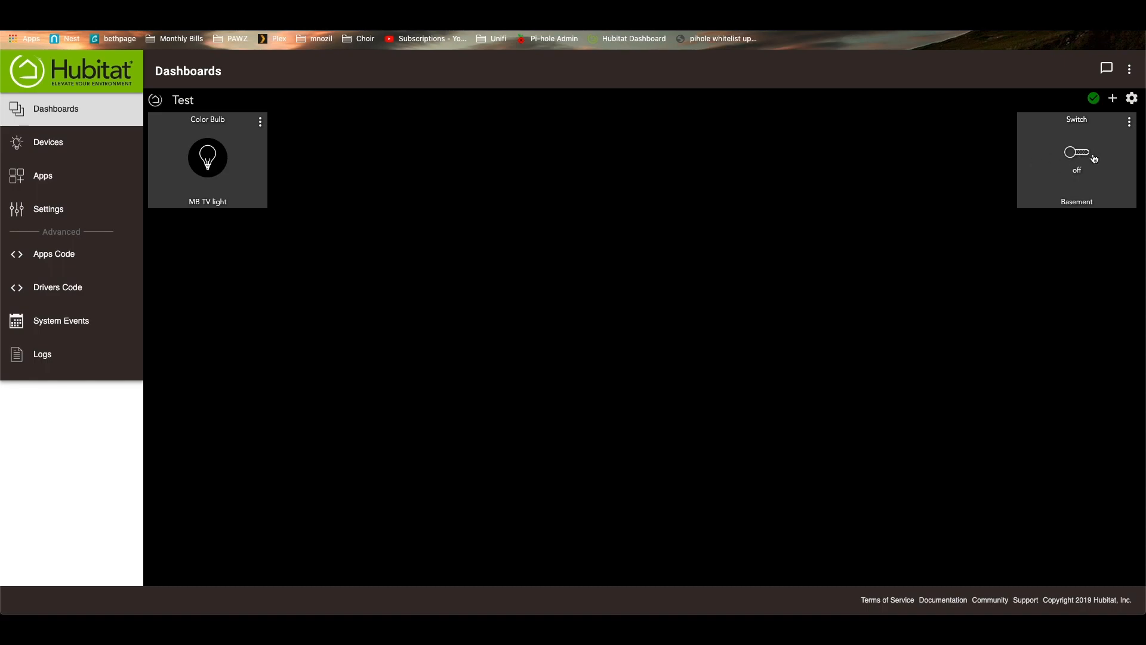
pyautogui.click(1075, 152)
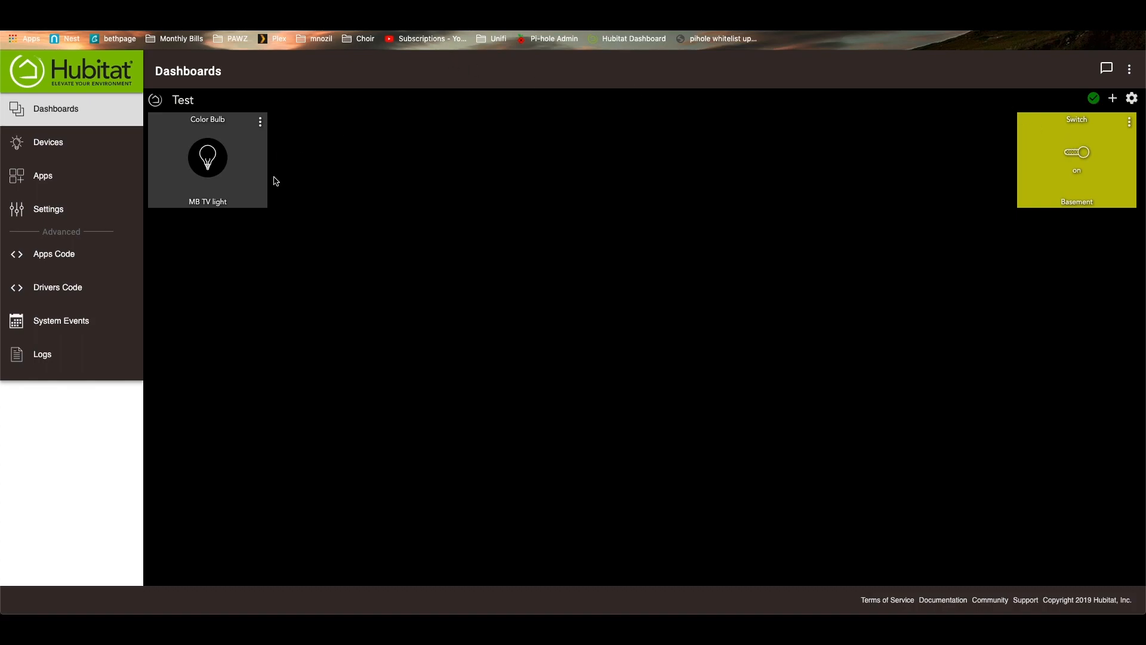
pyautogui.moveTo(257, 121)
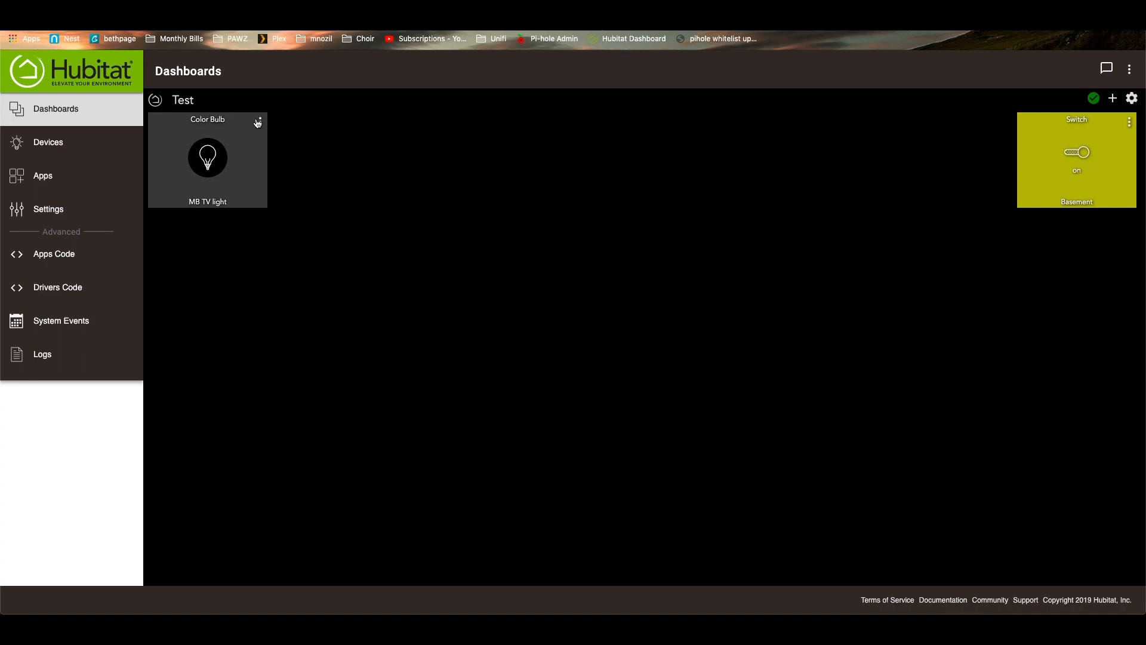
pyautogui.moveTo(533, 126)
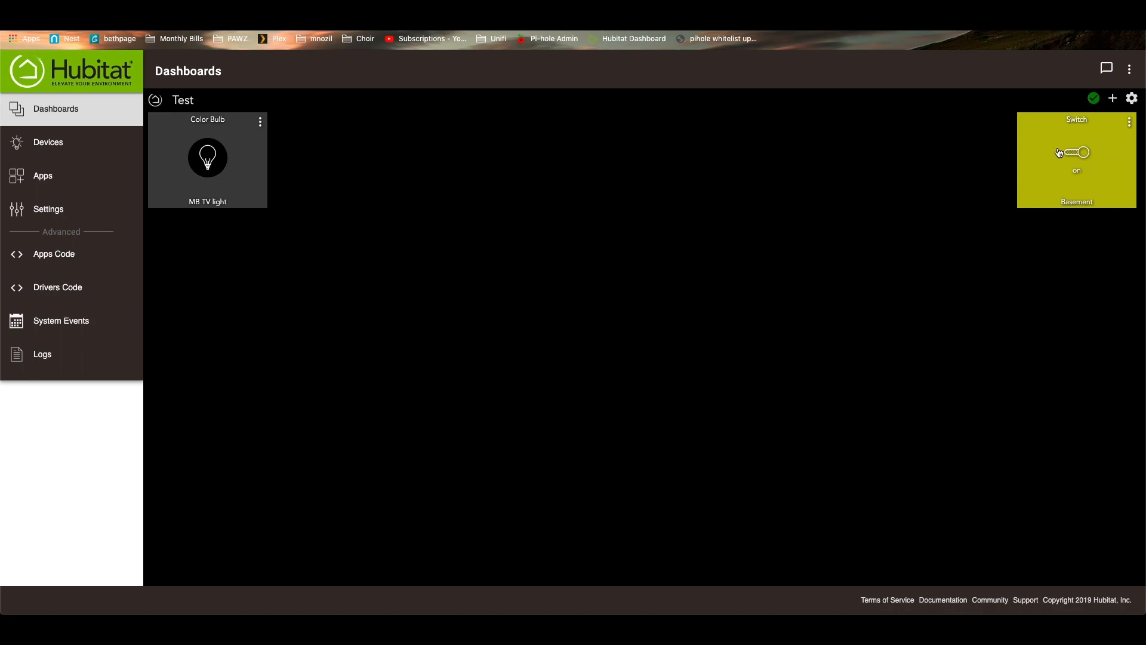
pyautogui.click(1129, 122)
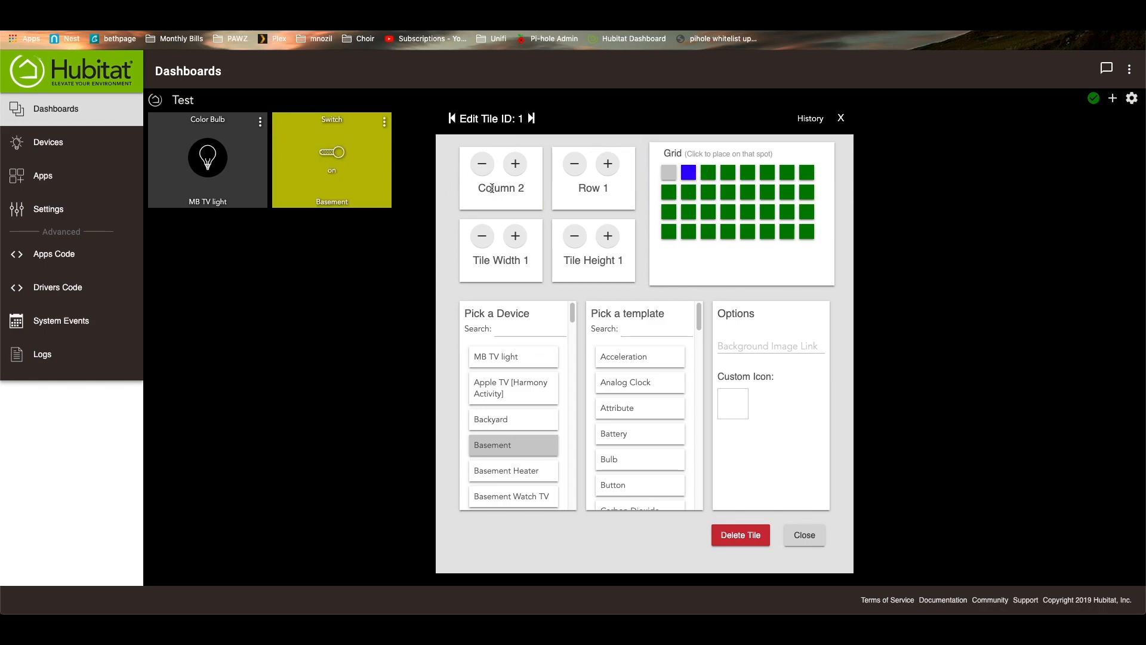
# Move the Basement tile to column 2 as a Dimmer tile.
pyautogui.scroll(-3)
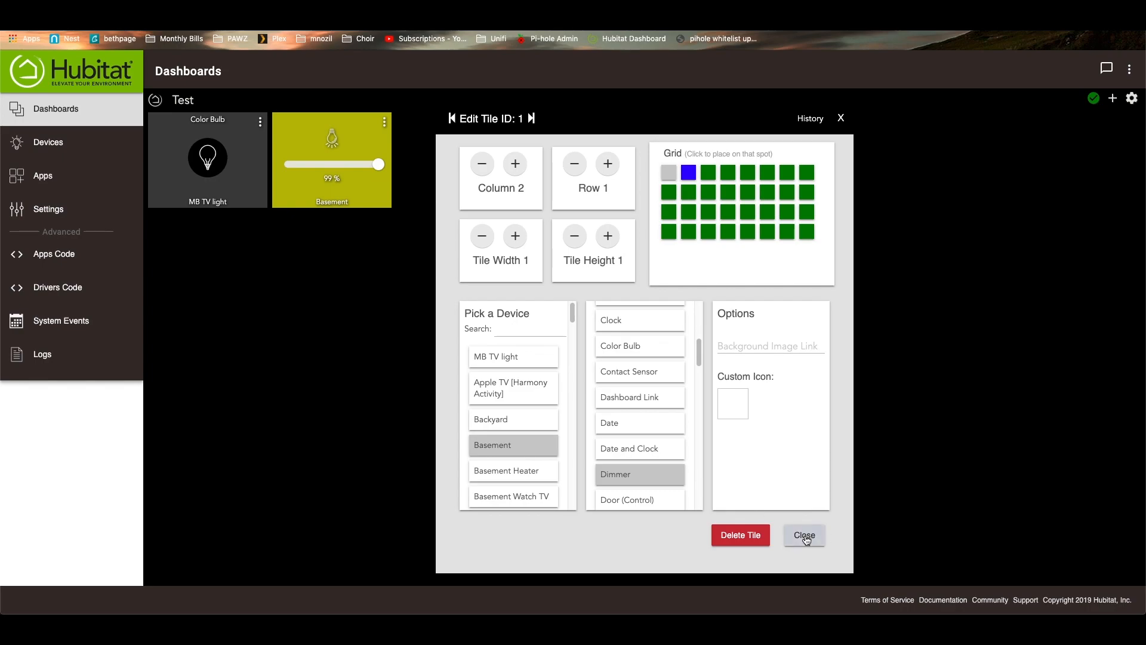
pyautogui.click(803, 534)
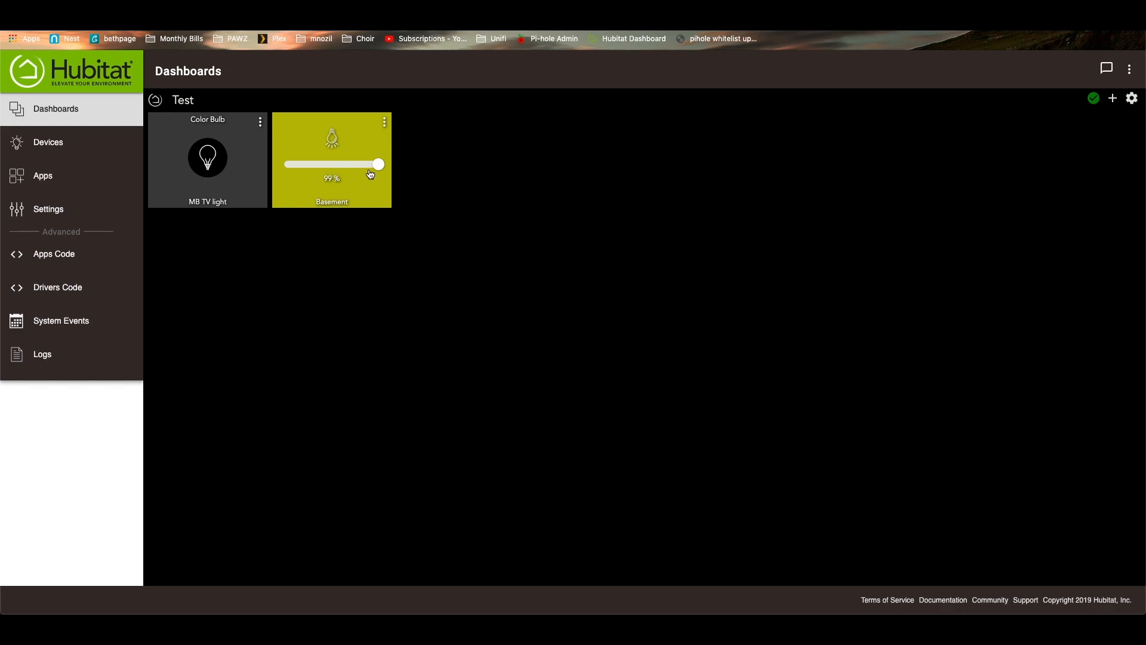
pyautogui.moveTo(378, 163); pyautogui.dragTo(364, 164)
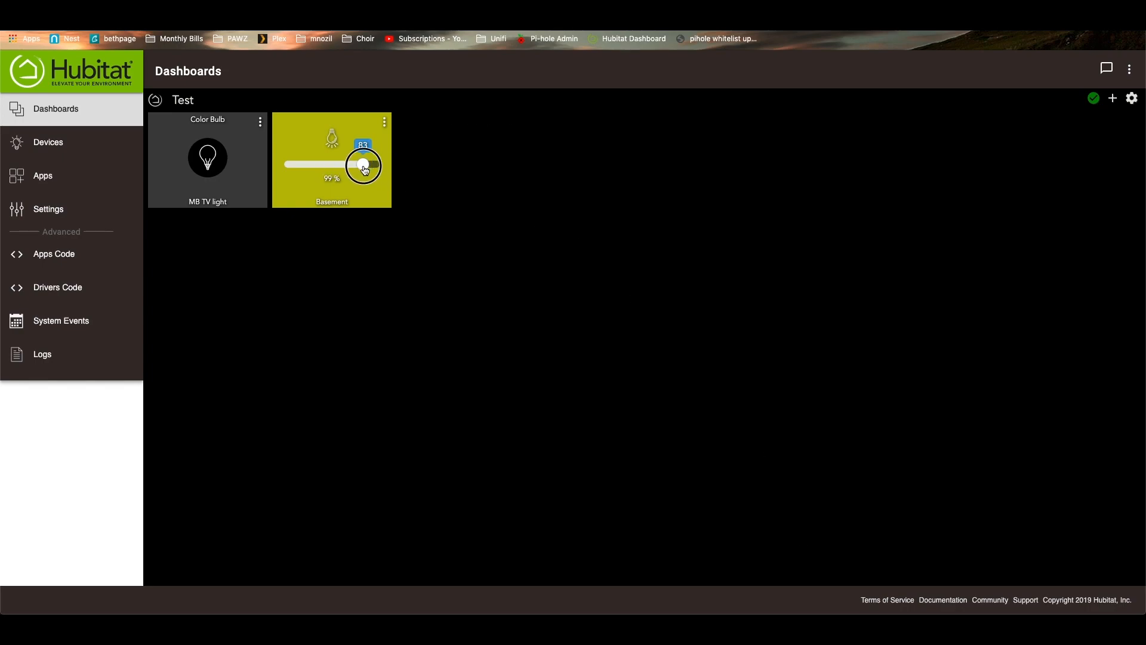
pyautogui.moveTo(364, 164); pyautogui.dragTo(315, 164)
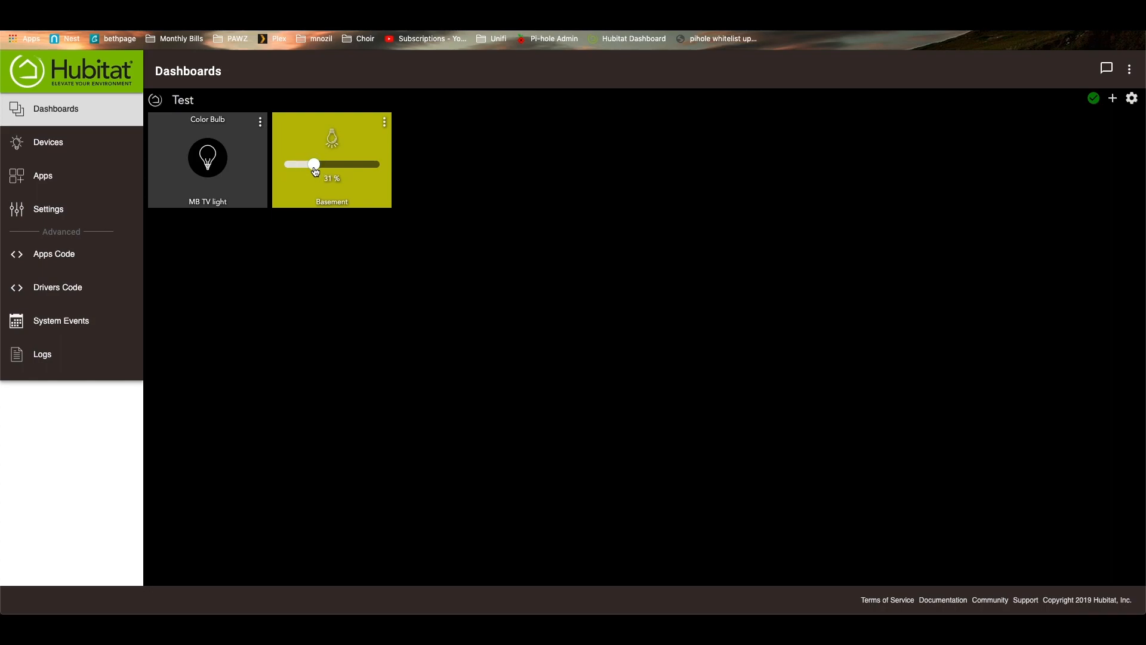
pyautogui.moveTo(315, 165); pyautogui.dragTo(380, 165)
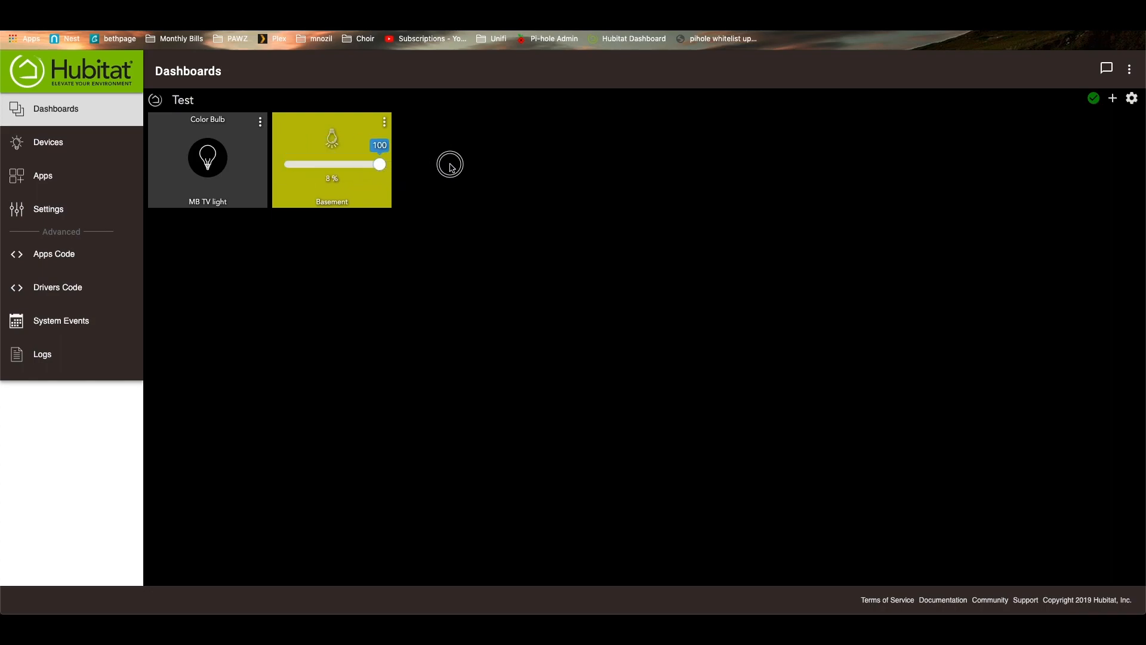
pyautogui.moveTo(379, 164); pyautogui.dragTo(369, 164)
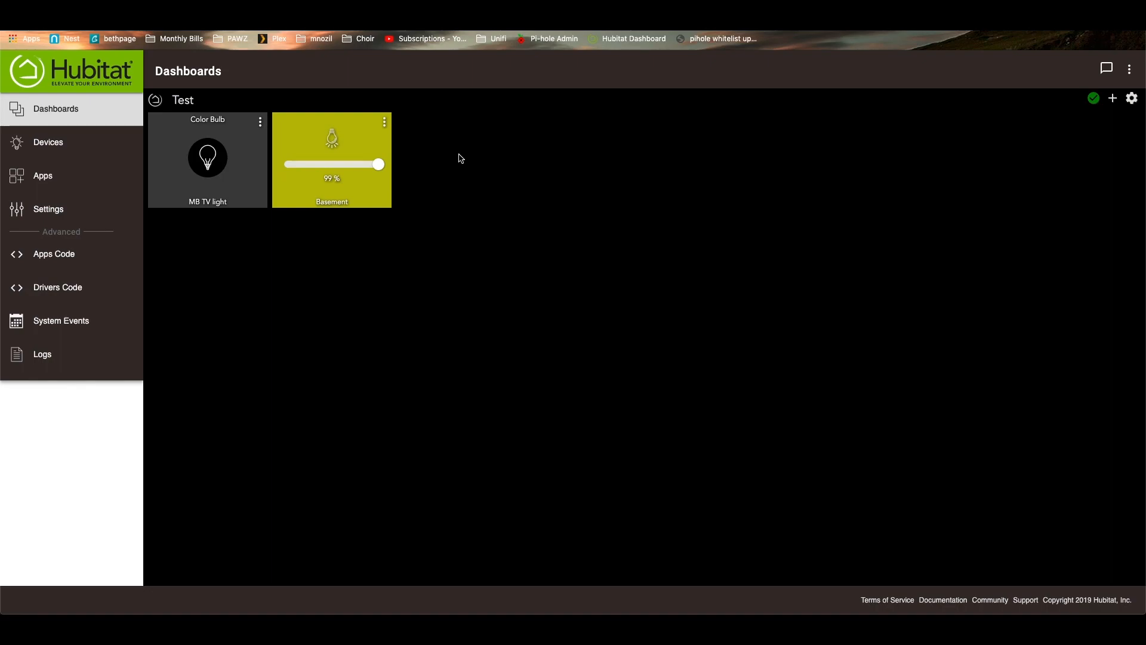
pyautogui.moveTo(1015, 133)
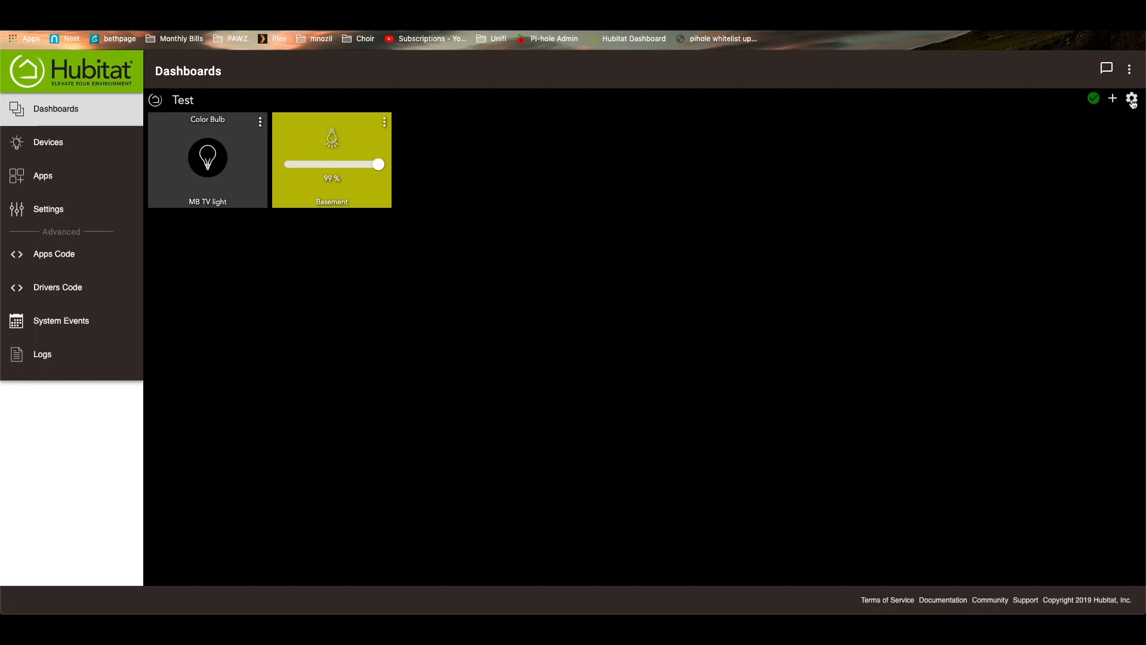
# Give the Test dashboard a black grid background, then view its Options page.
pyautogui.click(1131, 99)
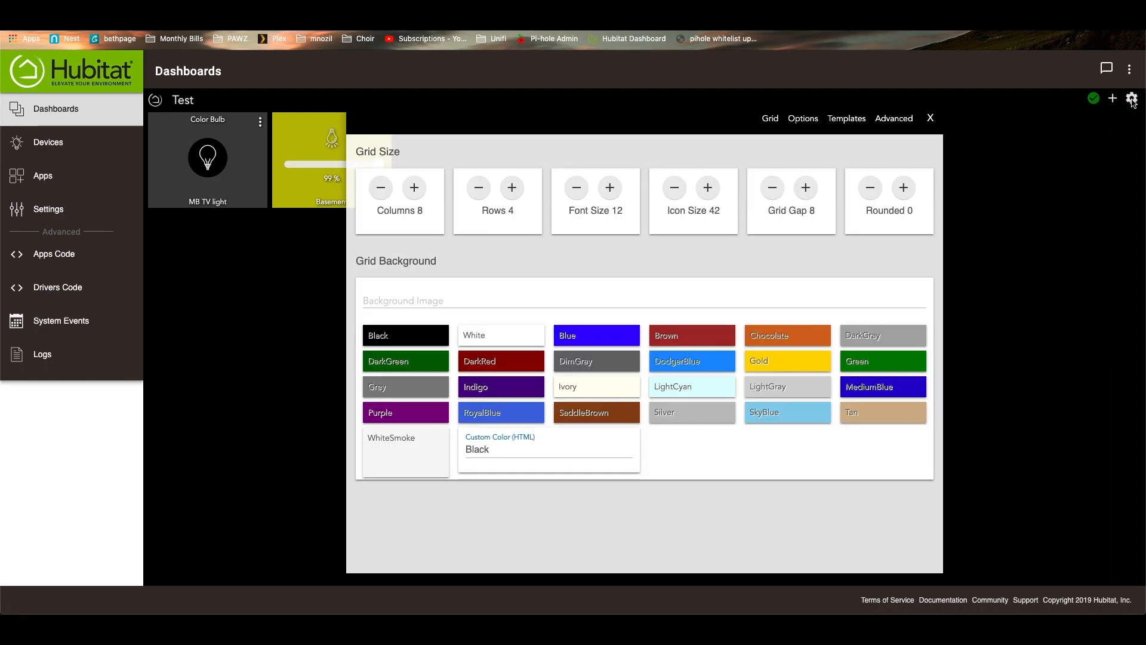
pyautogui.moveTo(896, 258)
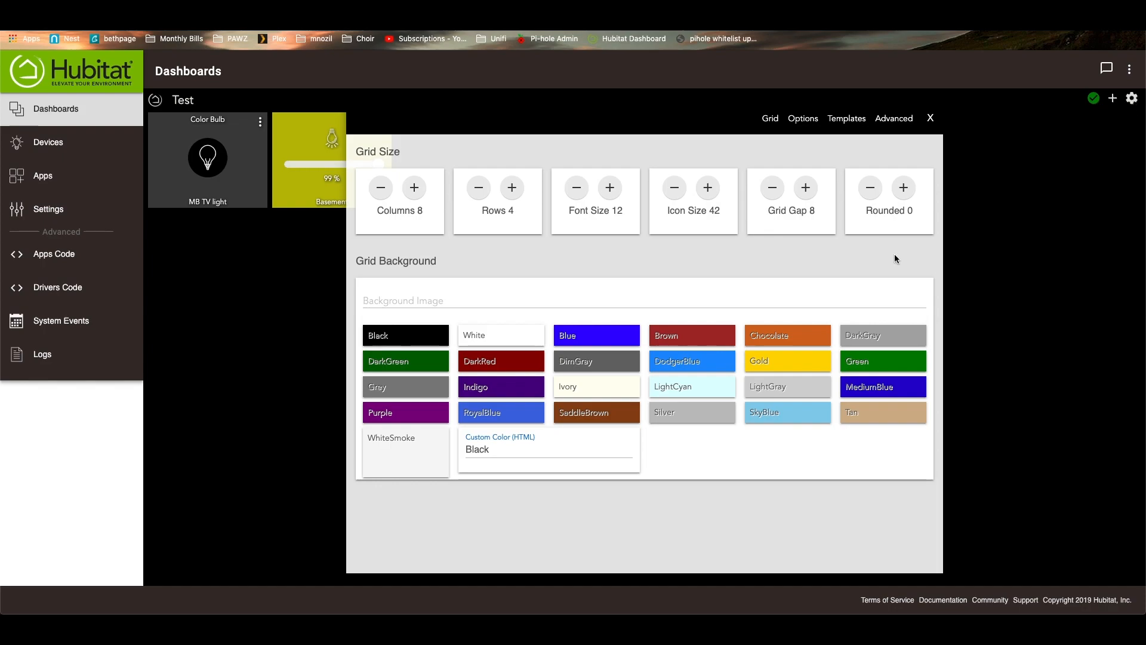
pyautogui.moveTo(478, 244)
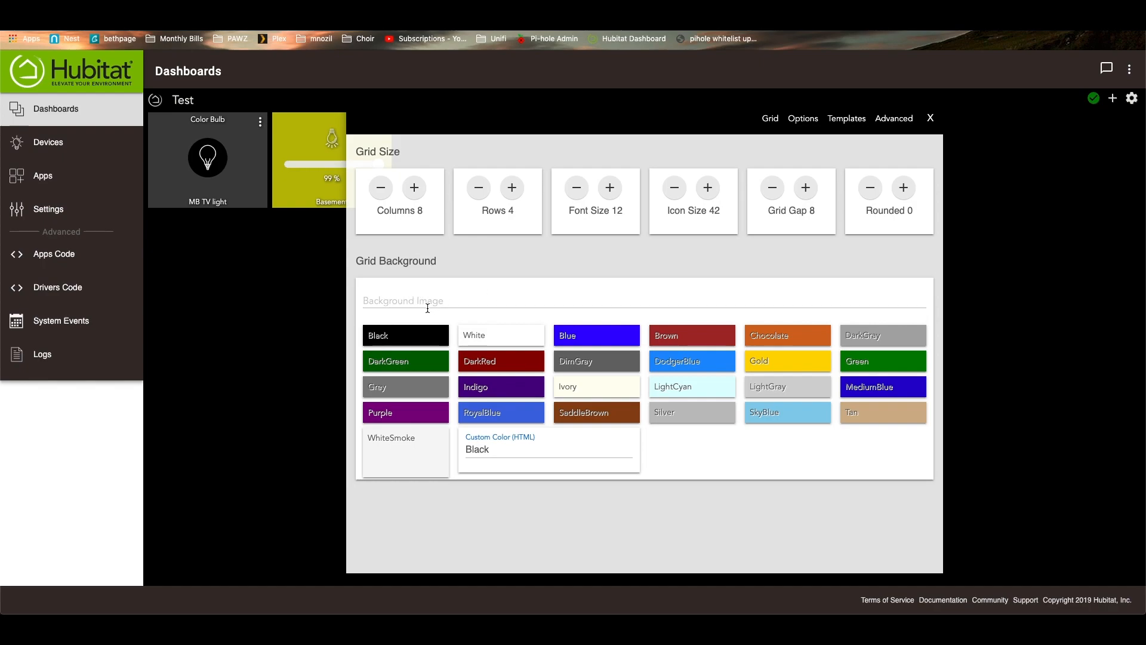
pyautogui.click(405, 361)
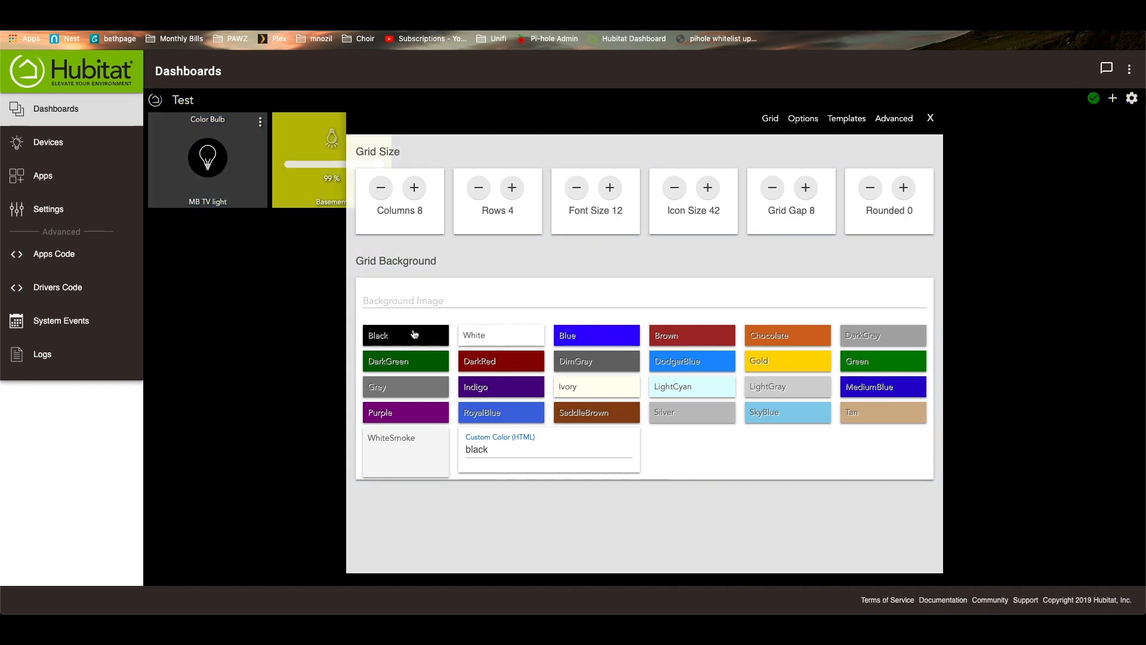
pyautogui.moveTo(625, 282)
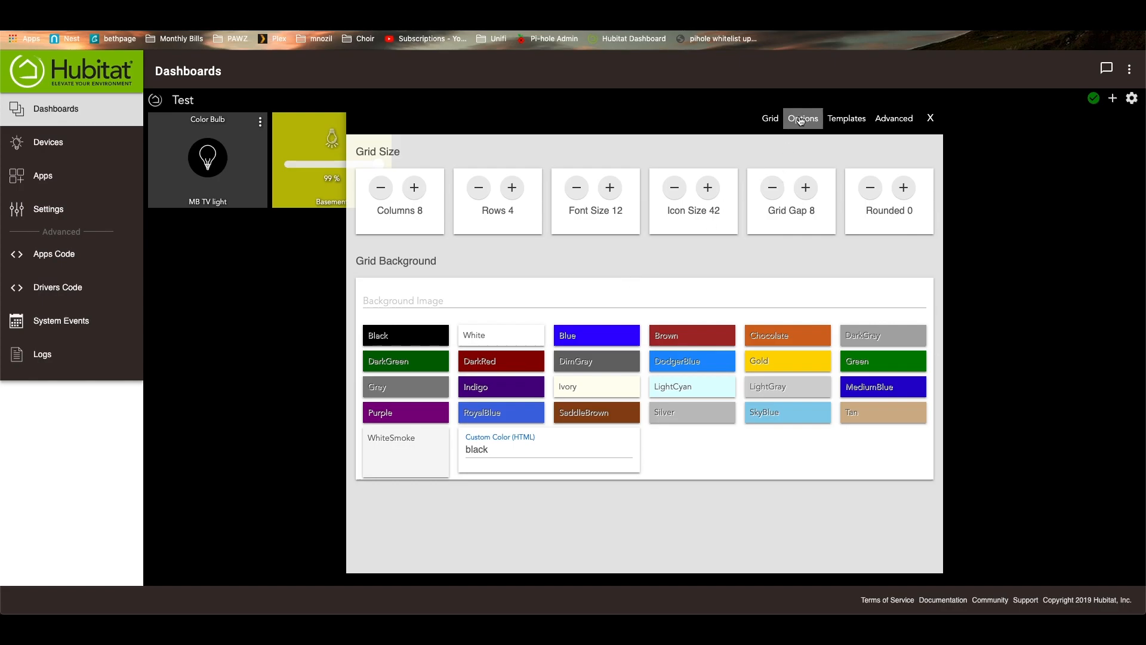
pyautogui.click(802, 118)
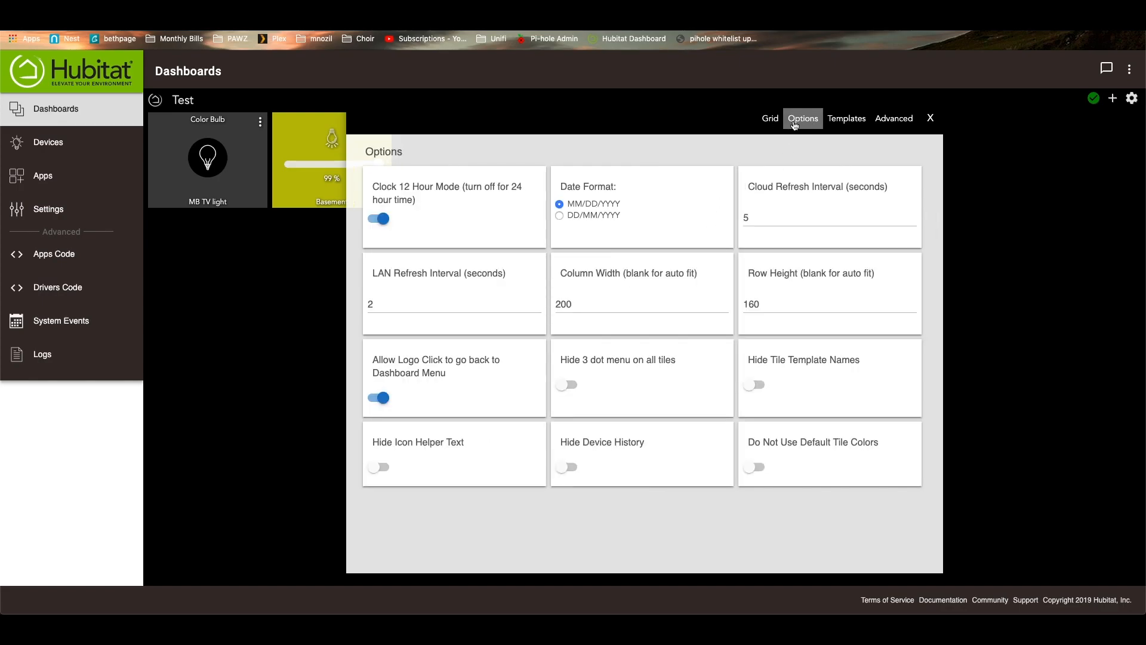
pyautogui.moveTo(659, 73)
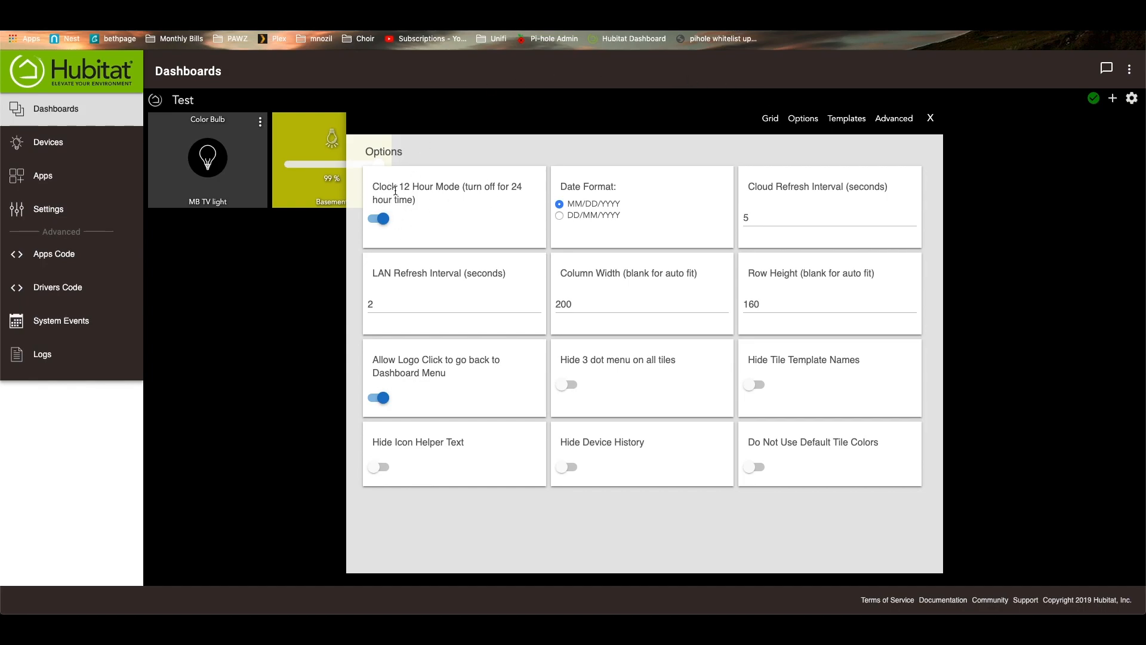
pyautogui.moveTo(430, 216)
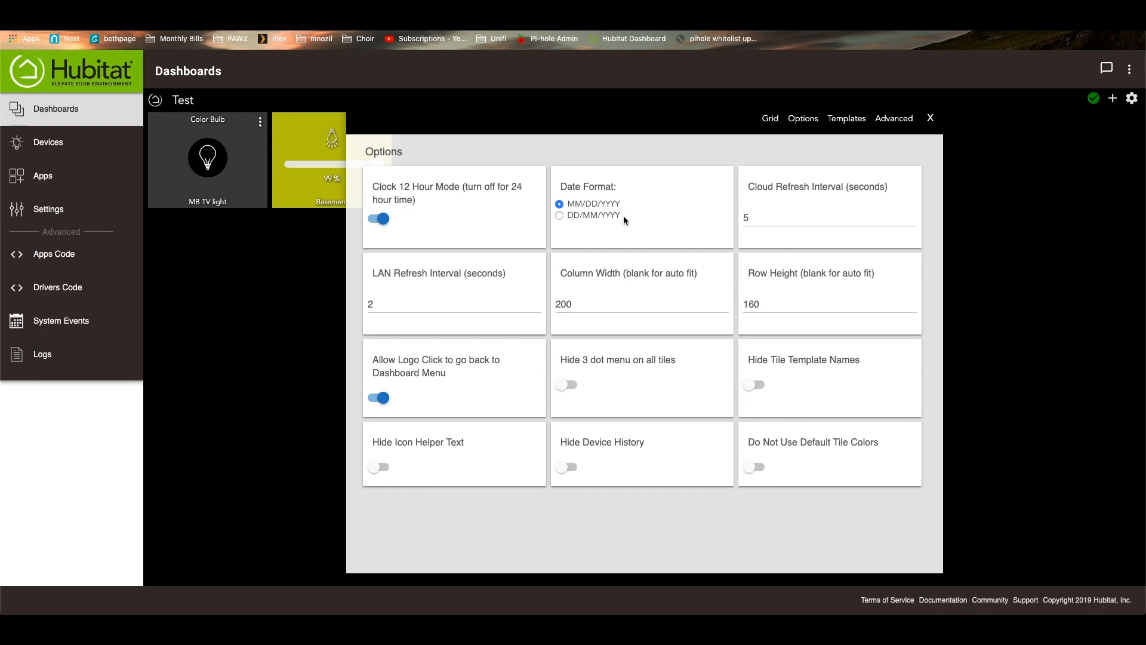
pyautogui.moveTo(776, 187)
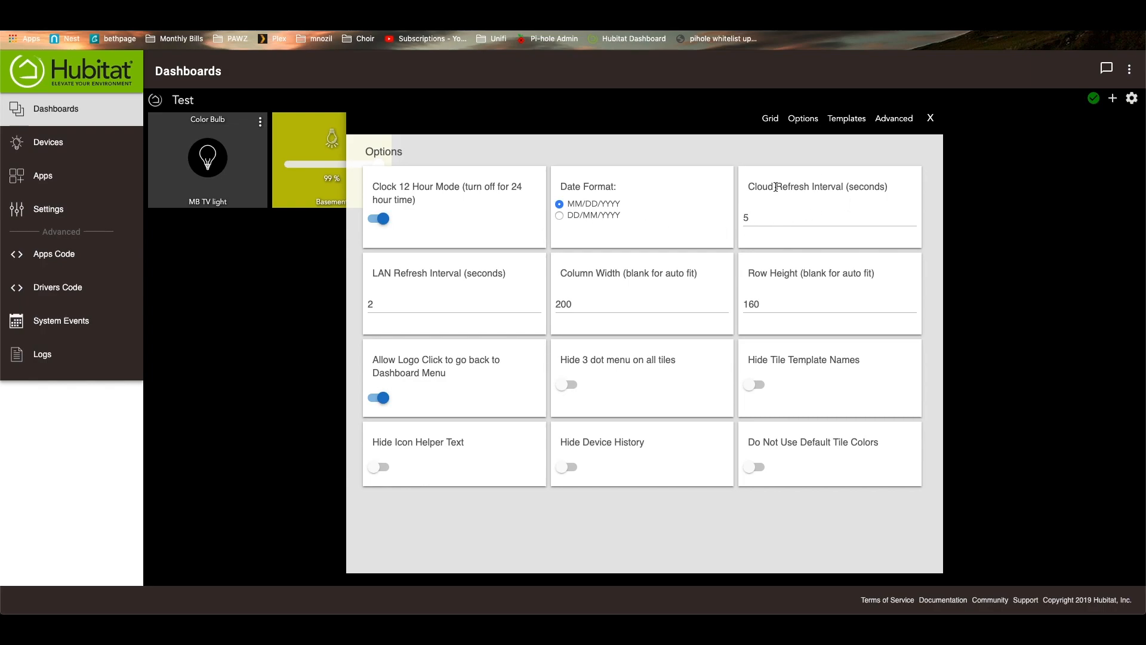
pyautogui.moveTo(850, 203)
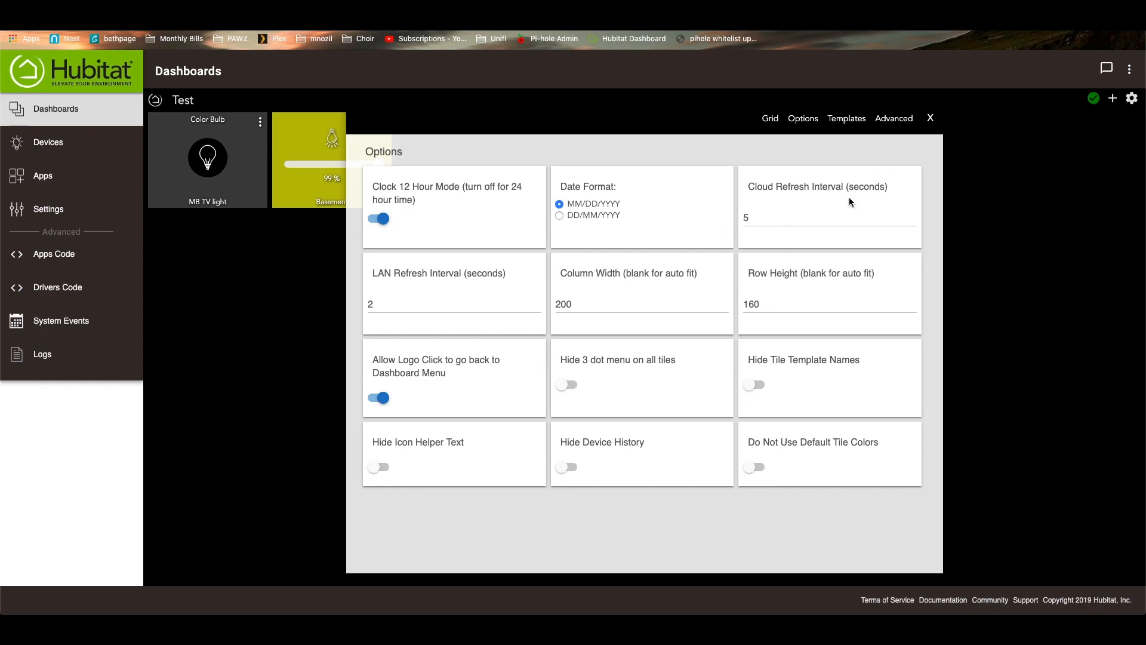
pyautogui.moveTo(533, 294)
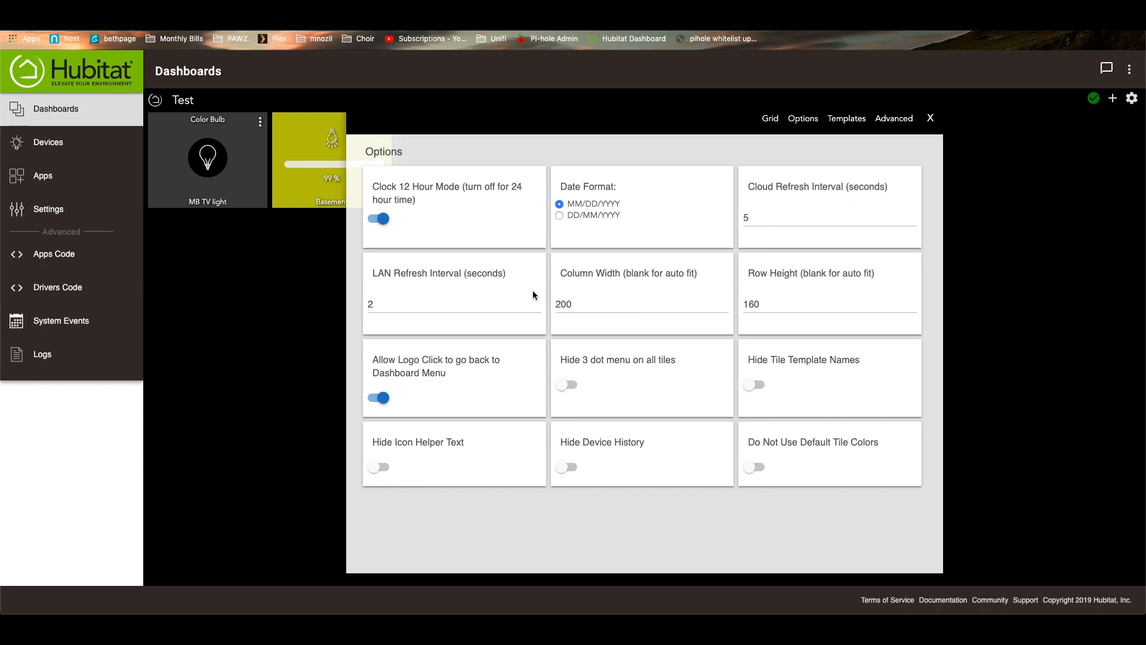
pyautogui.moveTo(507, 285)
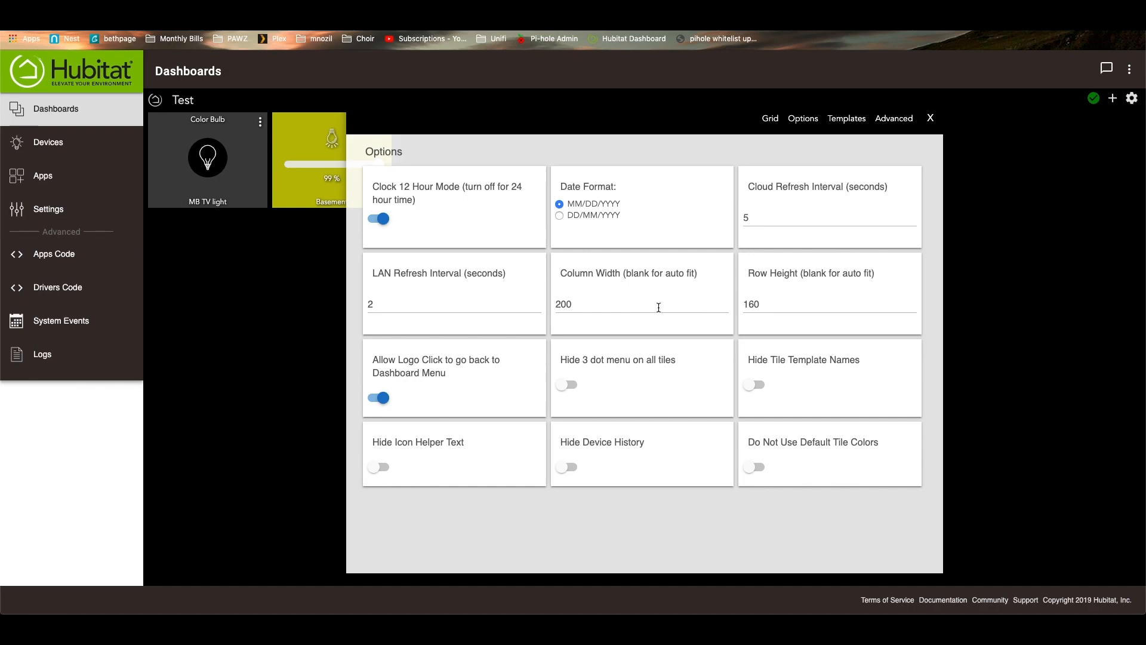
pyautogui.moveTo(612, 322)
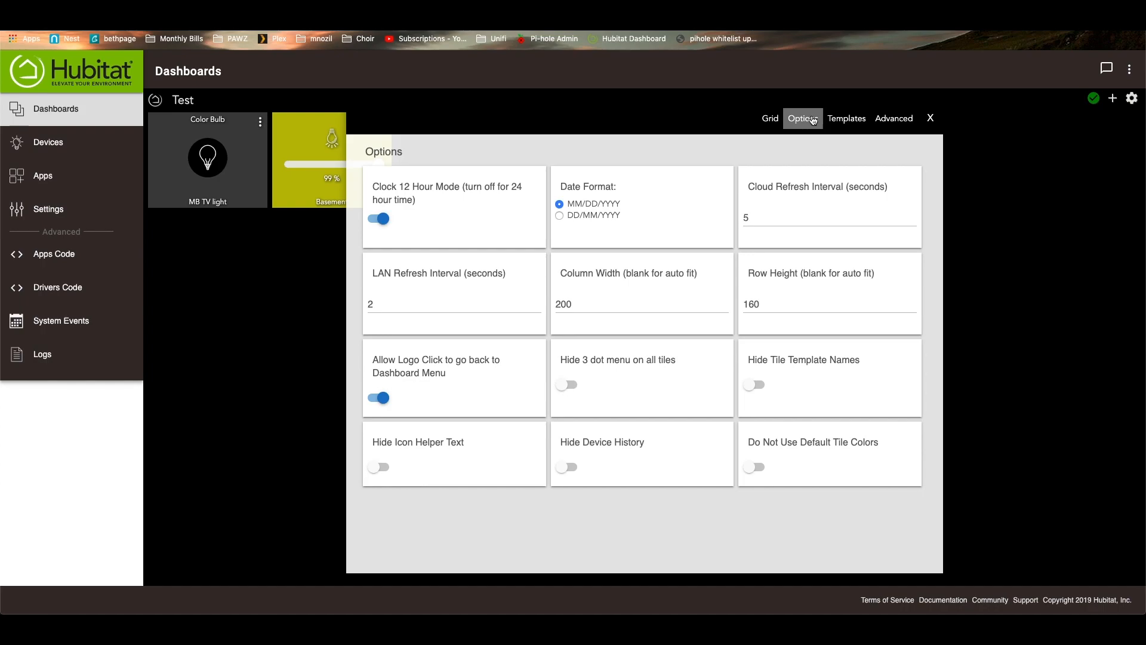
# Review the options, then show the Template Color Editor.
pyautogui.click(846, 118)
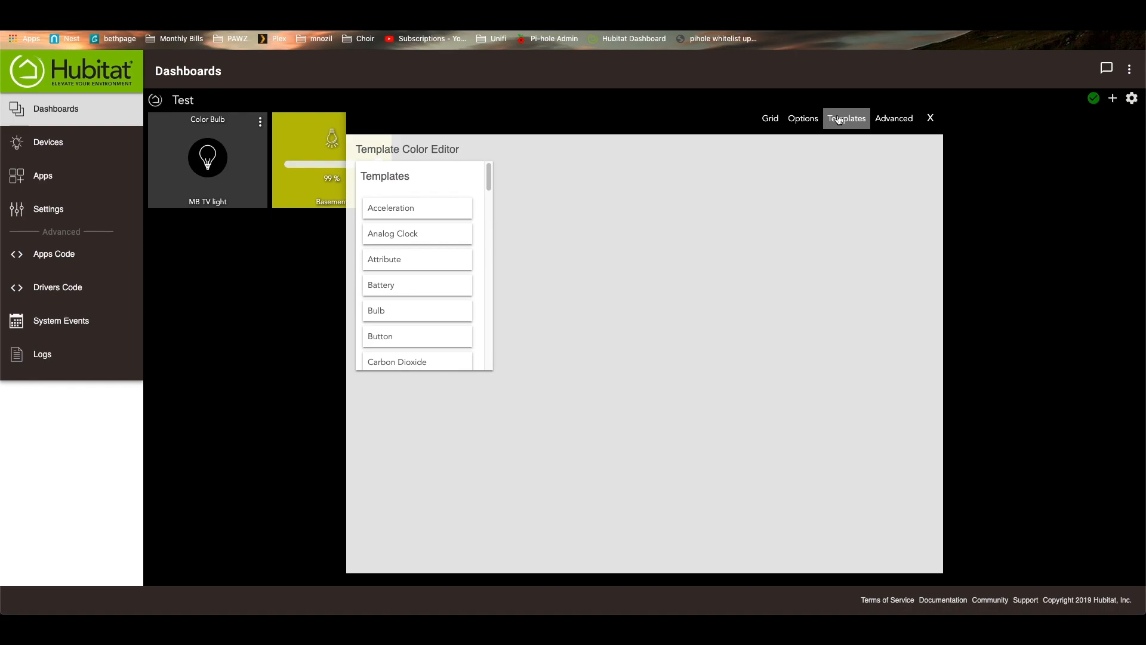
pyautogui.moveTo(452, 162)
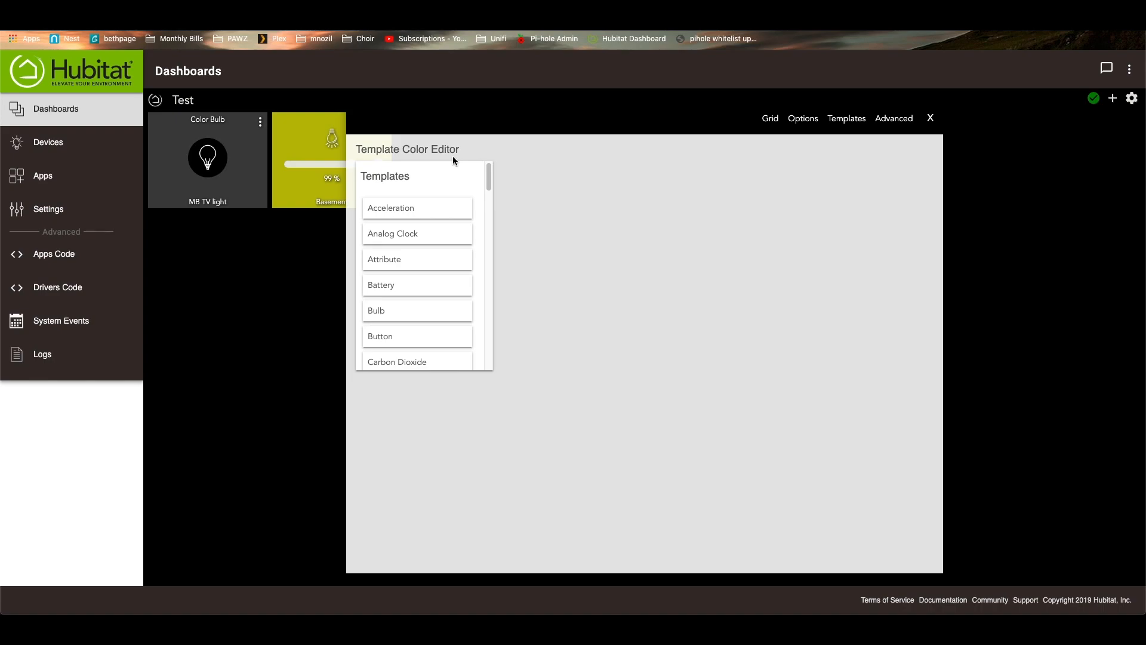
pyautogui.moveTo(343, 127)
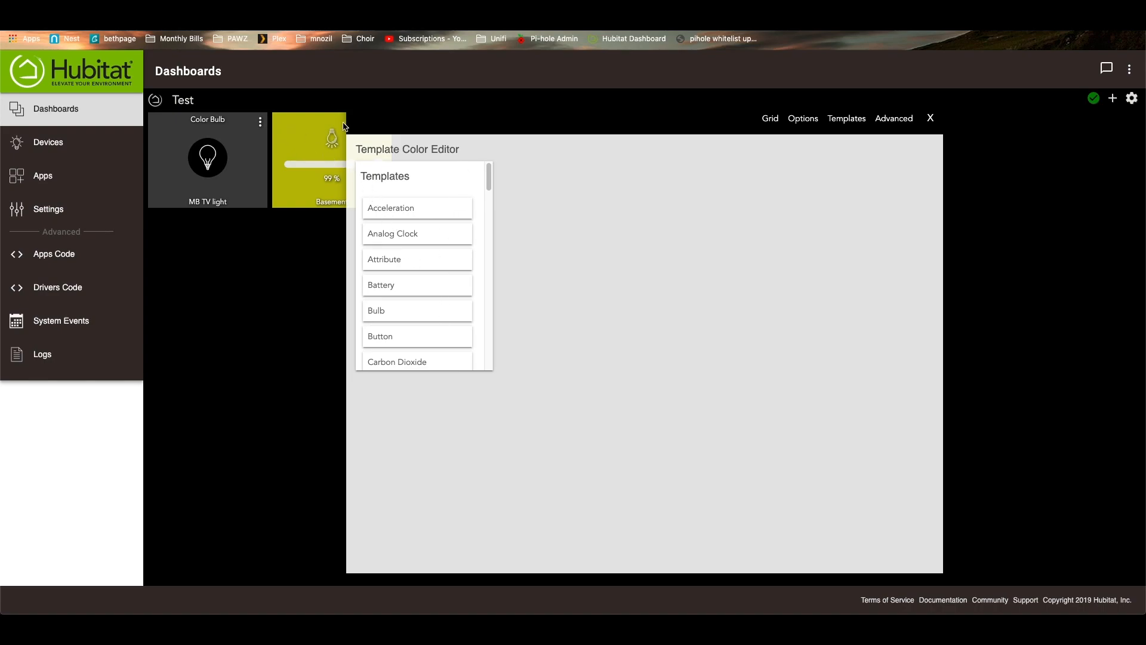
pyautogui.moveTo(489, 177)
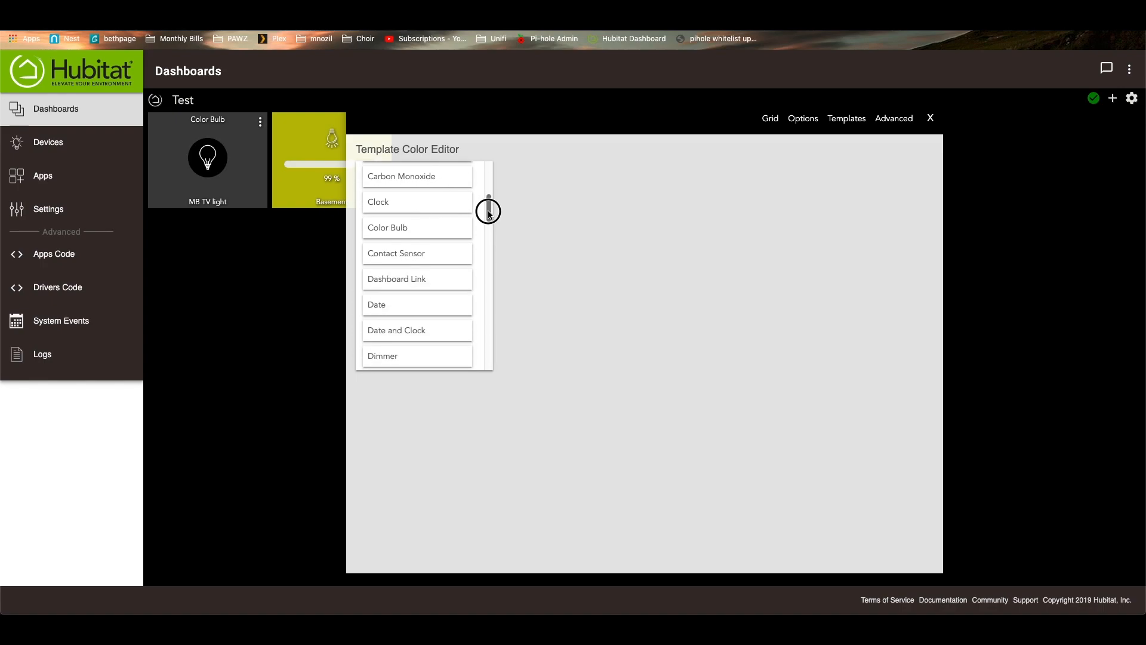
# Save a #00FF39 on-state background for the Dimmer template and close settings.
pyautogui.click(416, 287)
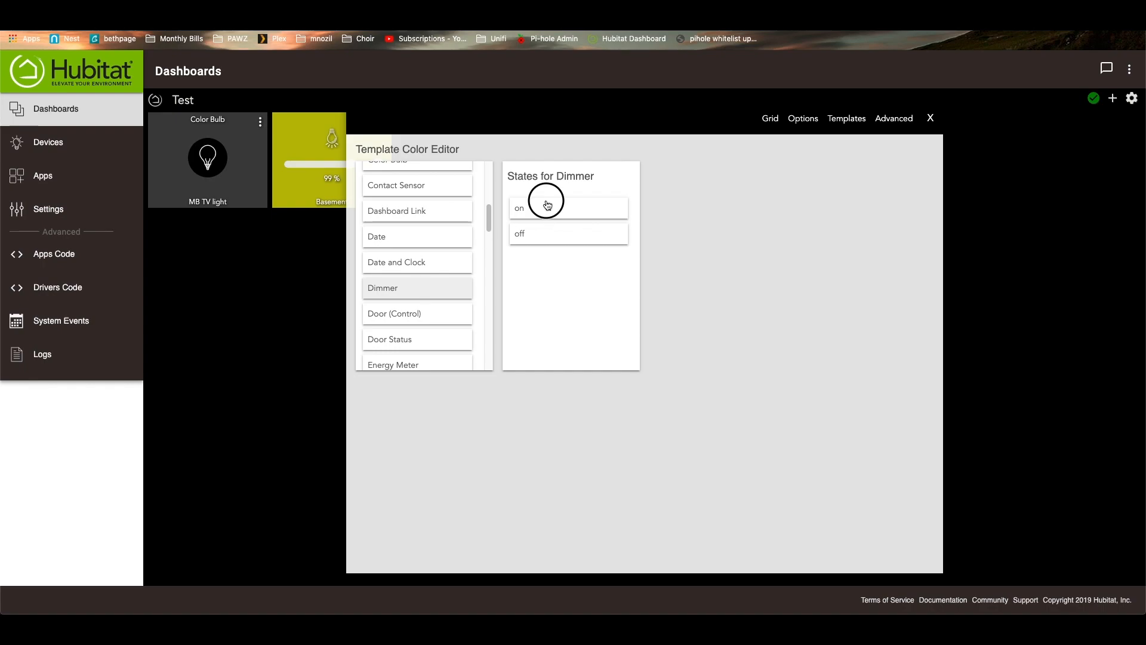
pyautogui.click(568, 209)
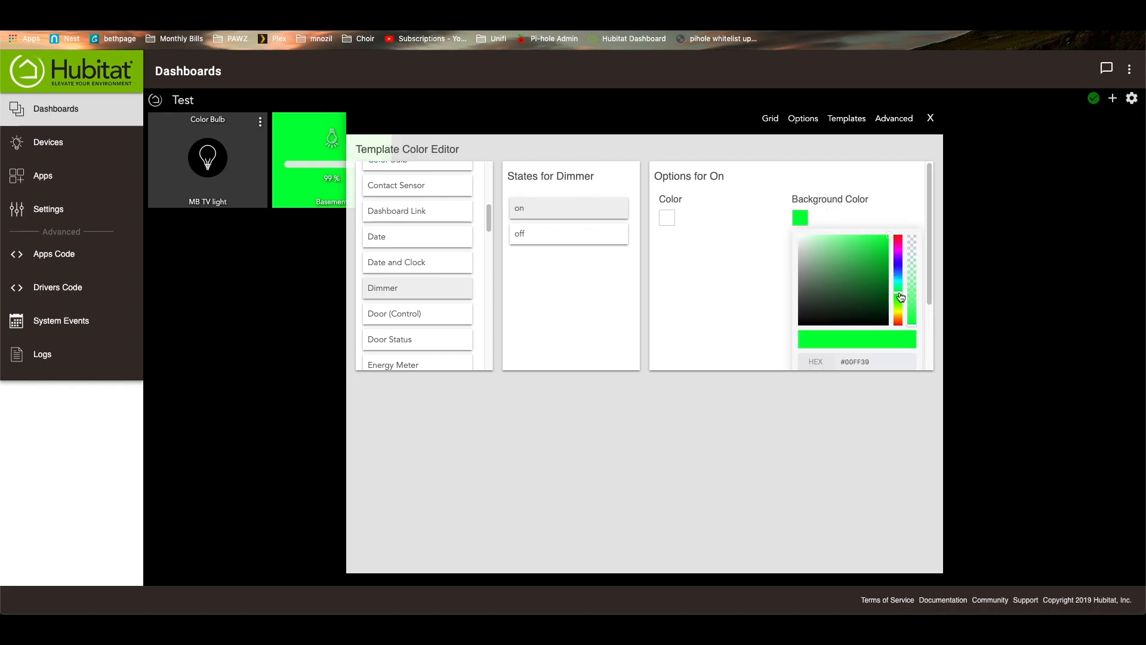
pyautogui.moveTo(525, 243)
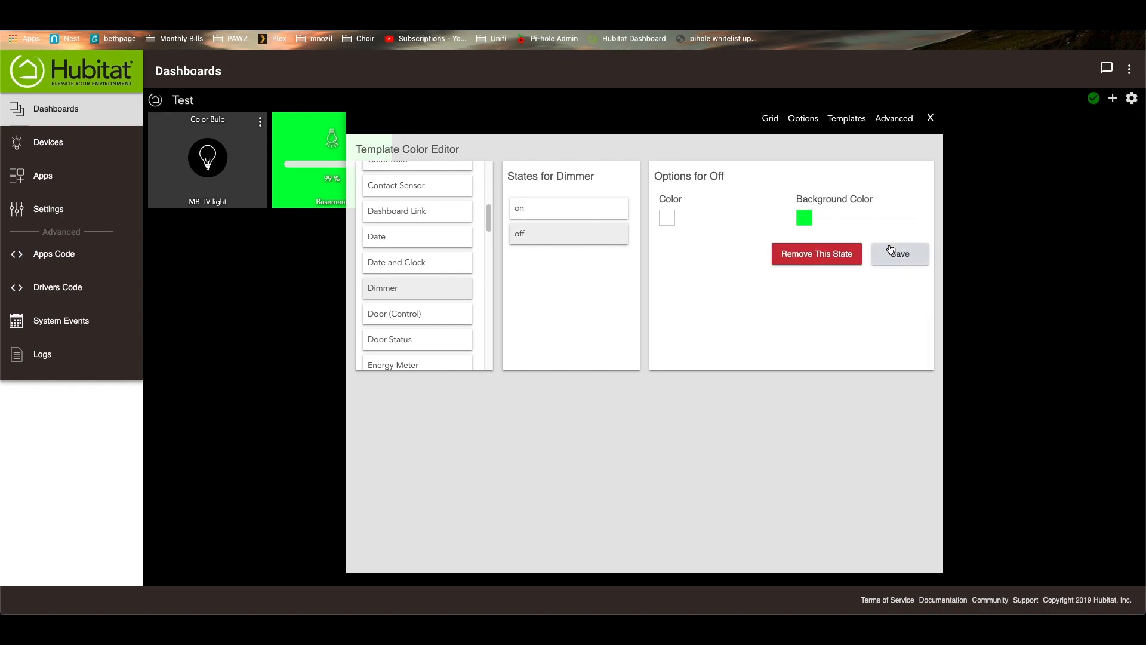
pyautogui.click(801, 217)
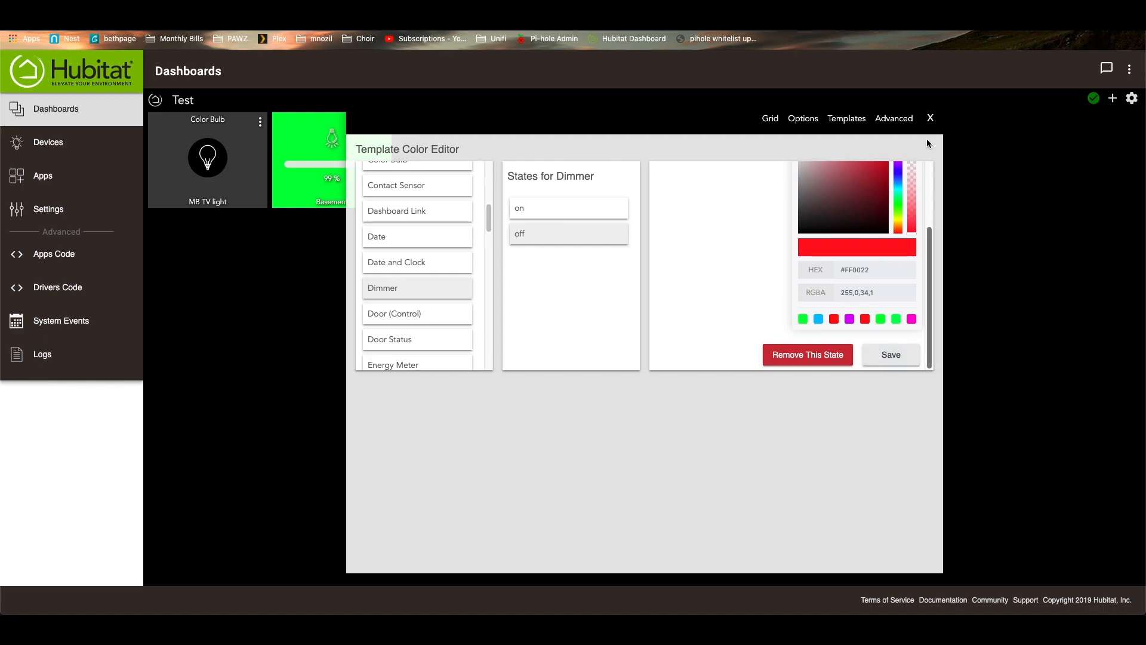
pyautogui.click(930, 118)
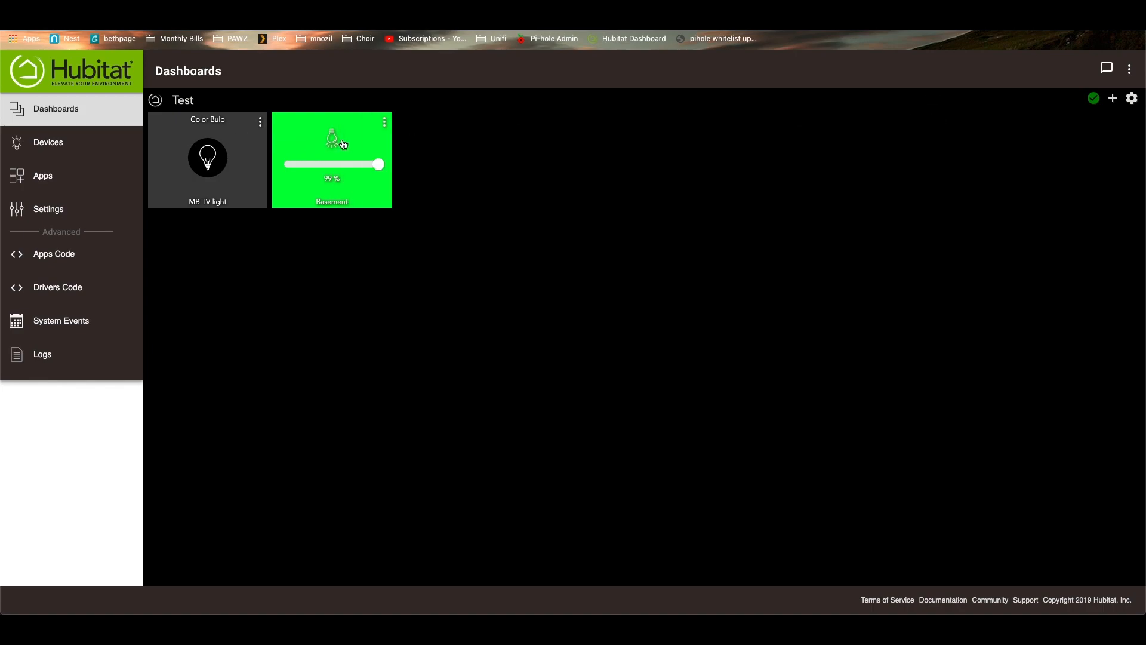
pyautogui.click(332, 137)
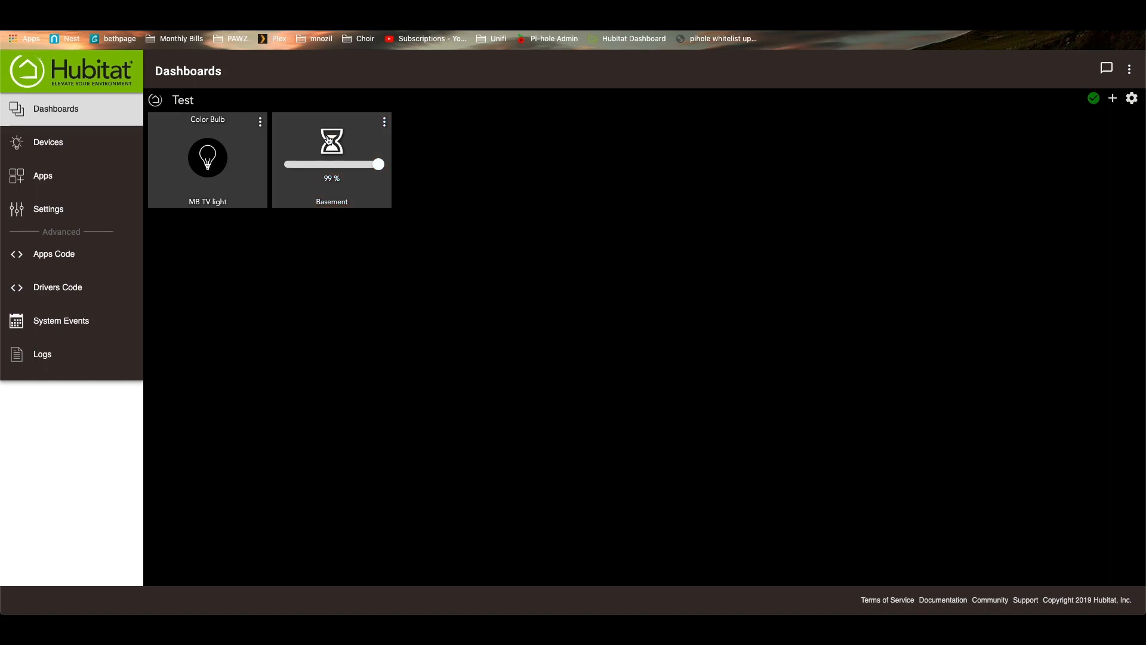
pyautogui.click(332, 140)
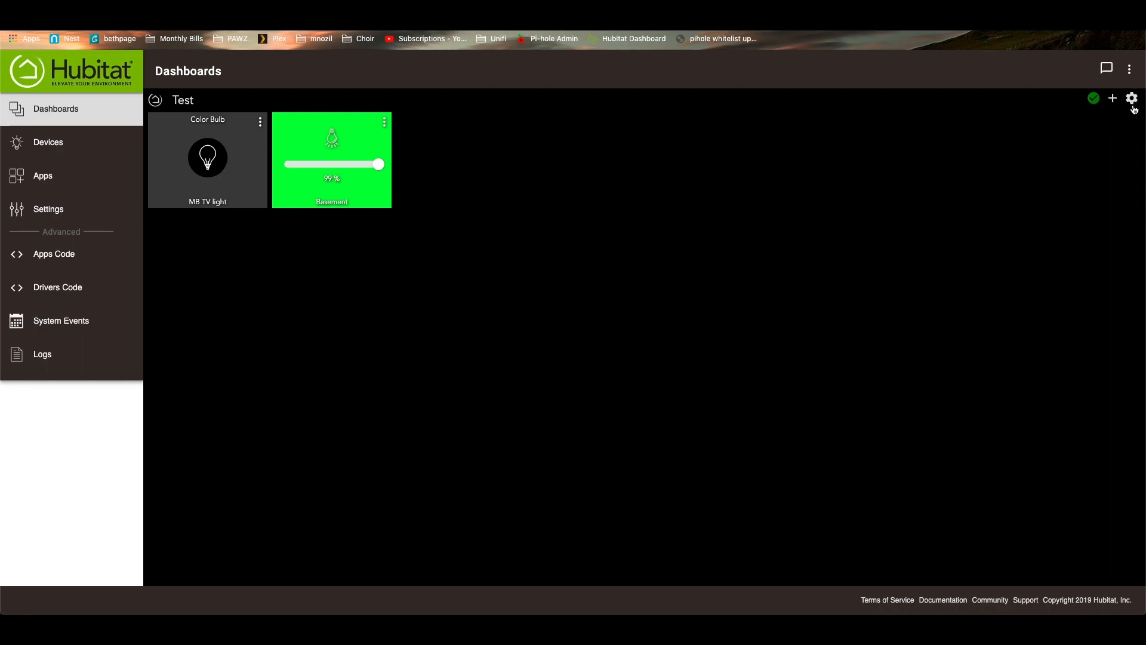
pyautogui.click(1131, 98)
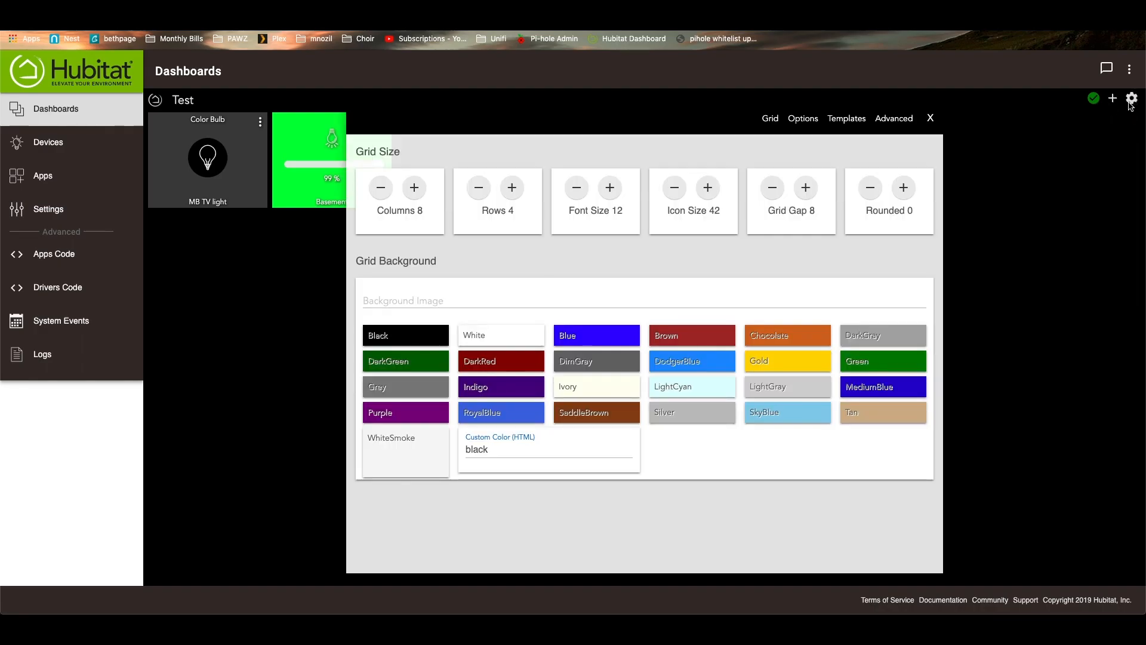
pyautogui.click(930, 118)
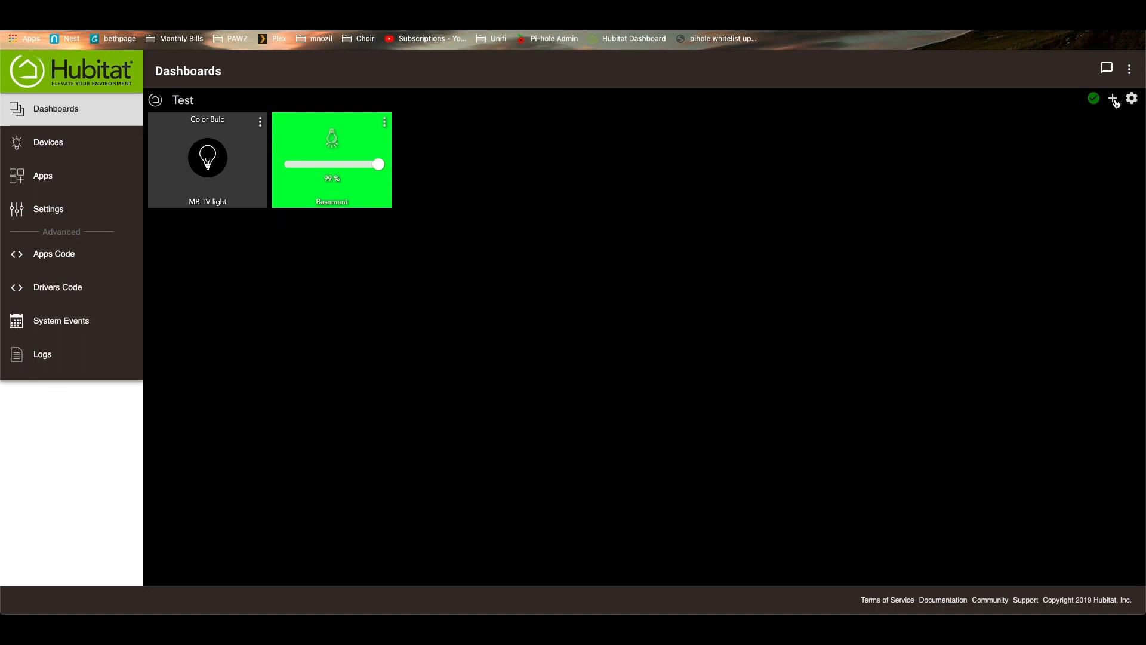
# Add a 2x2 Dashboard Link tile to Main at column 3, row 1.
pyautogui.click(1112, 98)
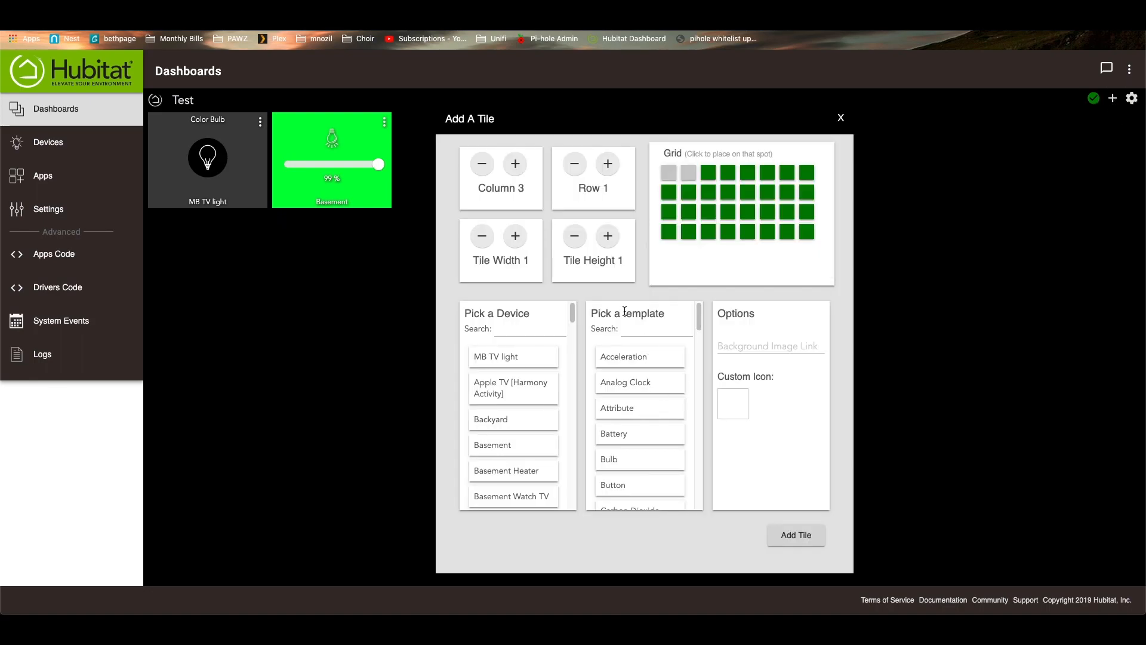
pyautogui.scroll(-3)
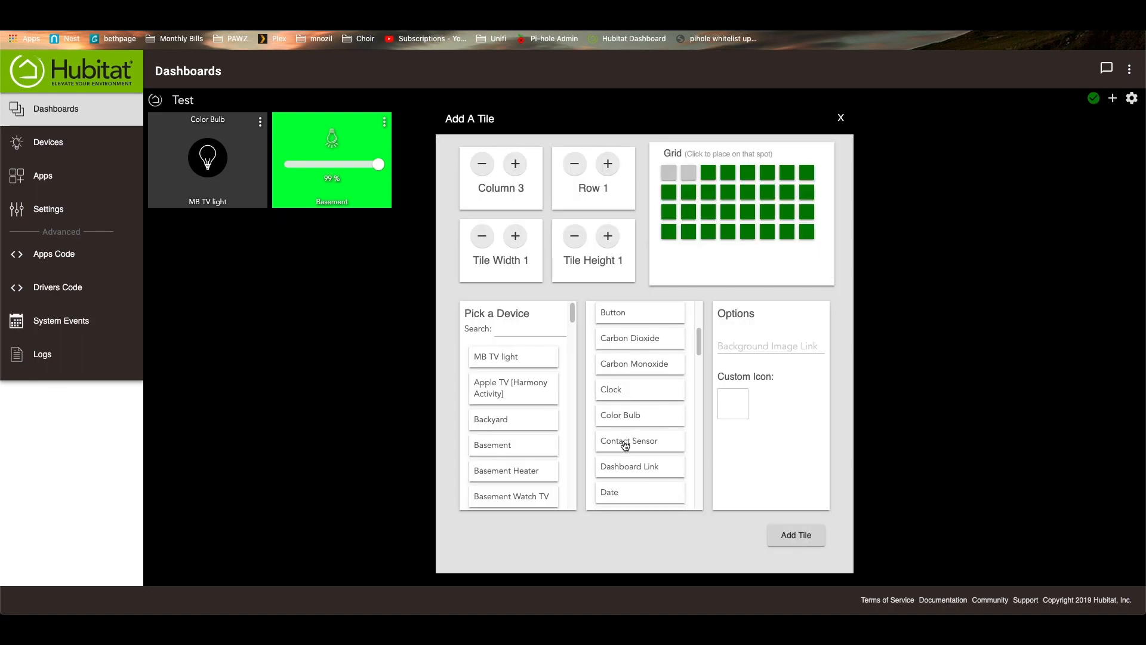
pyautogui.click(629, 466)
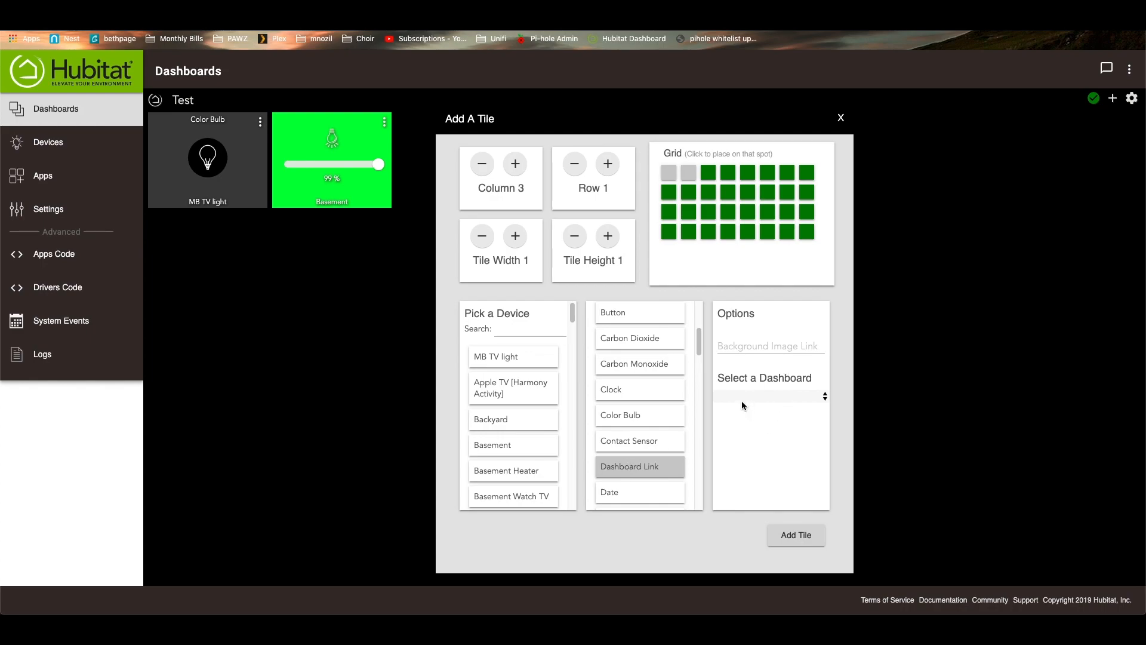
pyautogui.click(768, 395)
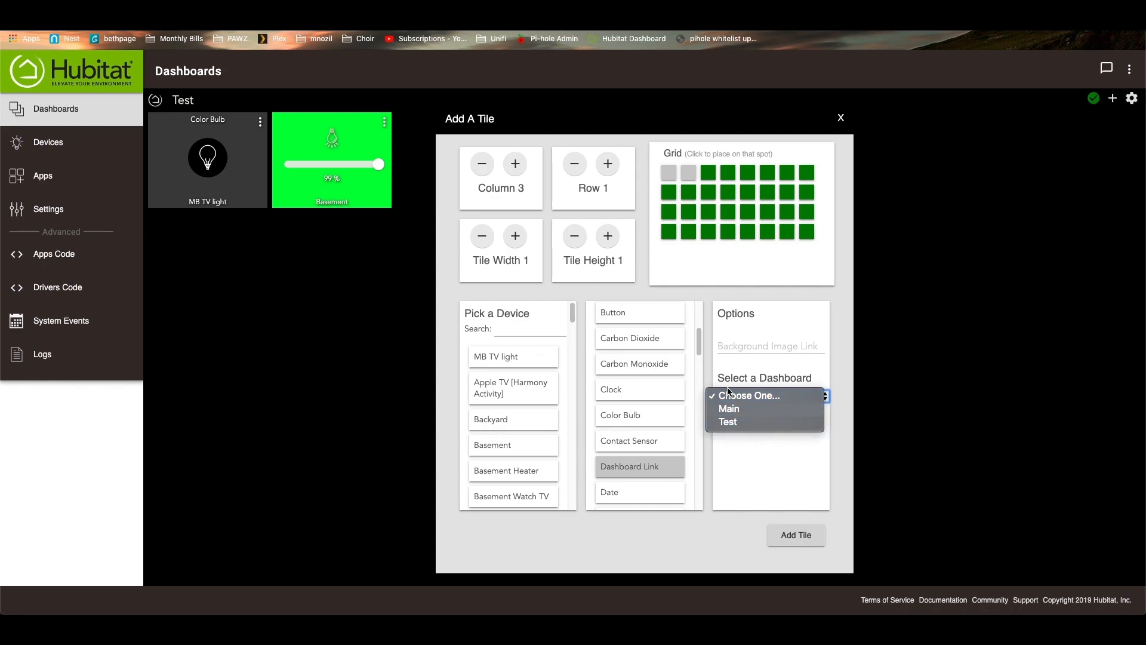
pyautogui.moveTo(727, 422)
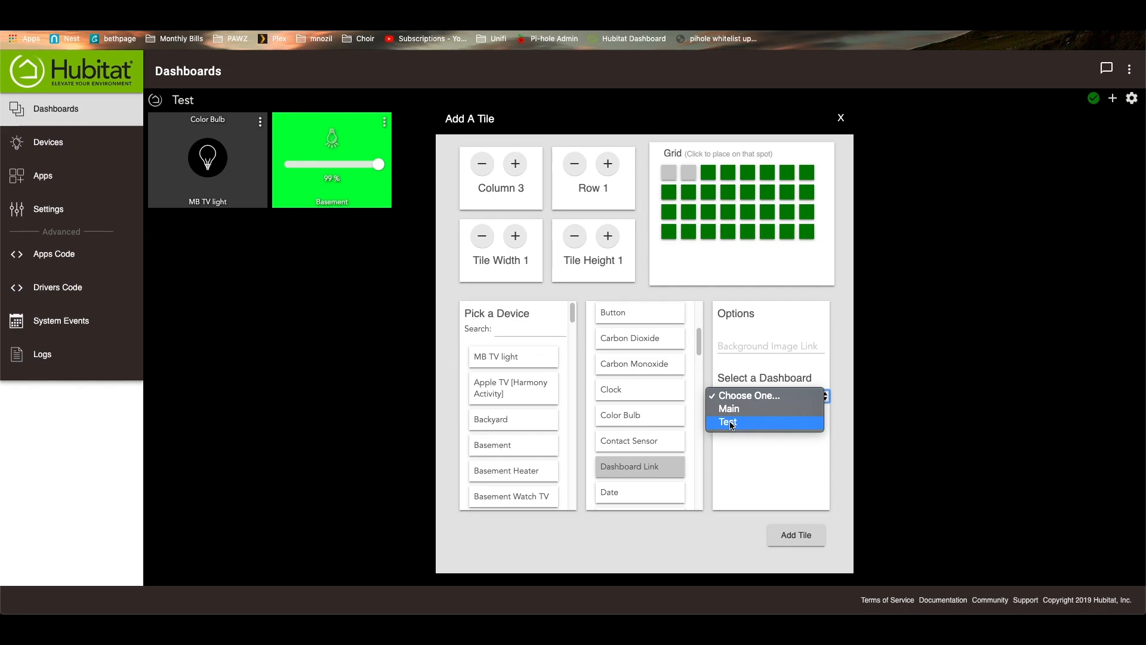
pyautogui.moveTo(728, 408)
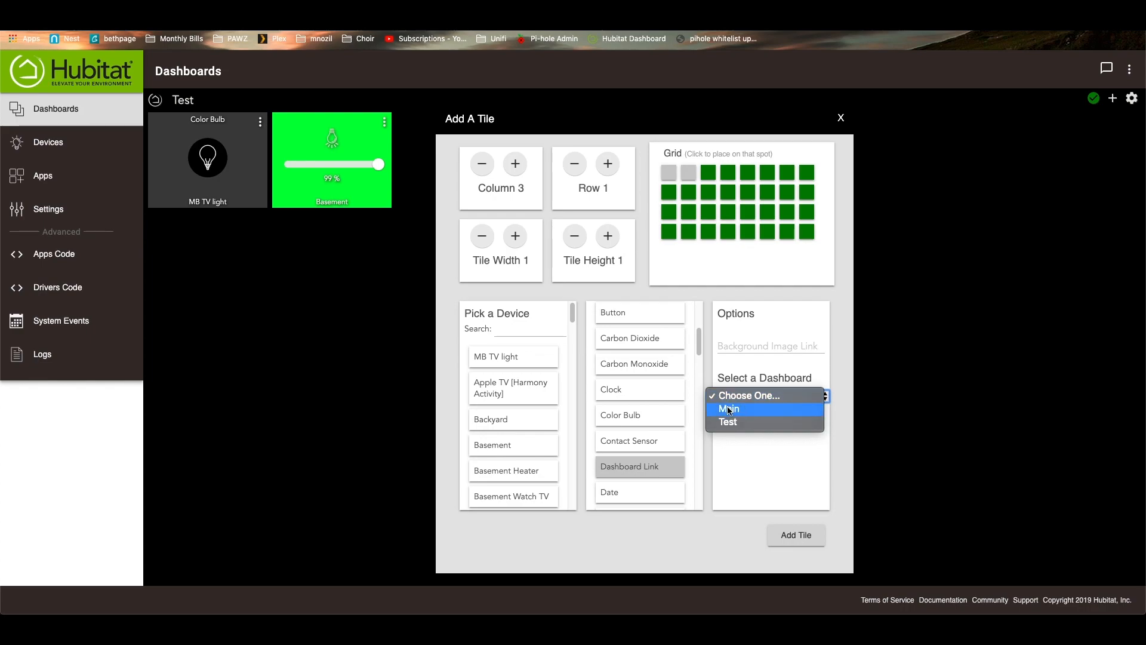
pyautogui.click(728, 408)
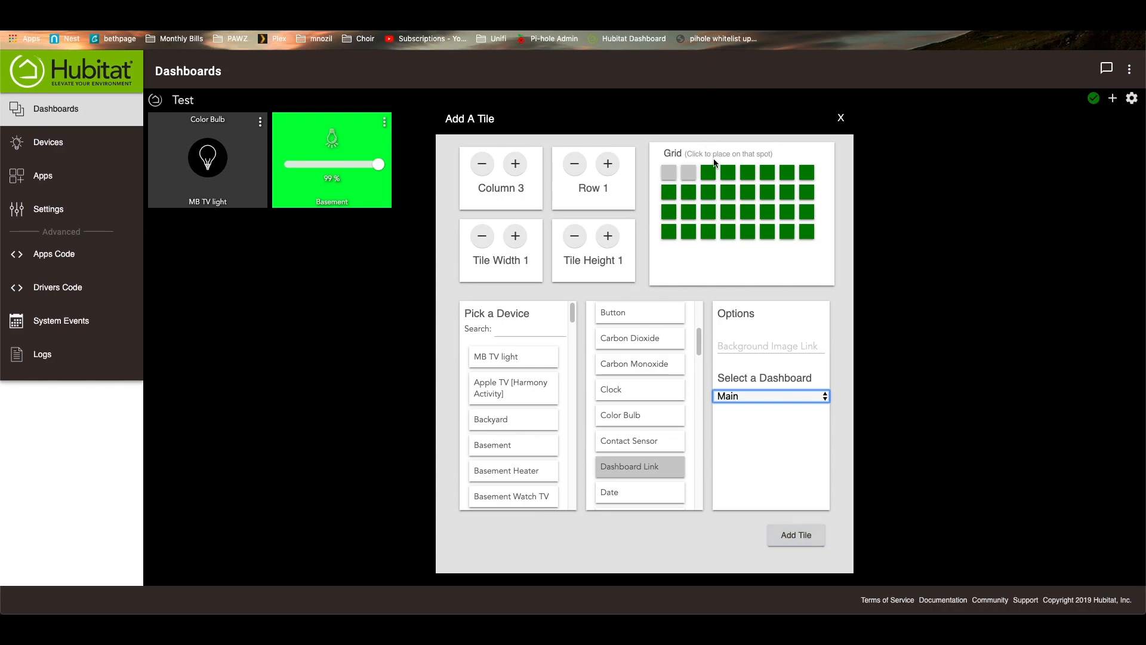
pyautogui.click(515, 163)
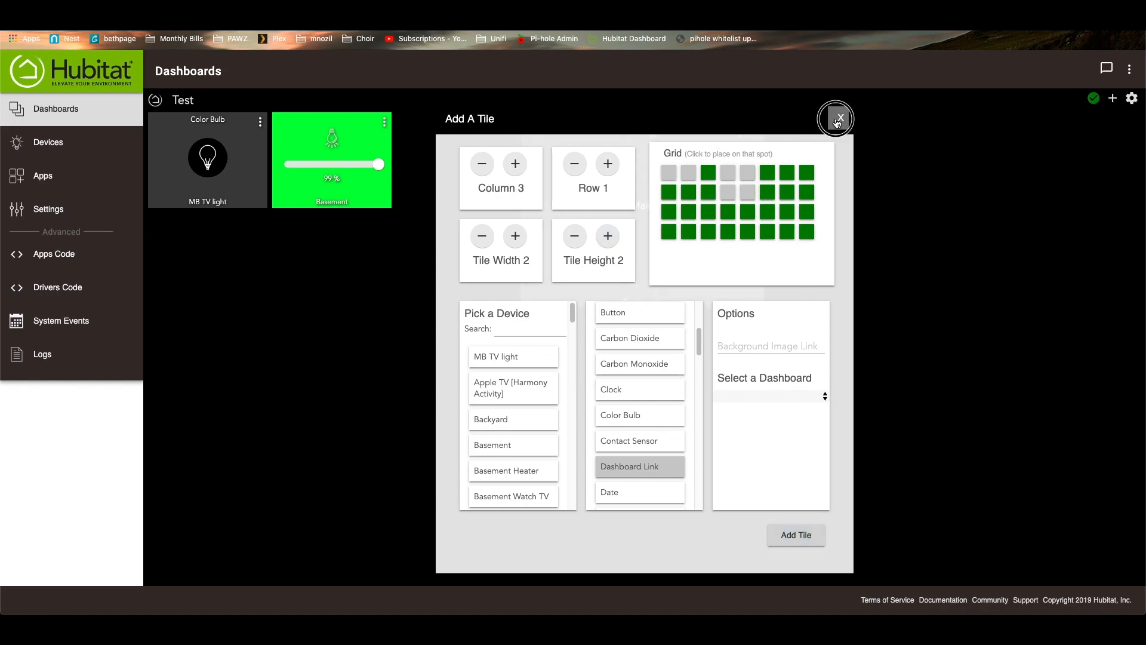
pyautogui.click(836, 118)
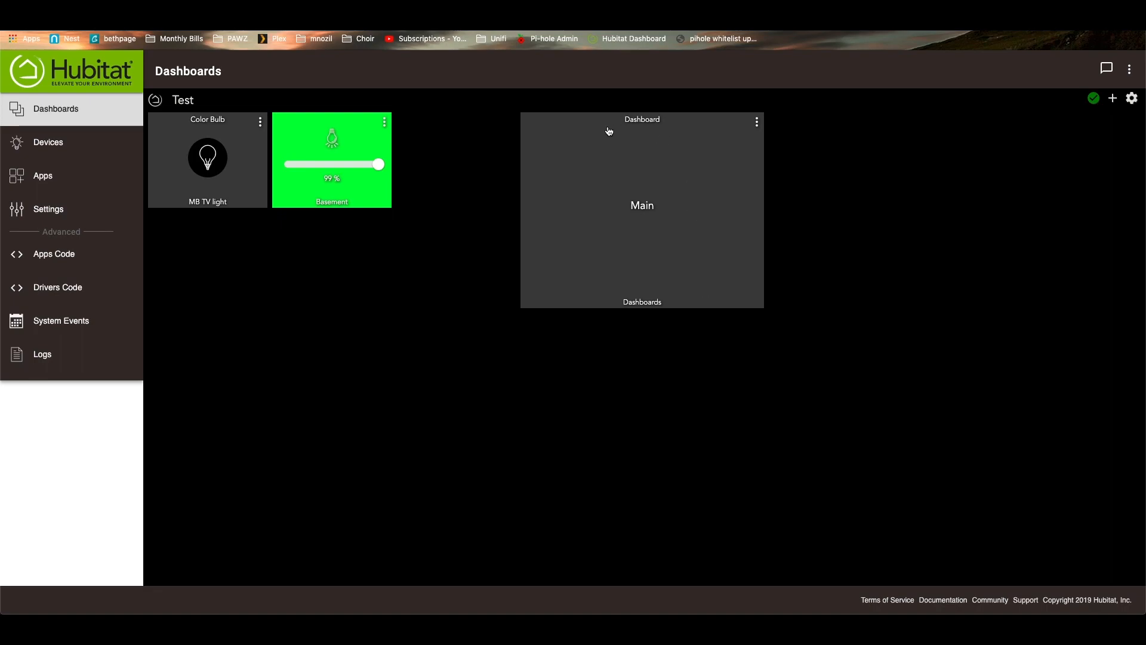
pyautogui.moveTo(581, 200)
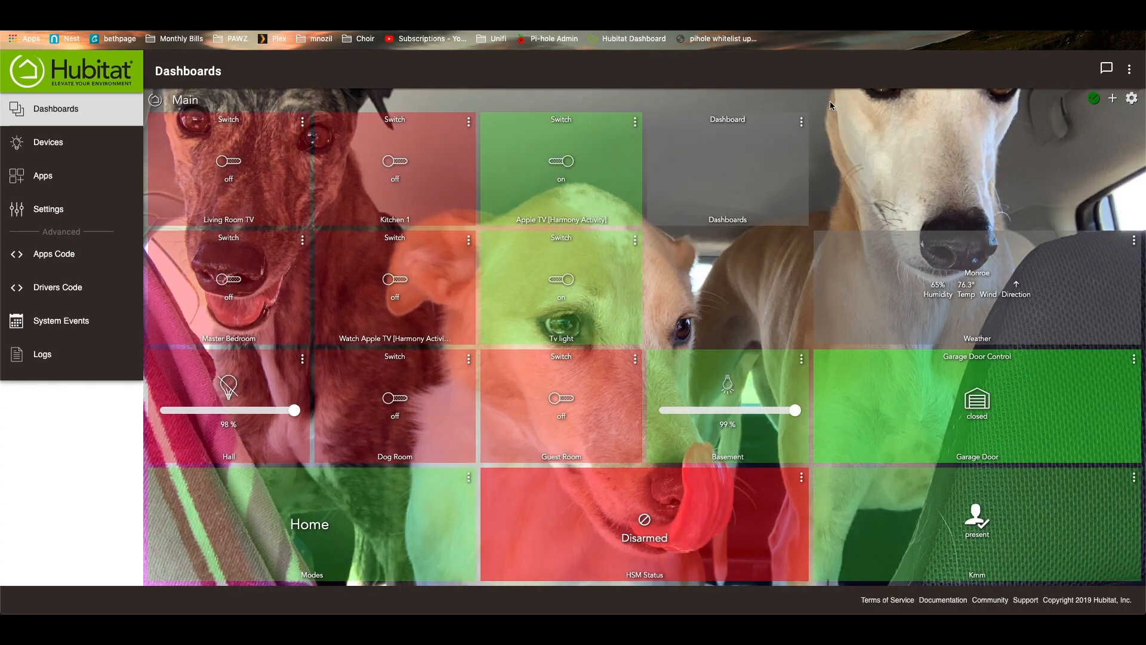
pyautogui.moveTo(261, 211)
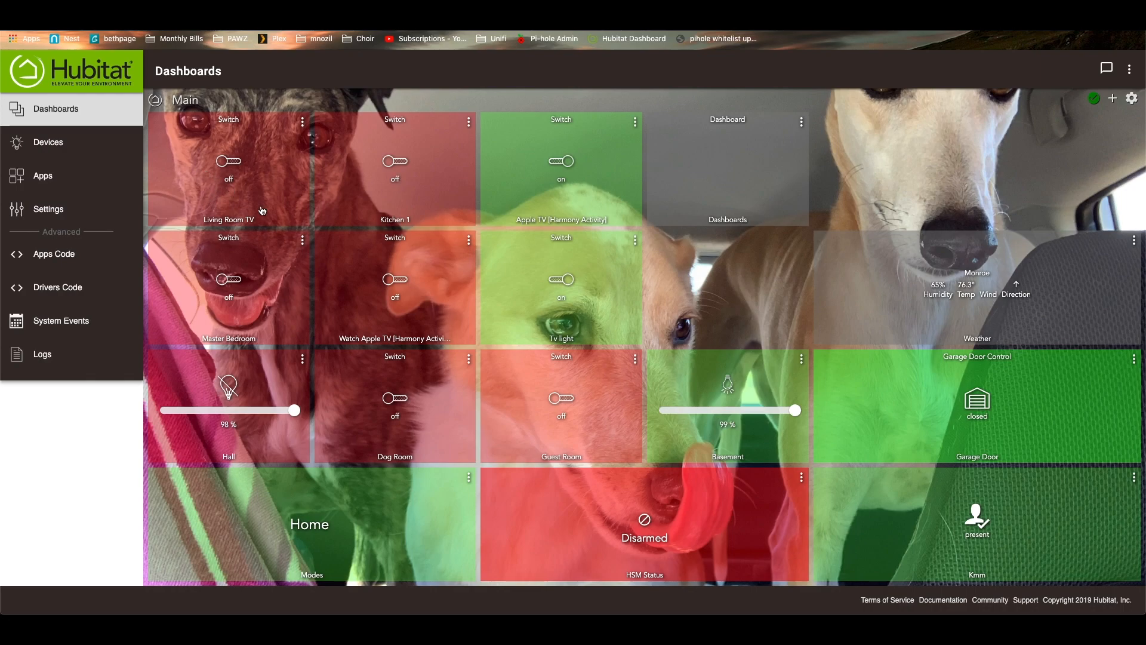
pyautogui.moveTo(477, 151)
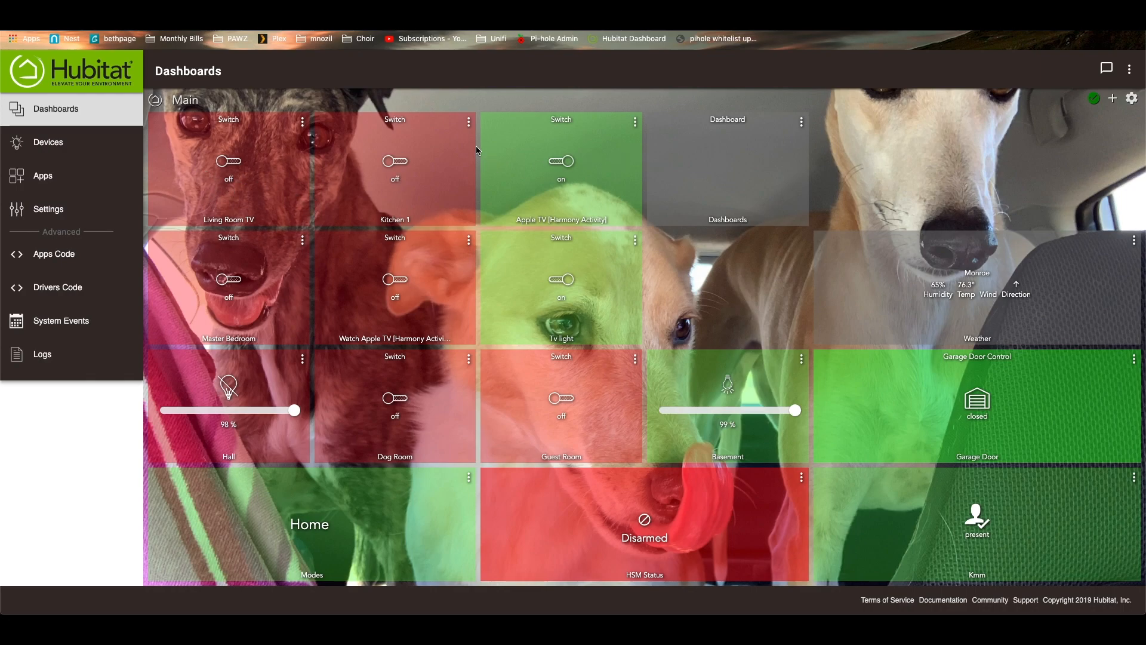
pyautogui.moveTo(413, 118)
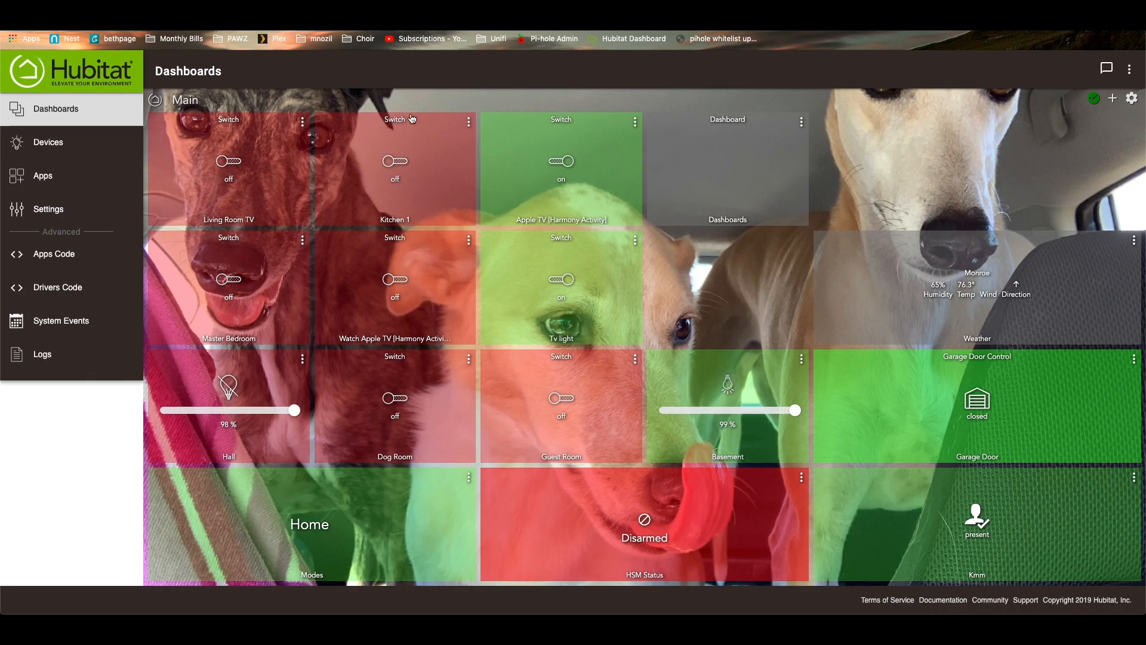
pyautogui.moveTo(452, 131)
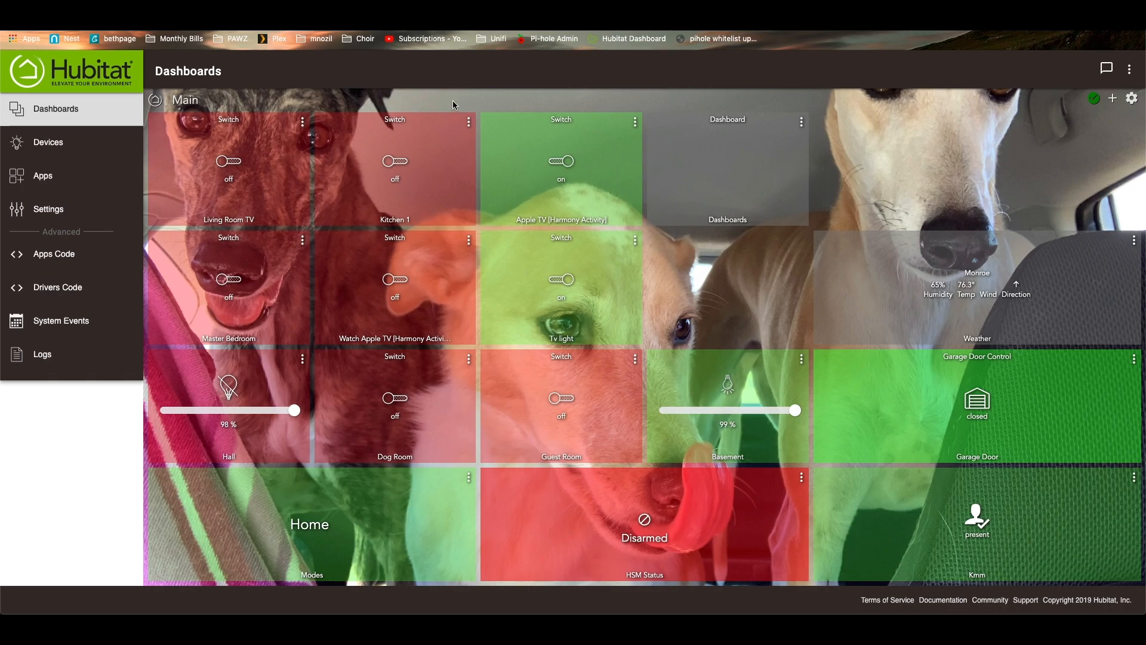
pyautogui.moveTo(312, 113)
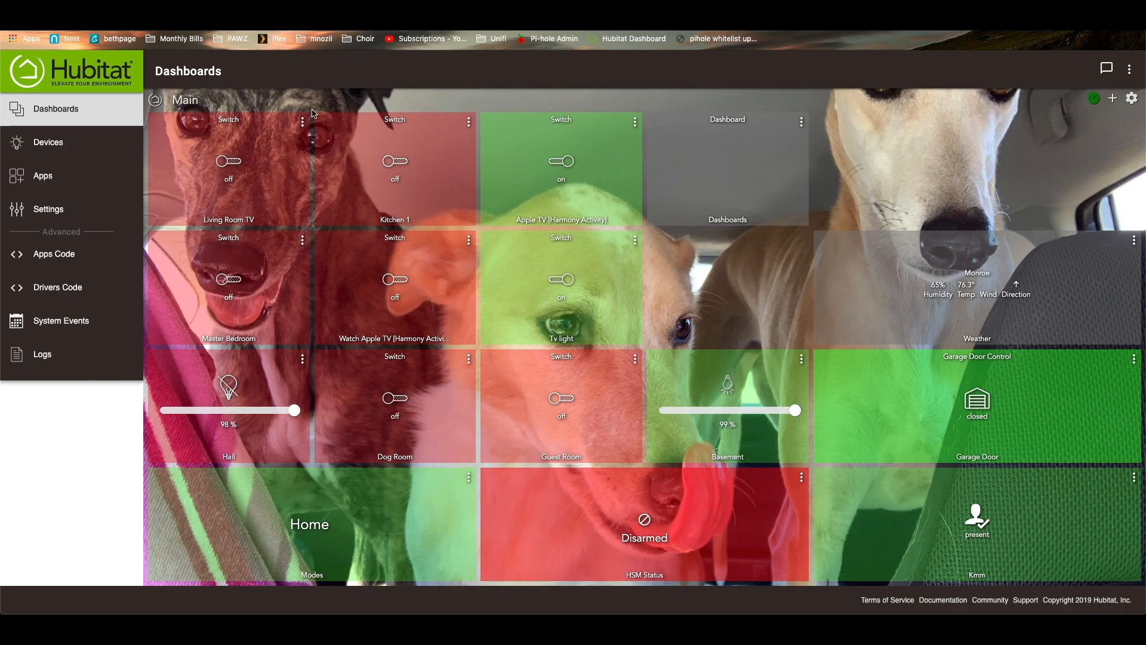
pyautogui.moveTo(553, 192)
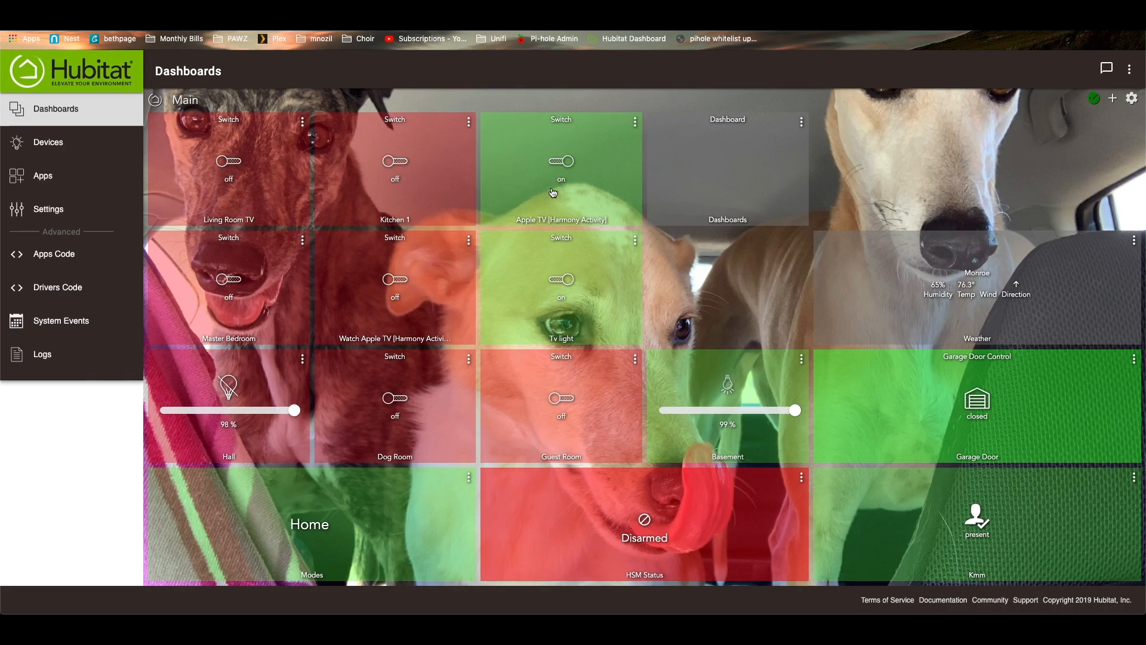
pyautogui.moveTo(594, 137)
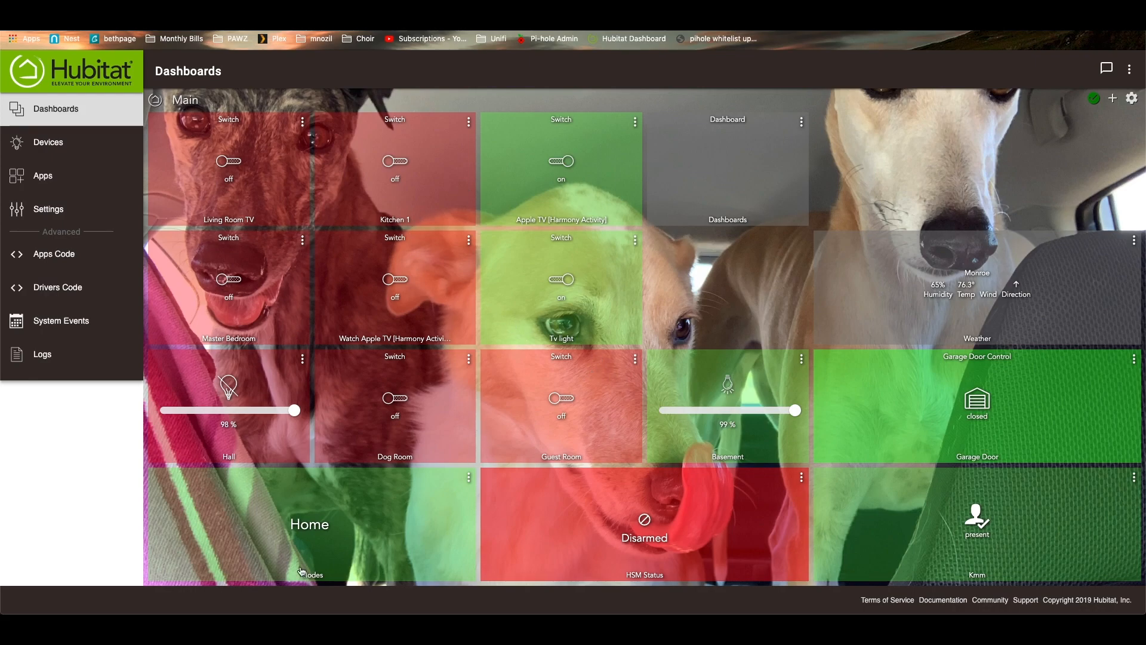
pyautogui.moveTo(300, 567)
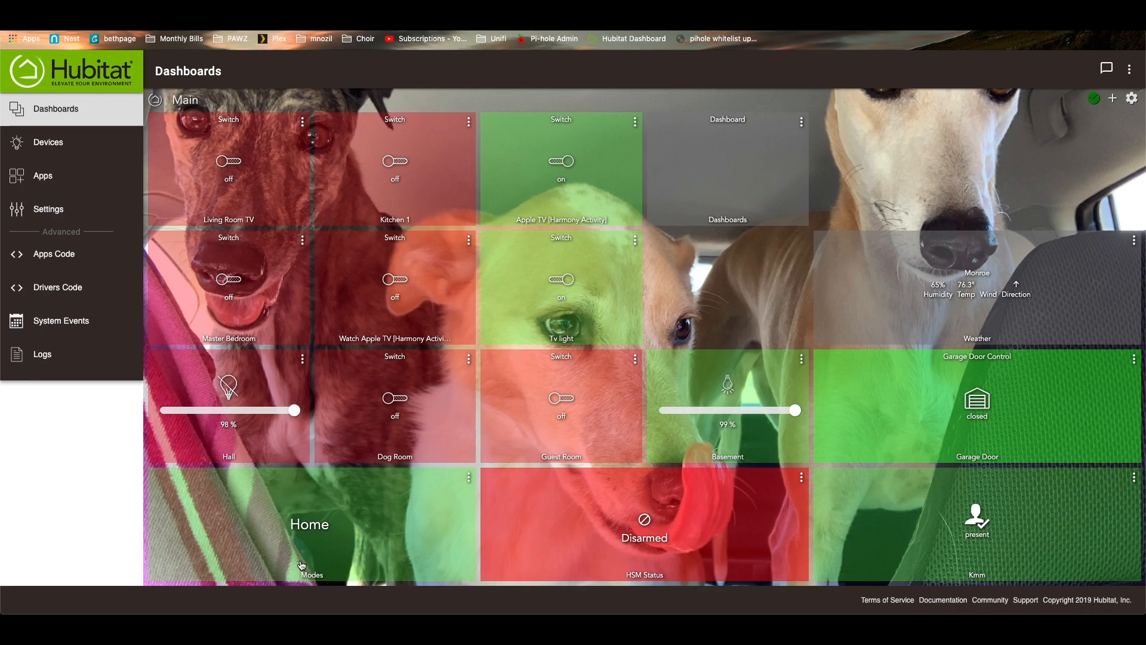
pyautogui.moveTo(659, 517)
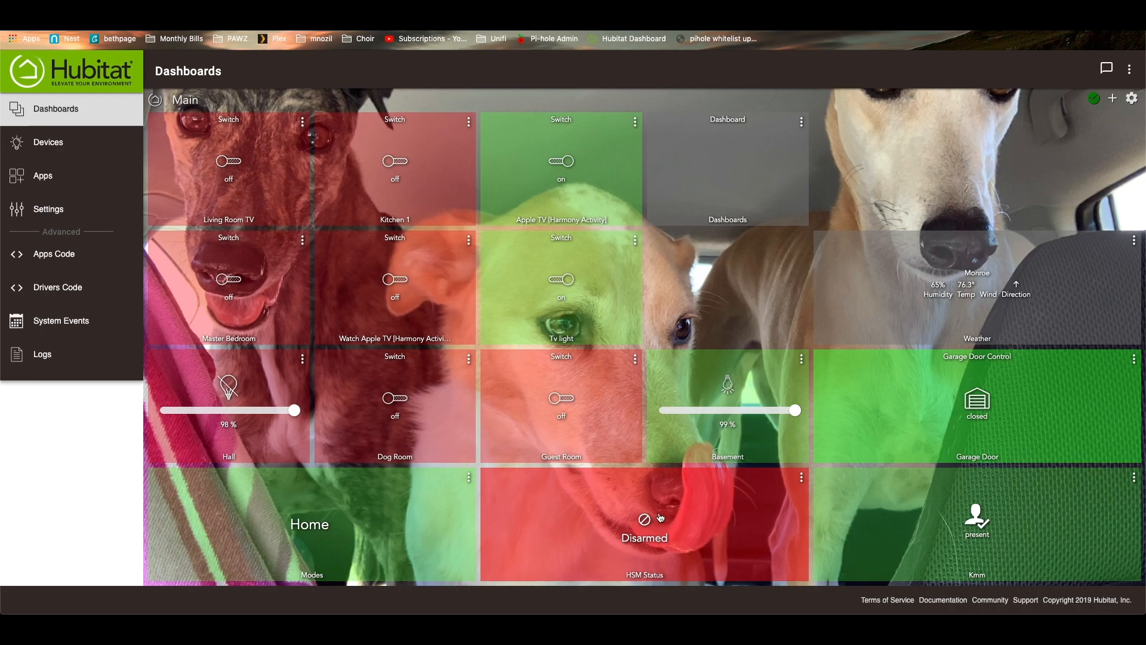
pyautogui.moveTo(1009, 335)
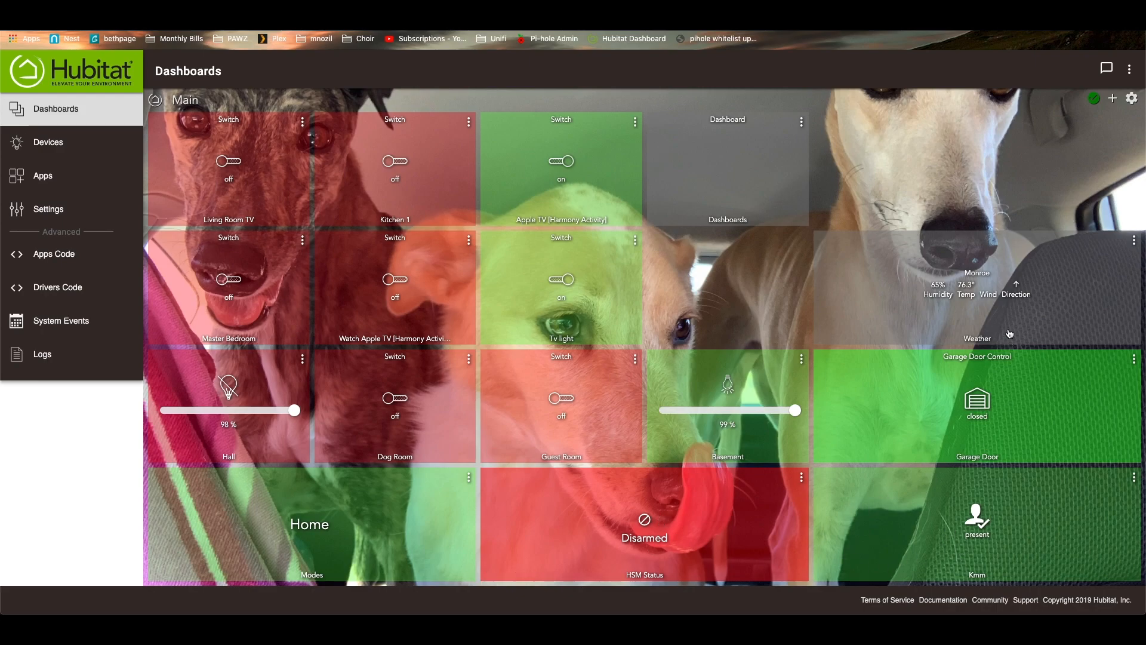
pyautogui.moveTo(1036, 225)
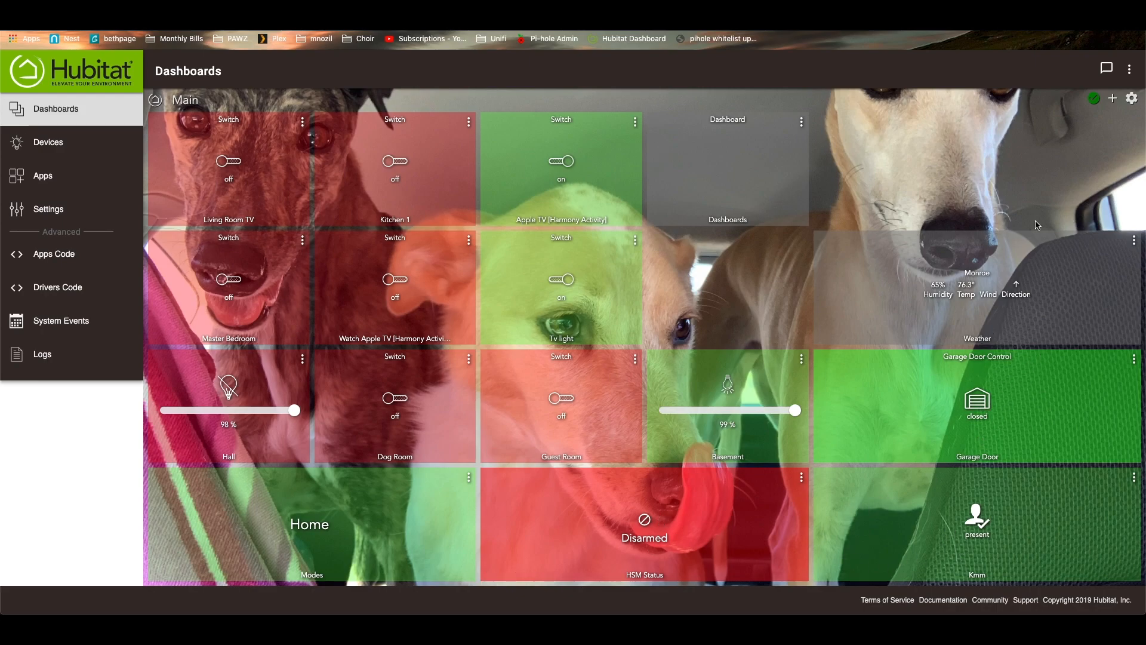
pyautogui.moveTo(807, 124)
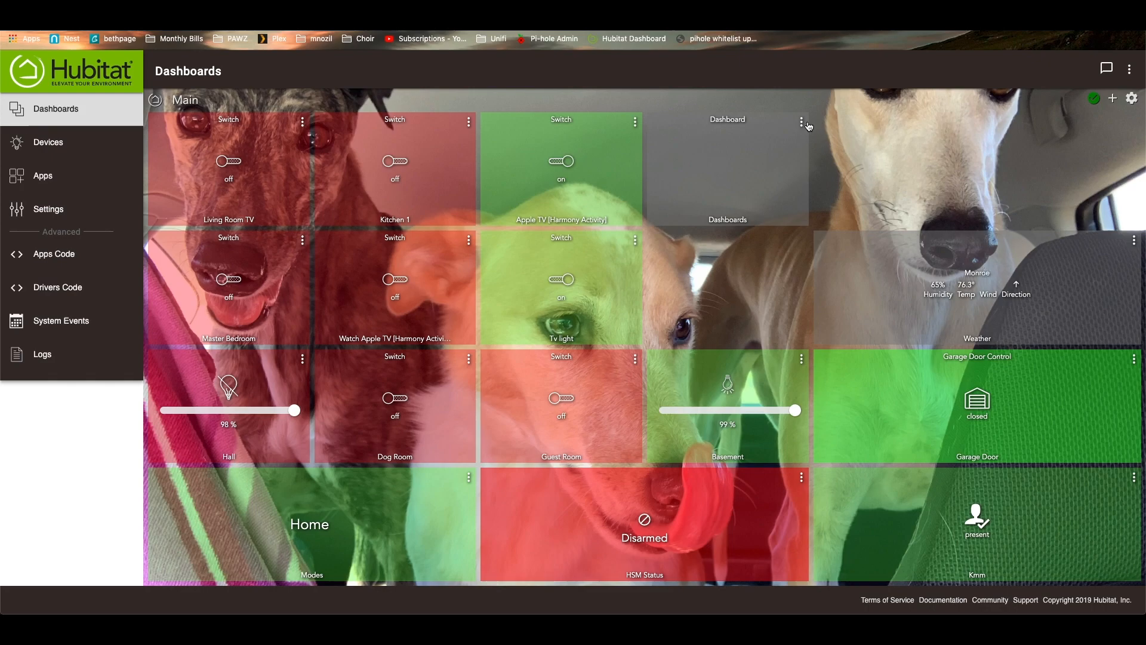
# Link the empty Dashboard tile on Main to the Test dashboard.
pyautogui.click(801, 121)
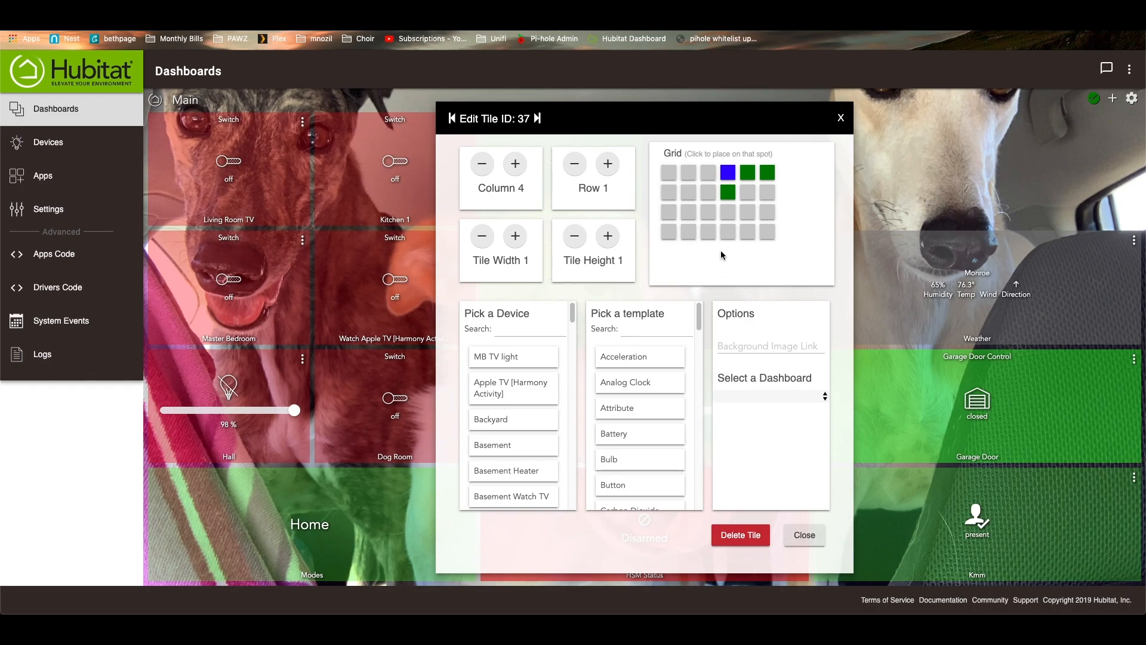
pyautogui.scroll(-3)
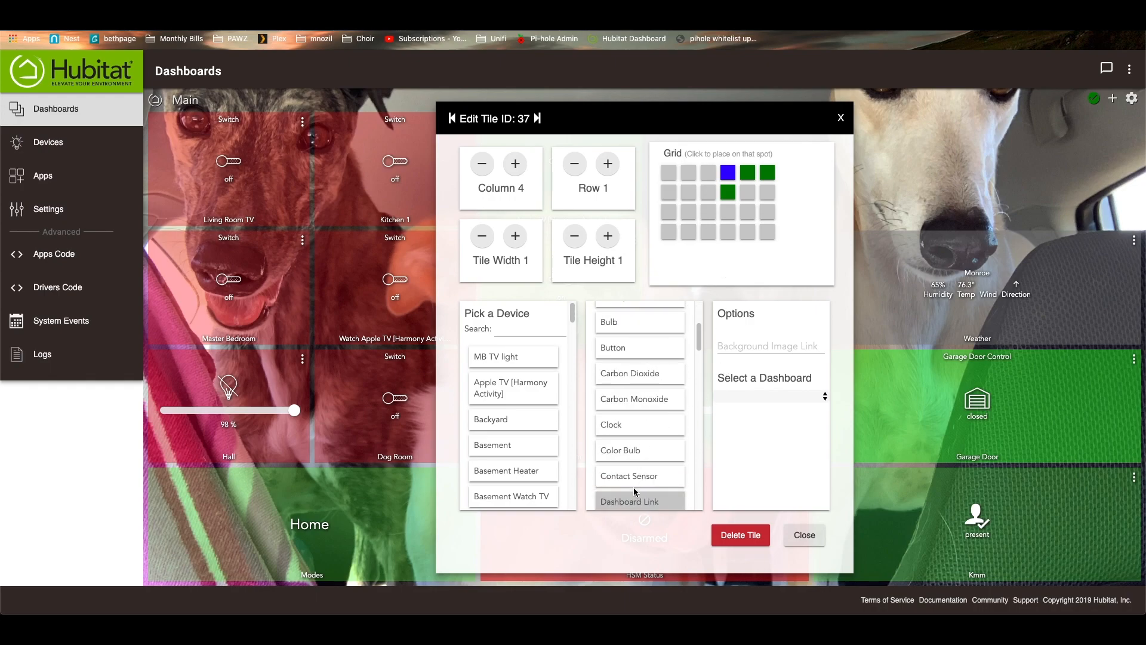
pyautogui.click(766, 395)
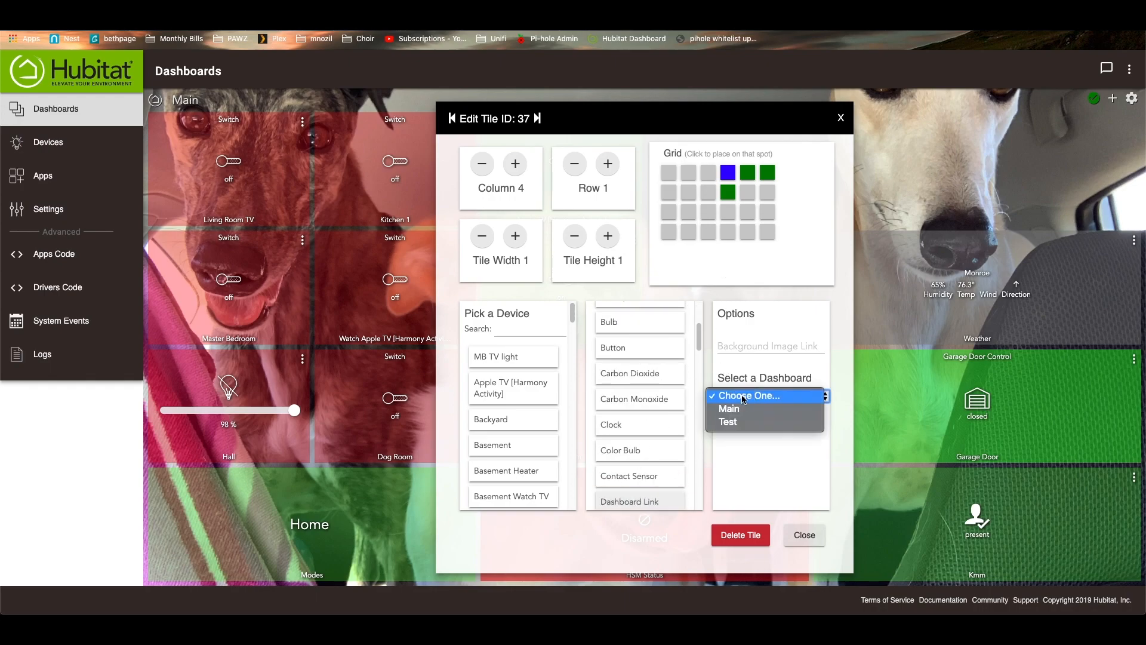
pyautogui.click(727, 422)
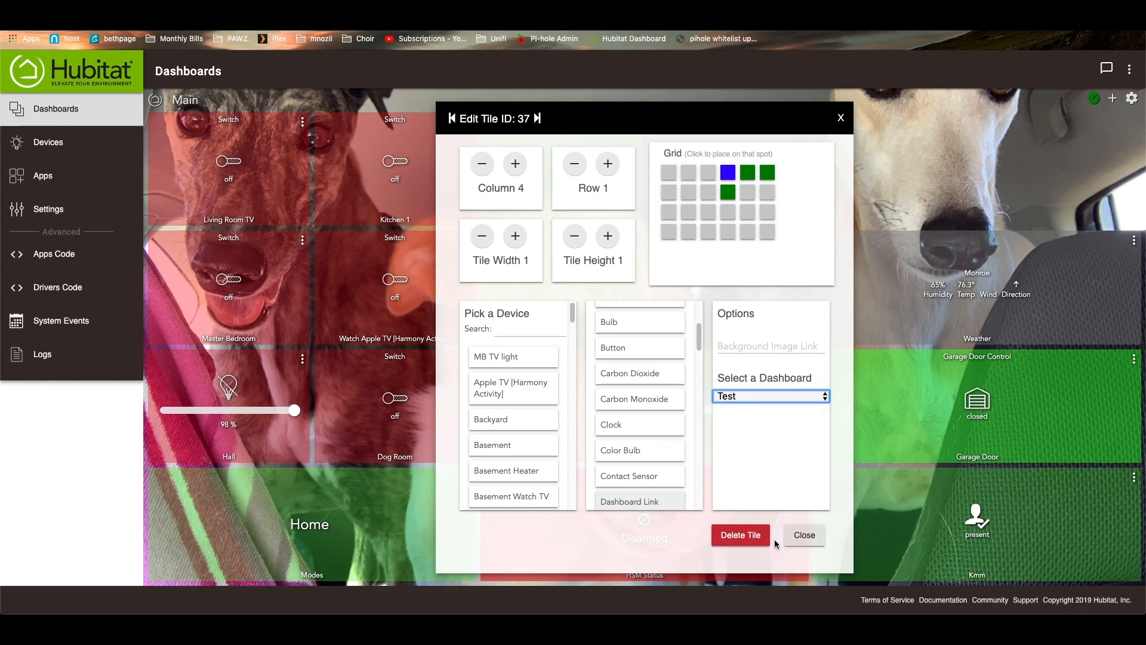
pyautogui.click(803, 535)
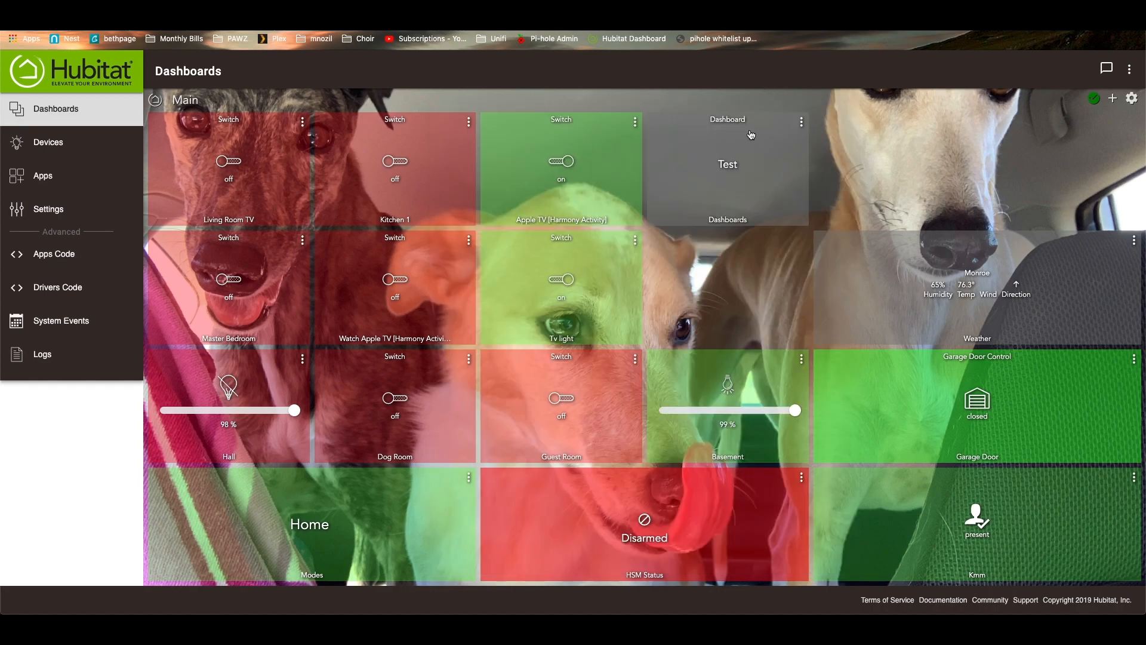
# Follow the Test link tile, then the Dashboard link tile to reach its PIN prompt.
pyautogui.click(726, 165)
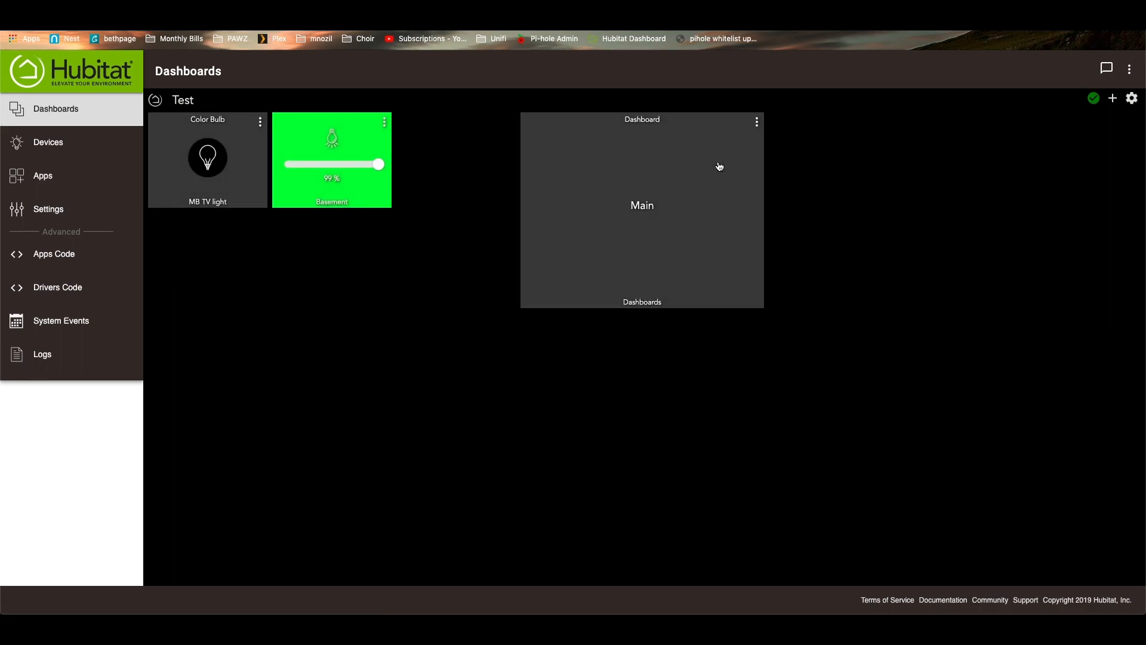
pyautogui.moveTo(648, 195)
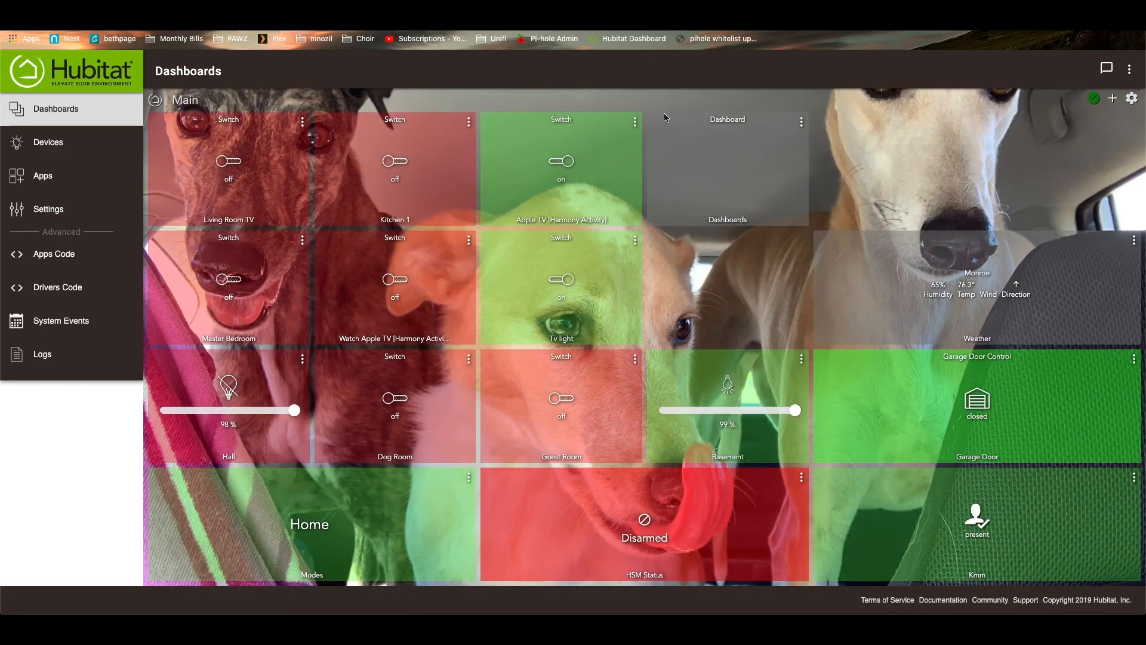
pyautogui.moveTo(271, 167)
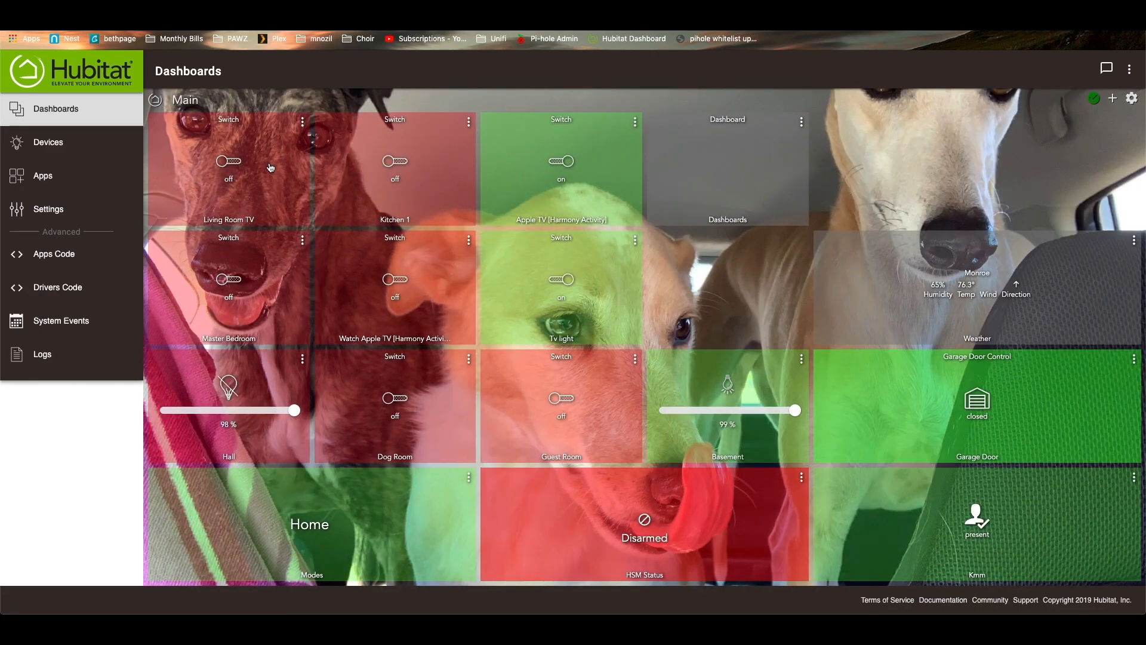
pyautogui.moveTo(492, 188)
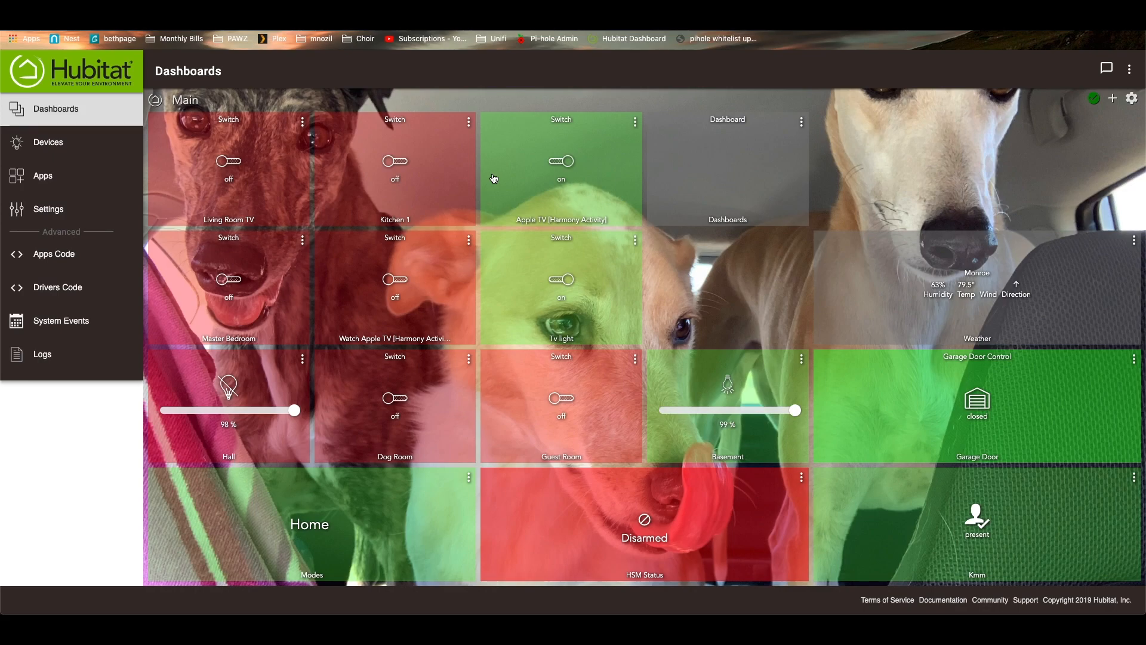
pyautogui.moveTo(767, 354)
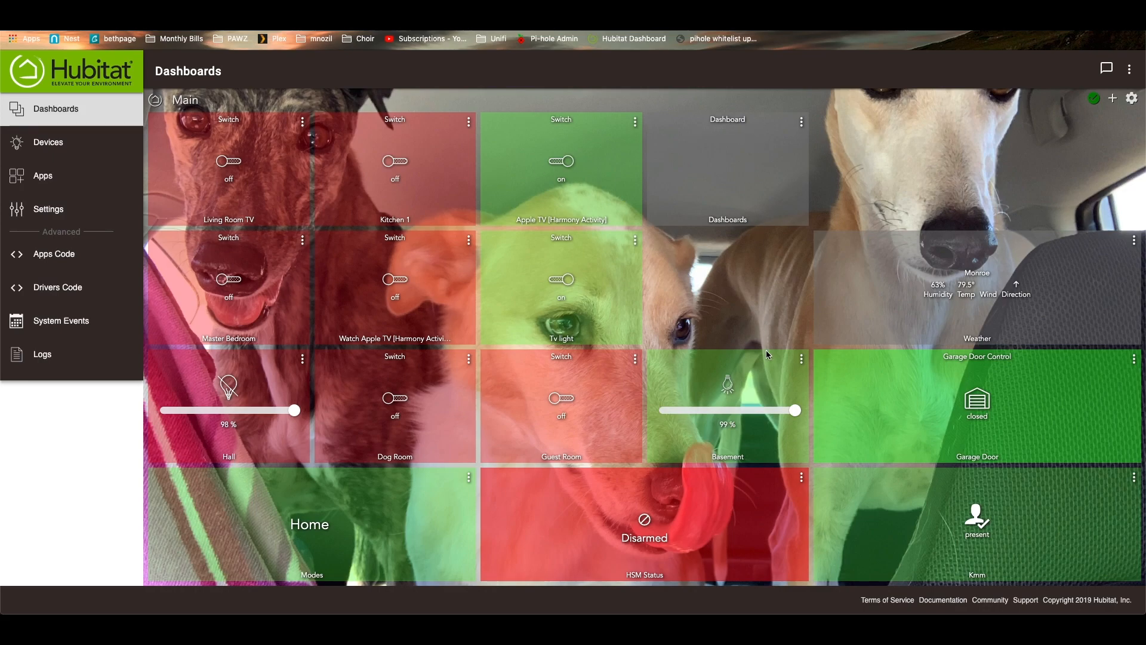
pyautogui.moveTo(763, 387)
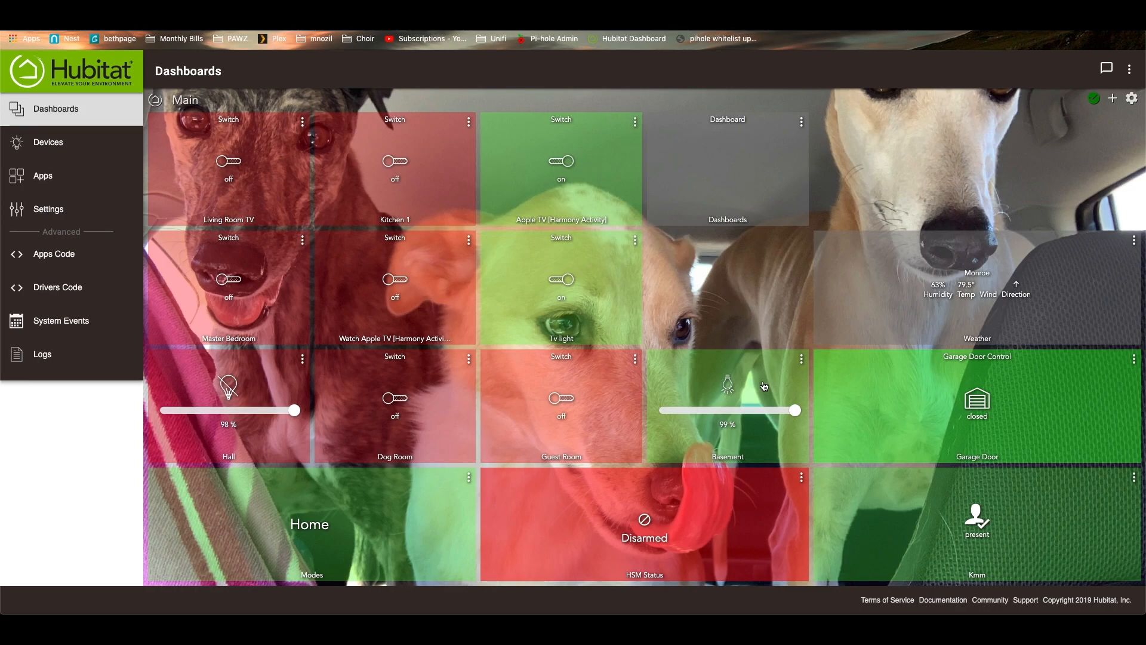
pyautogui.moveTo(710, 279)
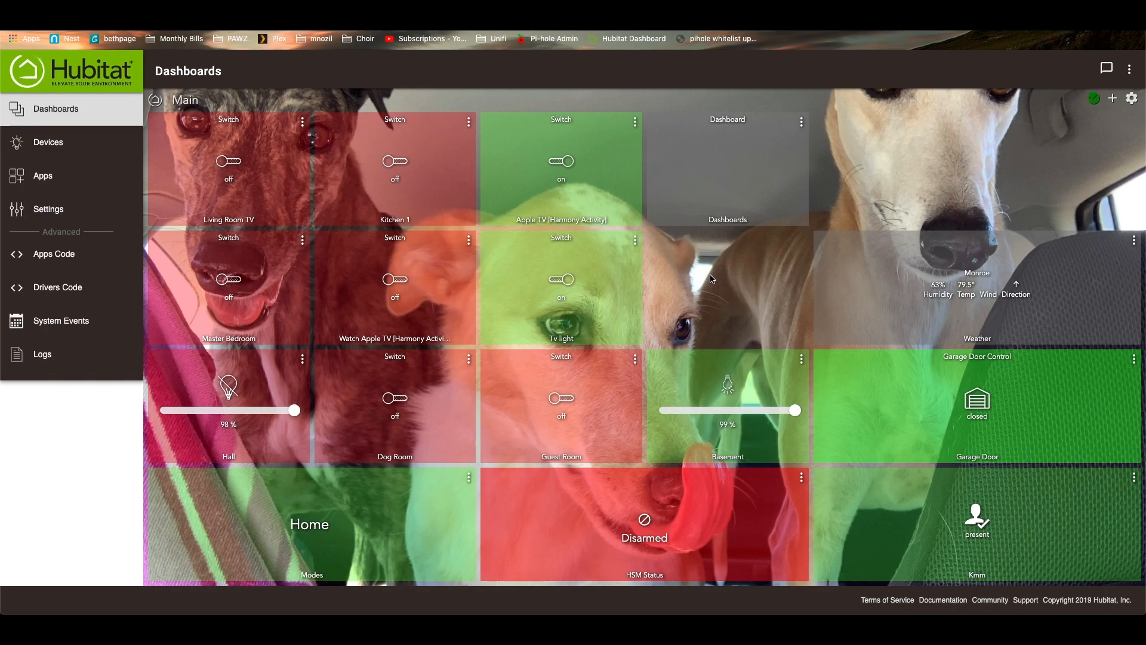
pyautogui.moveTo(722, 186)
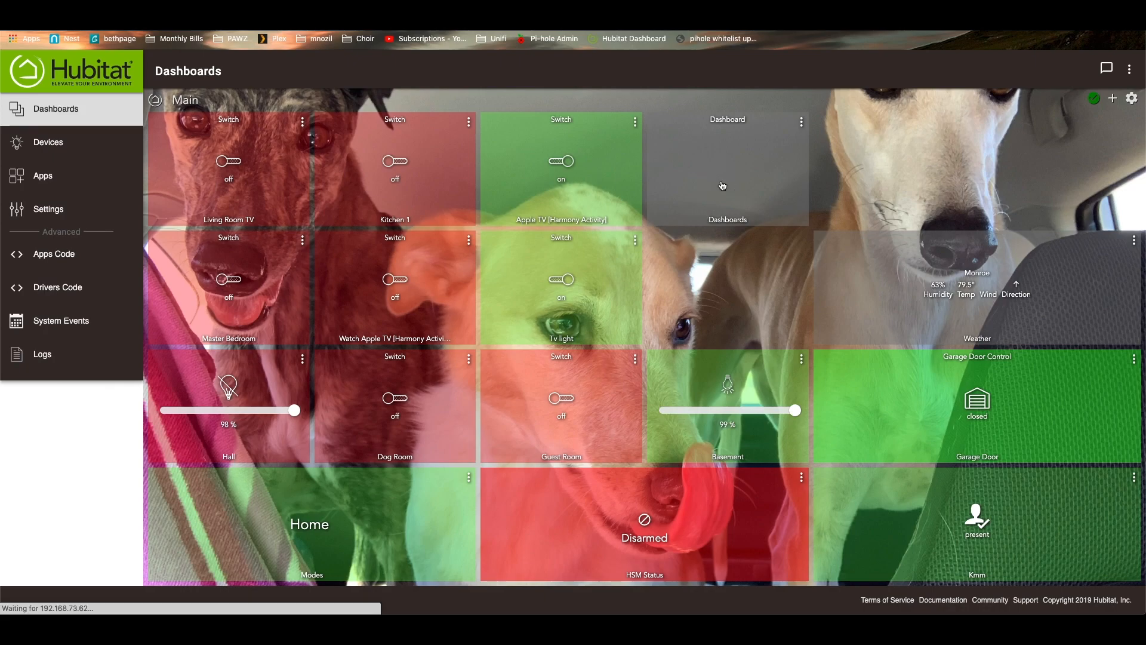
pyautogui.click(727, 168)
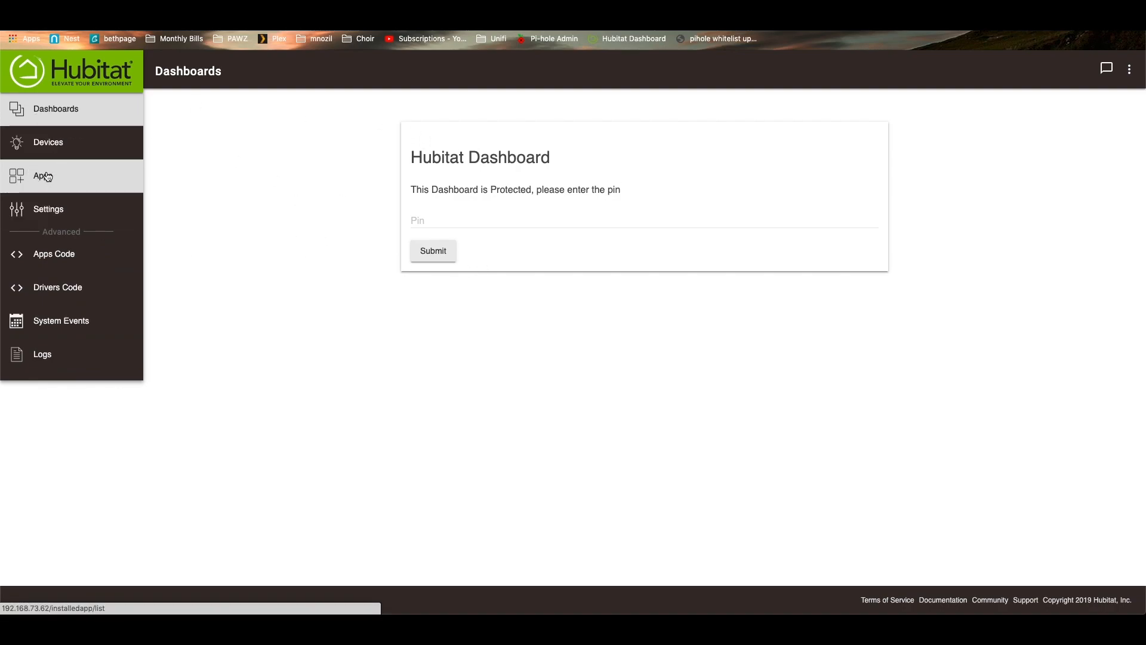
# Switch from the PIN prompt to the Apps list via the left sidebar.
pyautogui.click(43, 176)
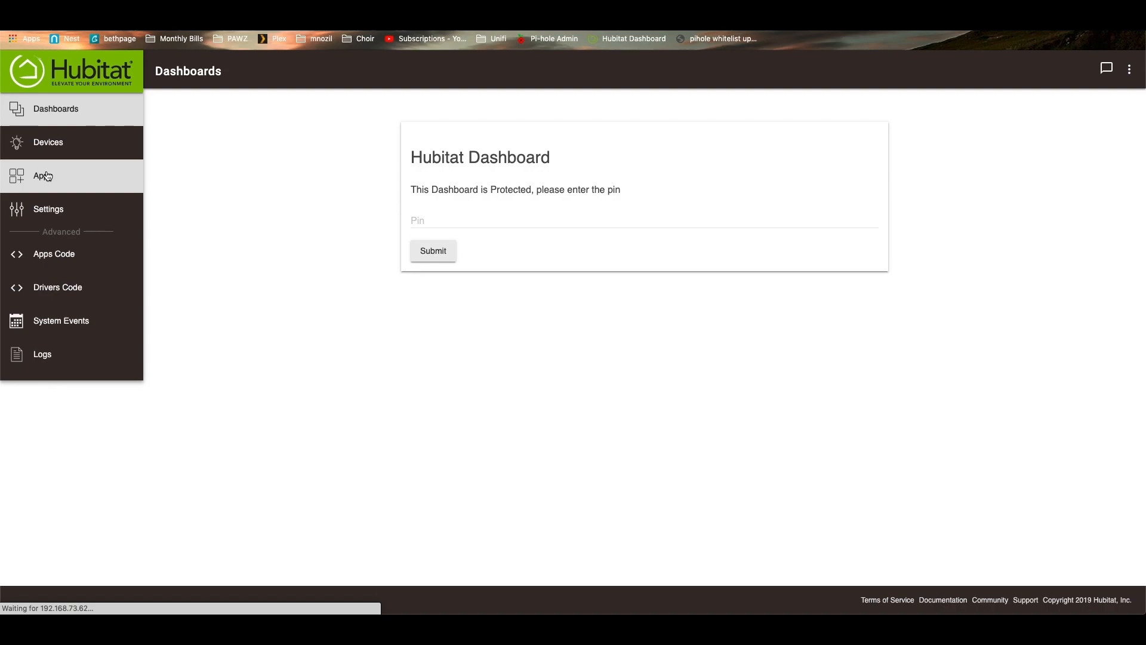
pyautogui.click(42, 175)
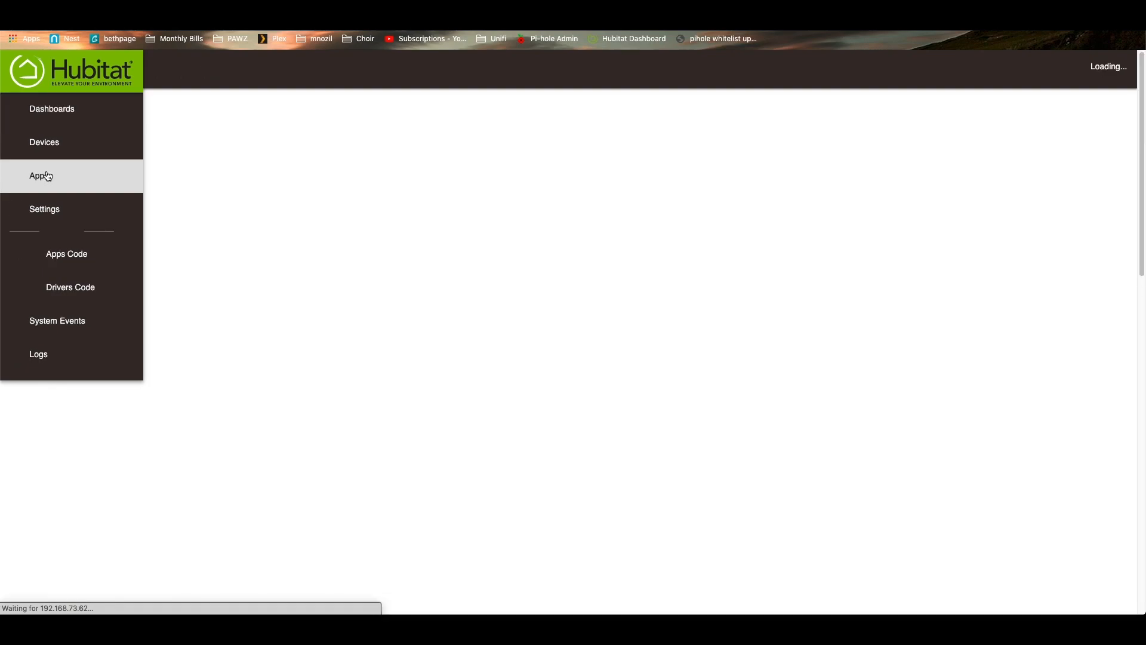
pyautogui.click(41, 176)
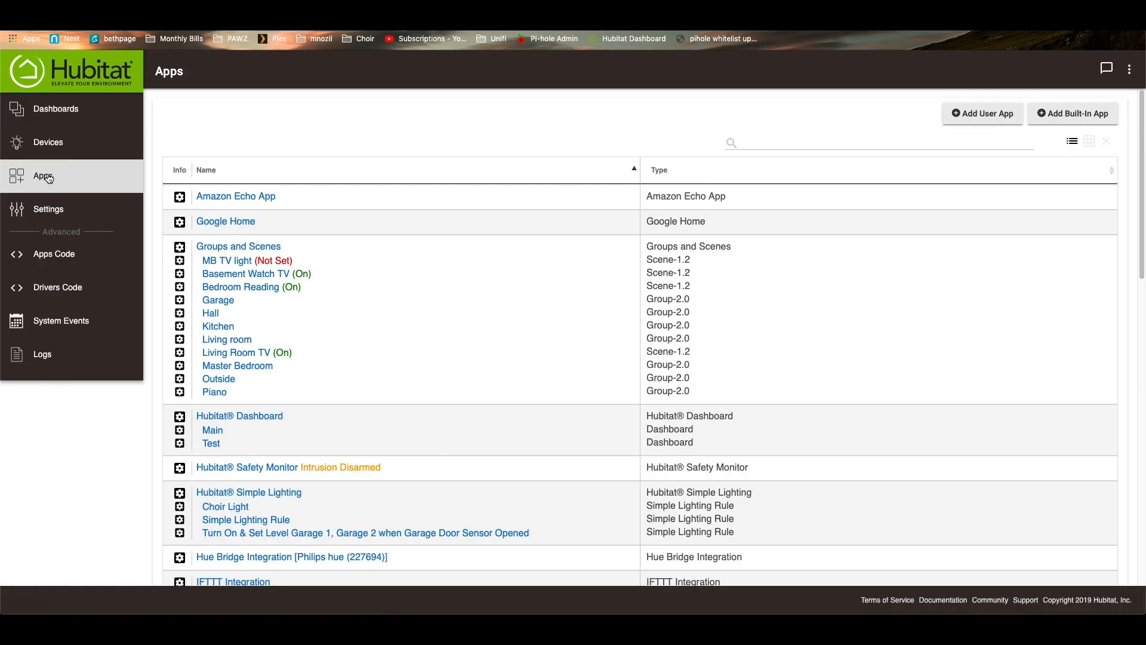
pyautogui.moveTo(239, 416)
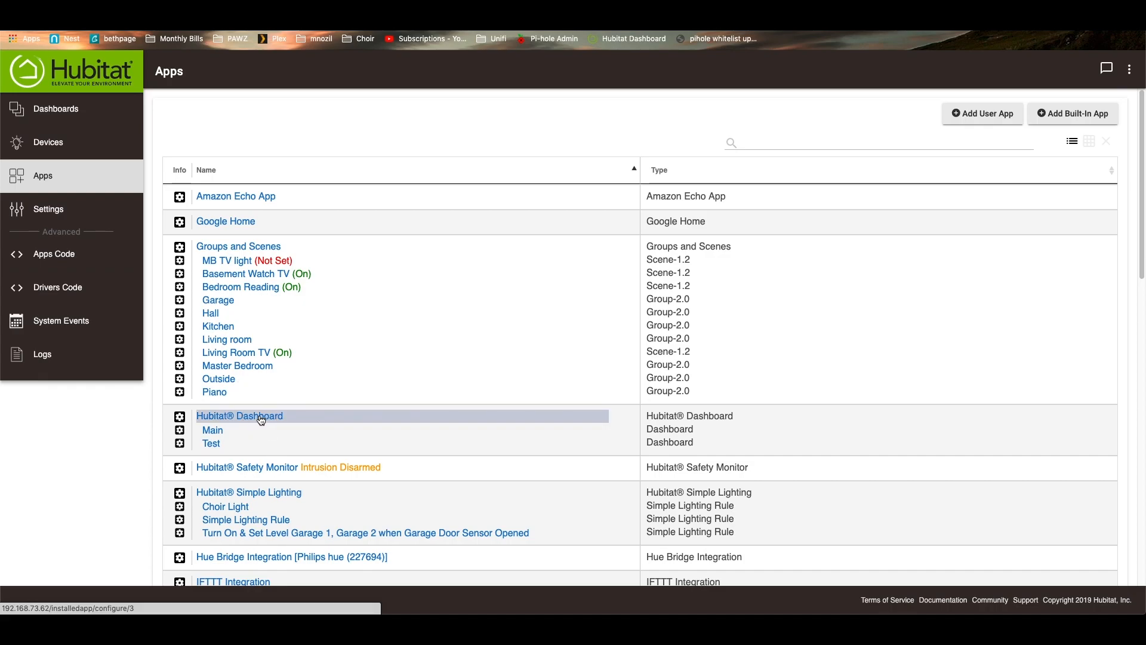
# Select Hubitat® Dashboard in the Apps list and scroll down its page.
pyautogui.click(239, 415)
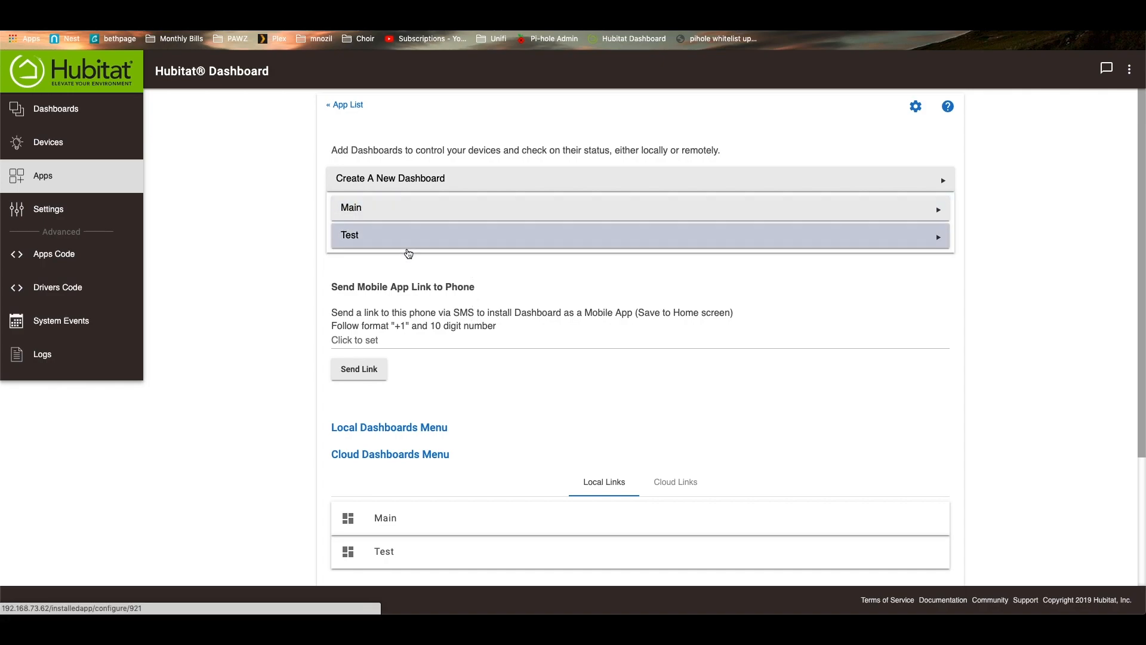
pyautogui.moveTo(356, 352)
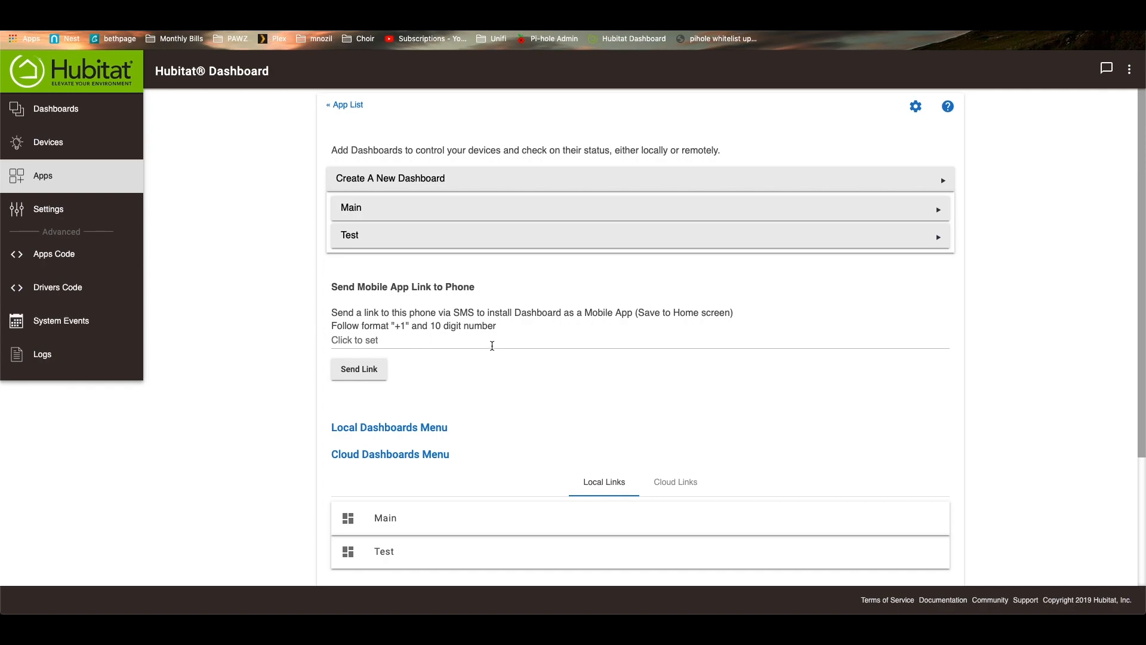
pyautogui.moveTo(416, 407)
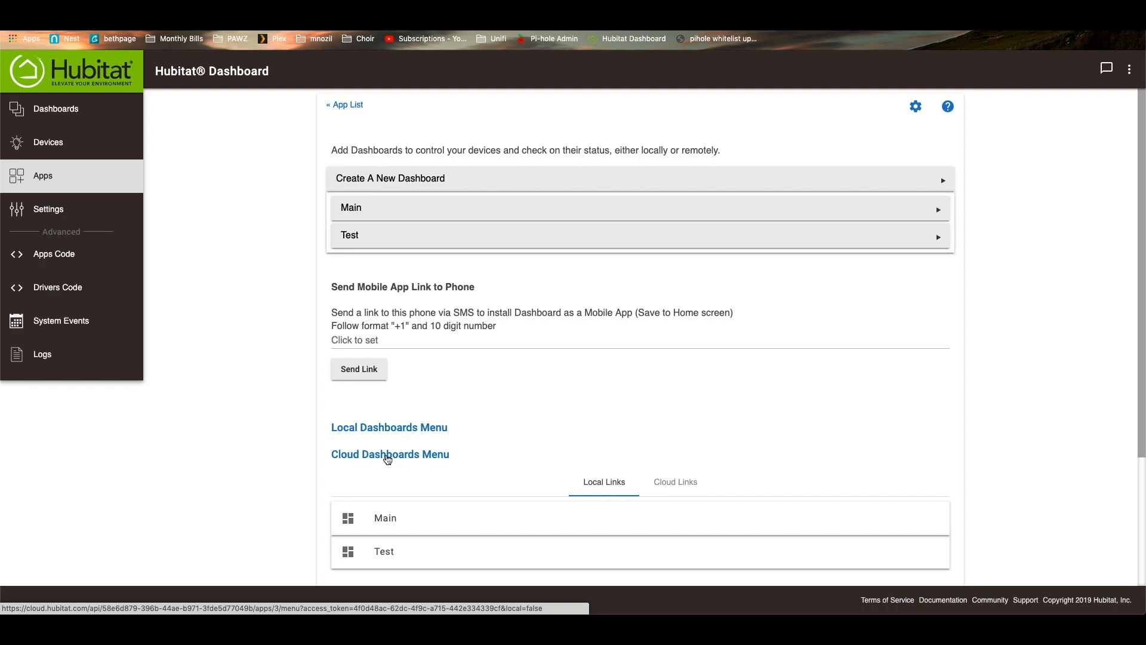
pyautogui.moveTo(511, 449)
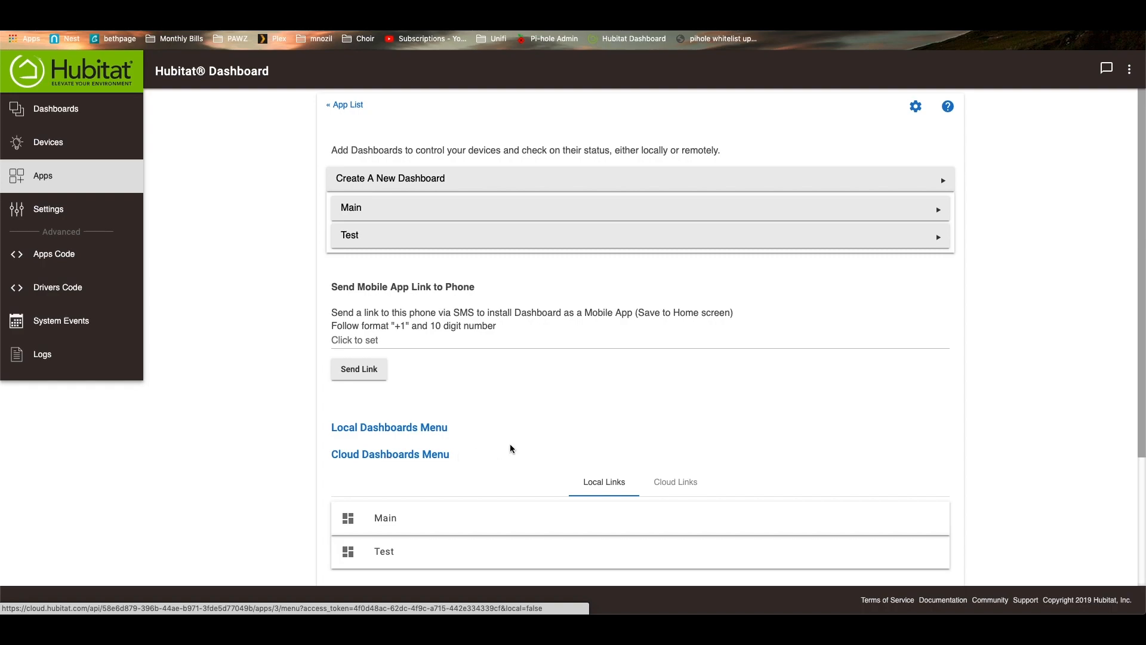
pyautogui.moveTo(400, 427)
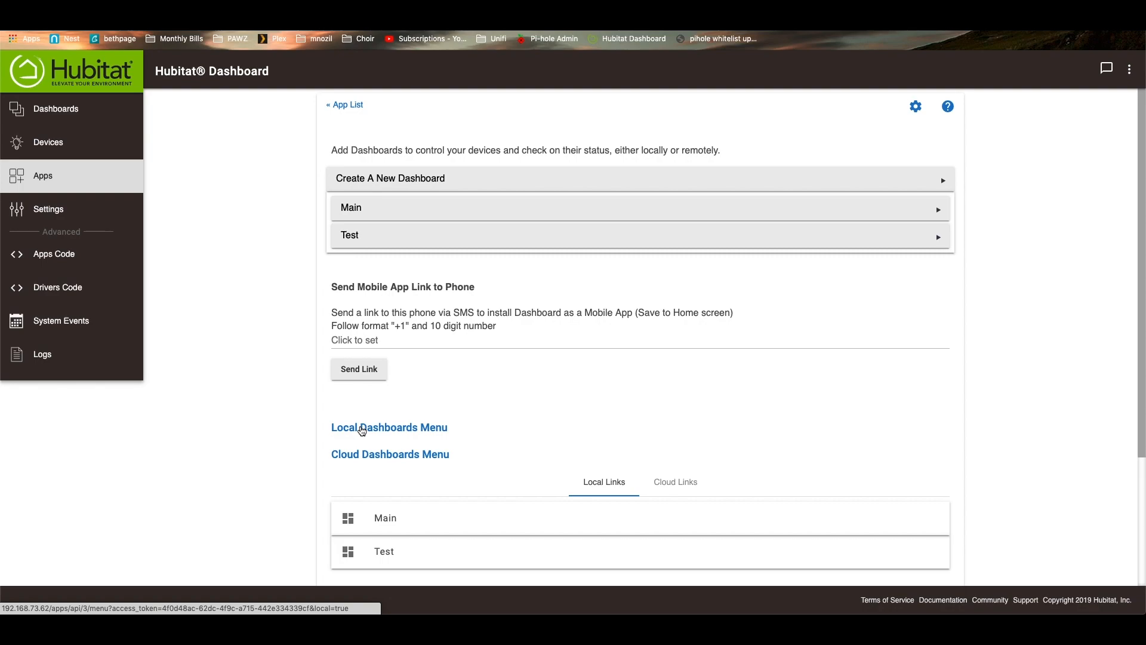
pyautogui.moveTo(541, 411)
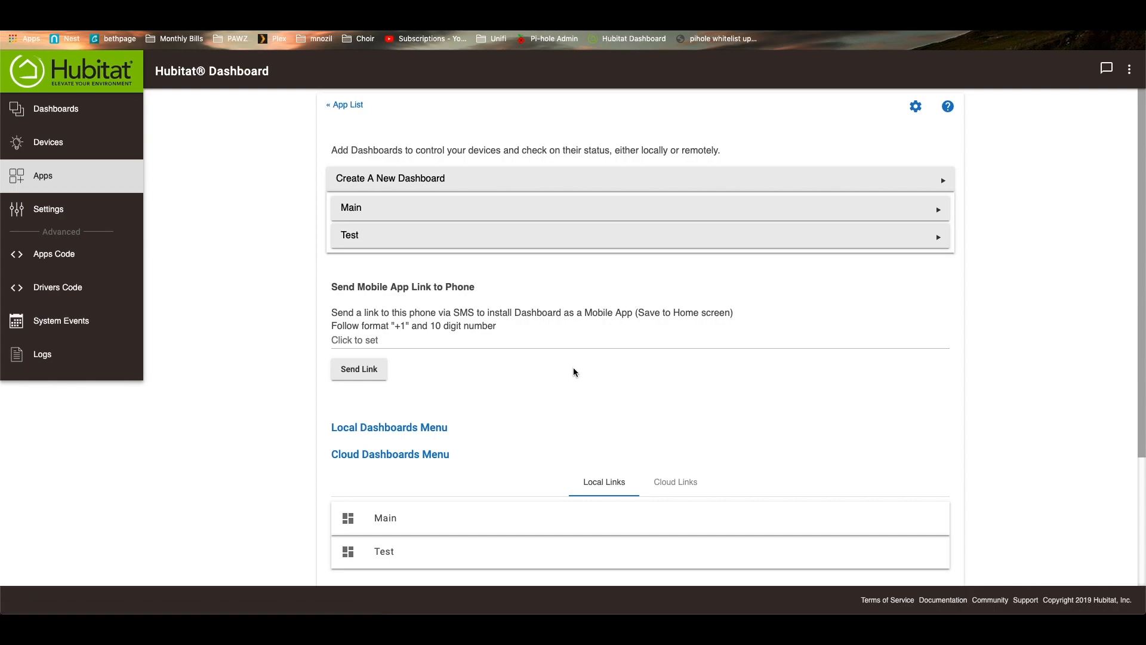
pyautogui.scroll(-3)
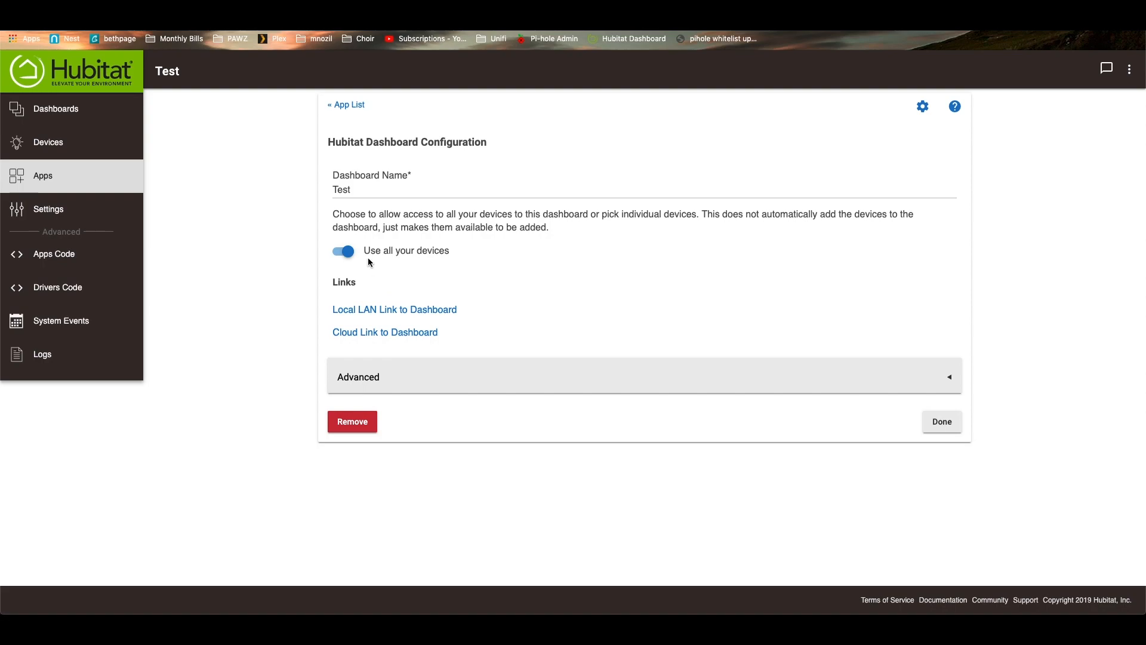
pyautogui.moveTo(329, 225)
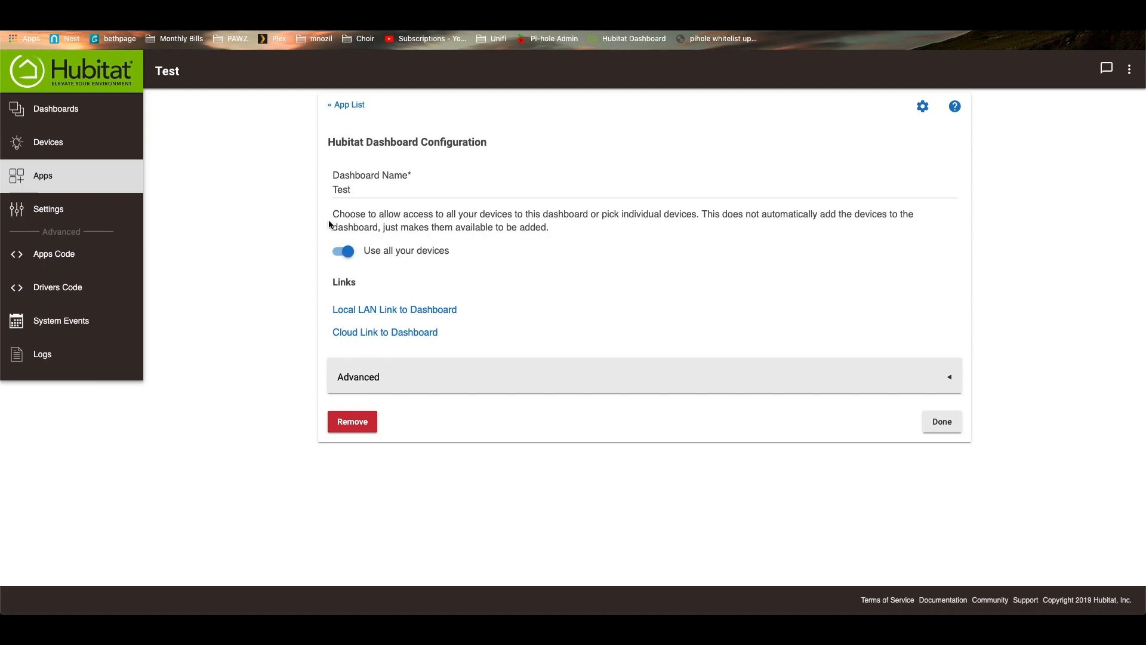
pyautogui.moveTo(573, 329)
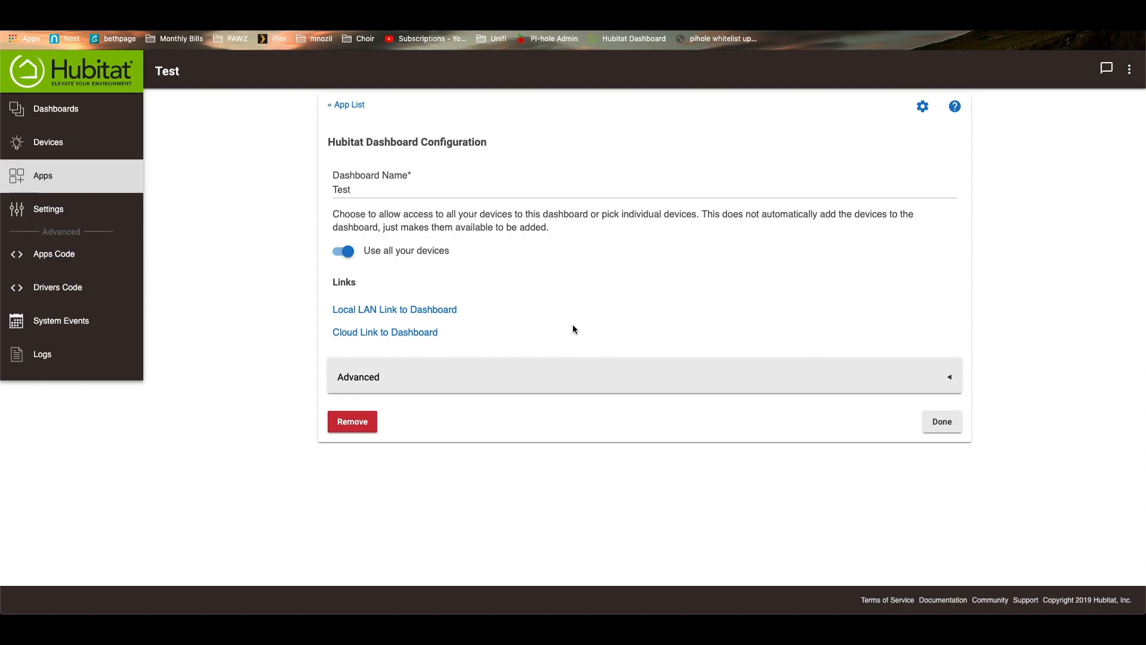
pyautogui.moveTo(606, 335)
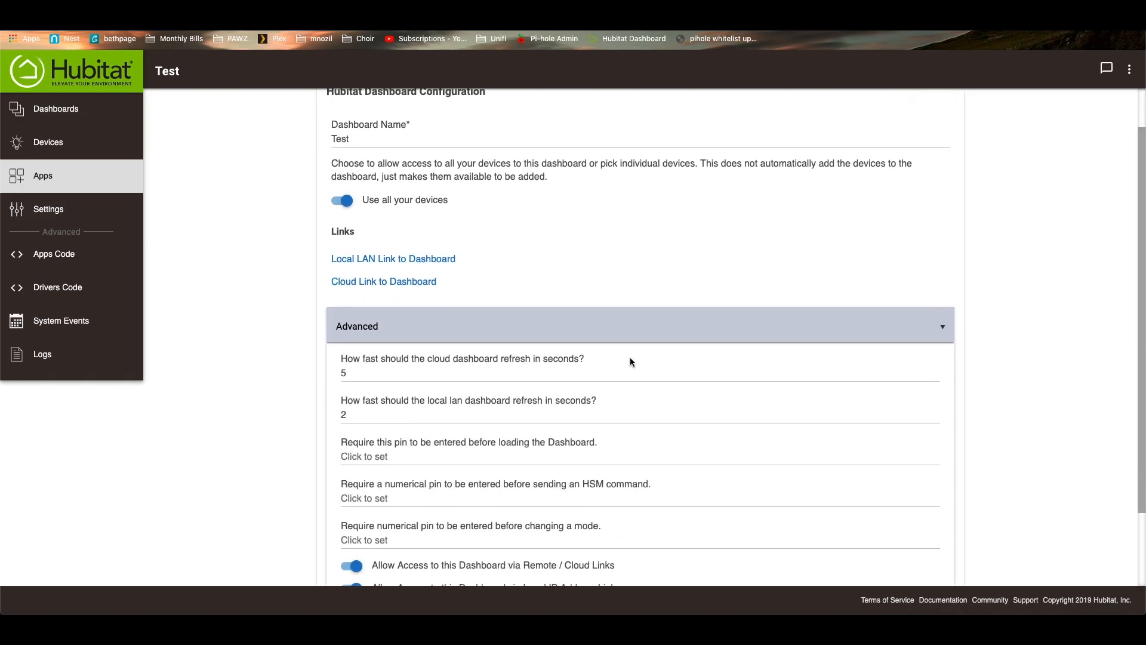
pyautogui.scroll(-3)
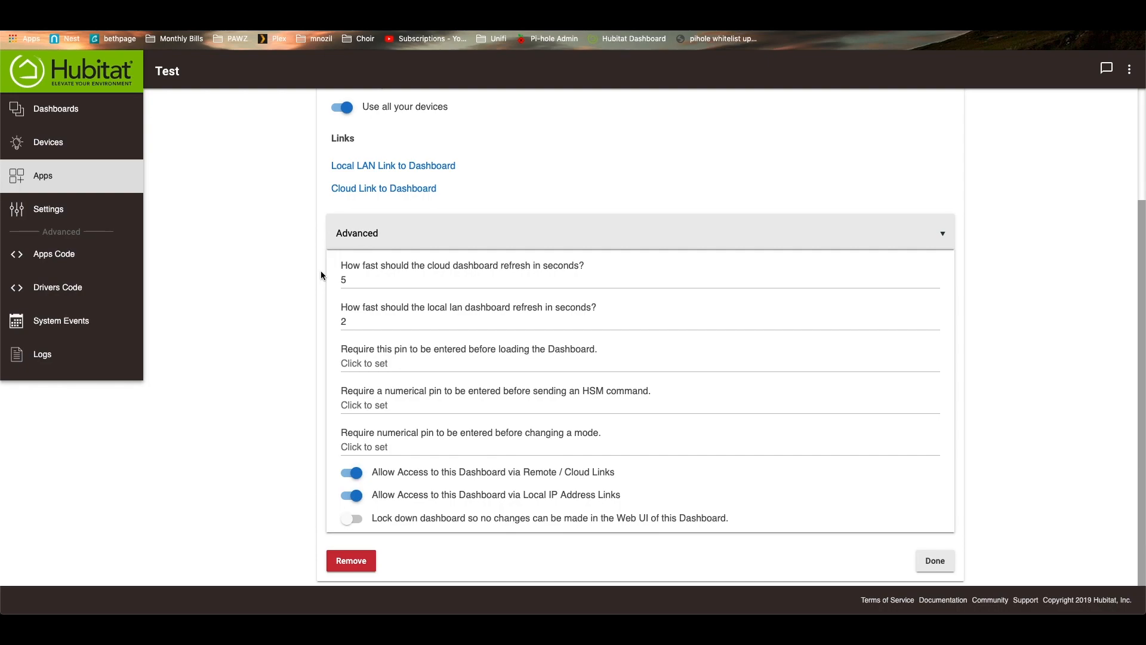
pyautogui.moveTo(388, 345)
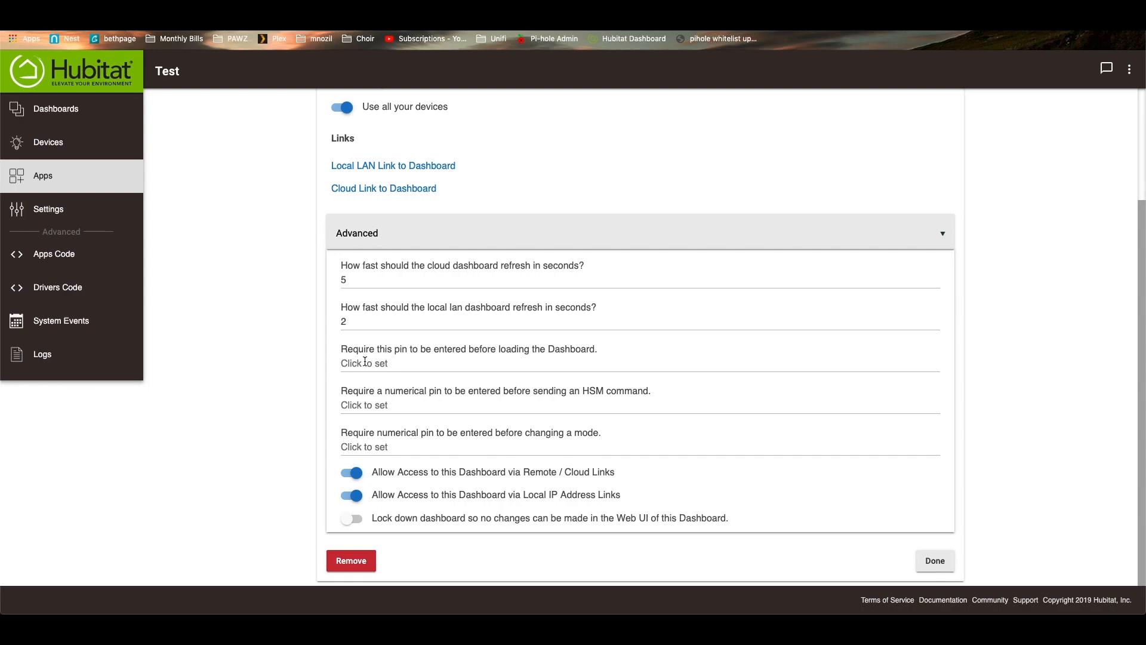
pyautogui.moveTo(471, 353)
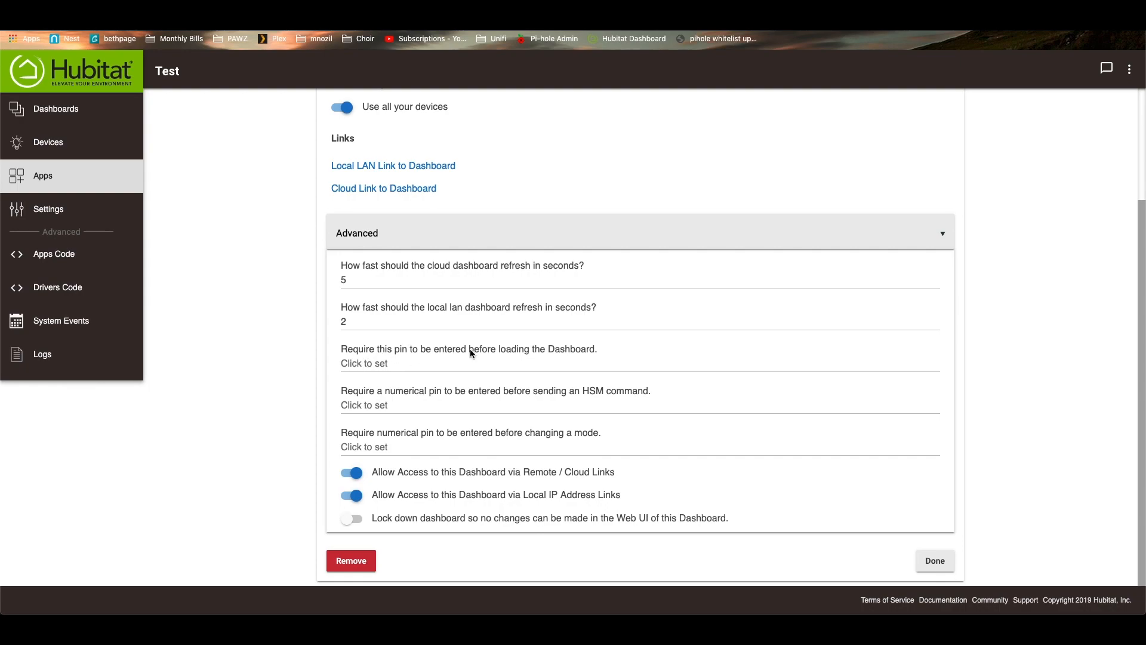
pyautogui.moveTo(476, 388)
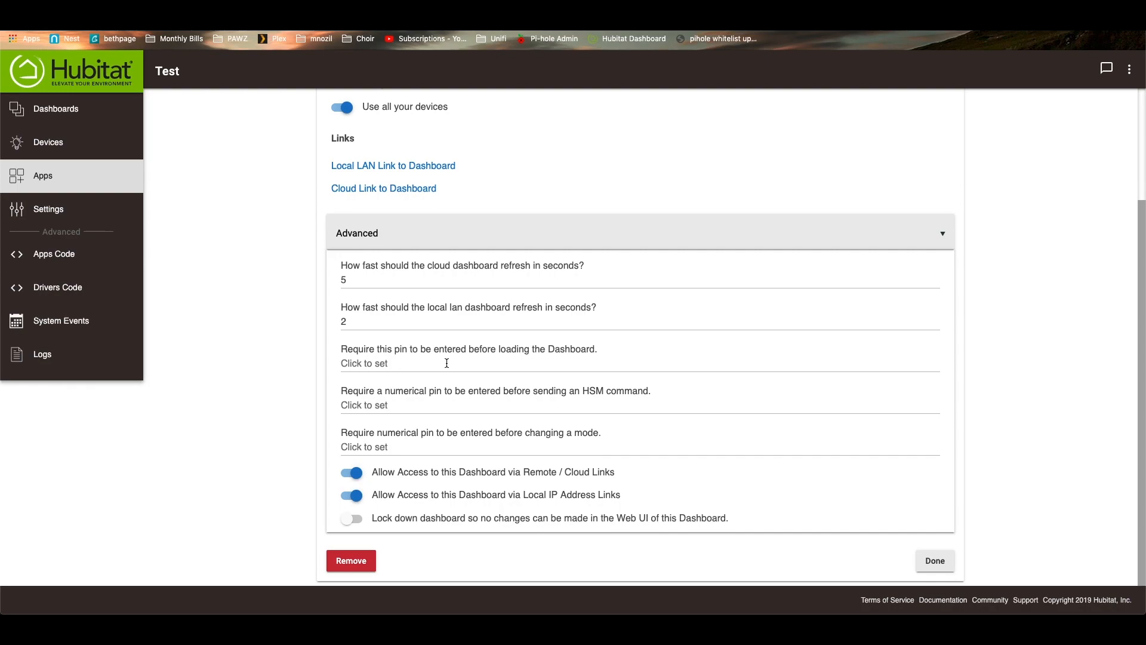
pyautogui.moveTo(336, 368)
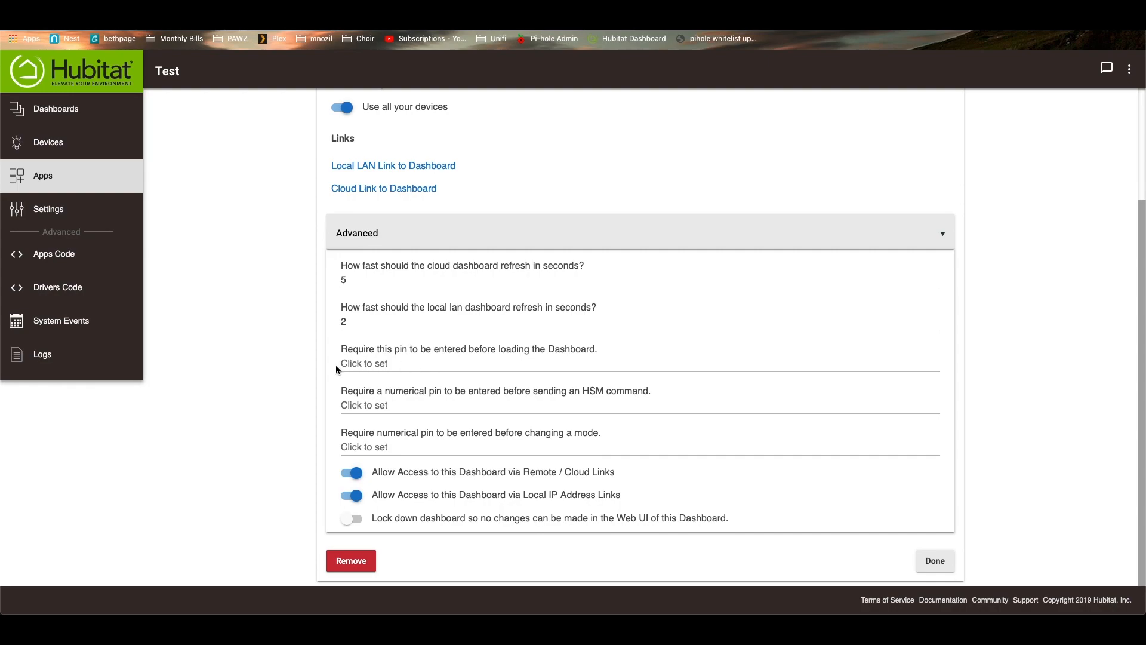
pyautogui.moveTo(447, 355)
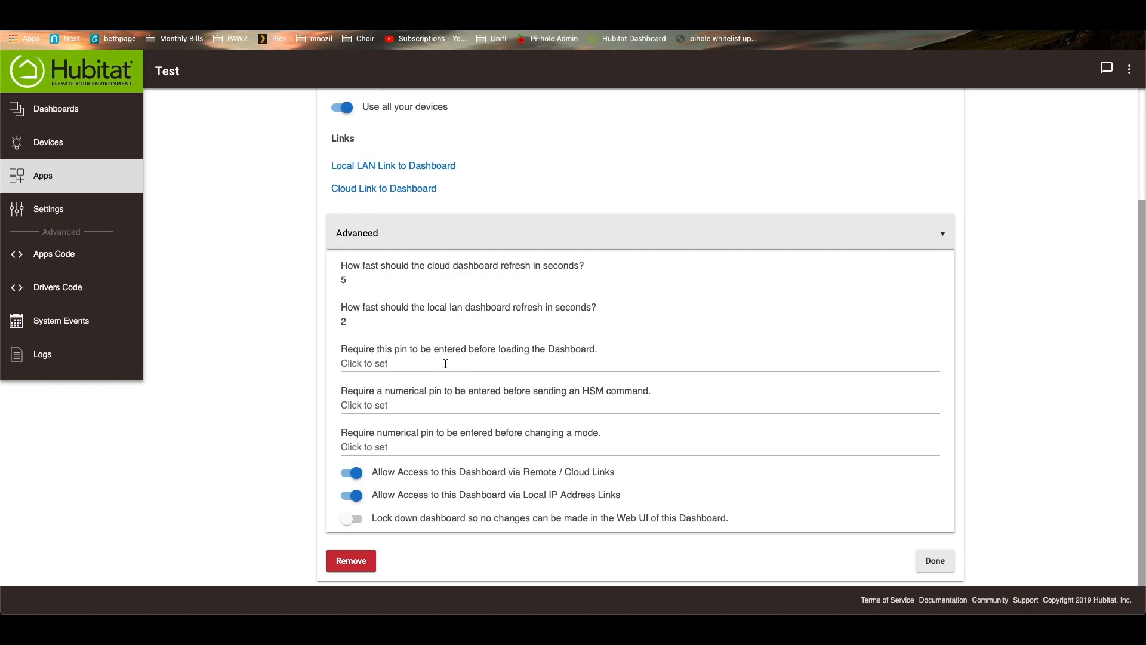
pyautogui.moveTo(409, 410)
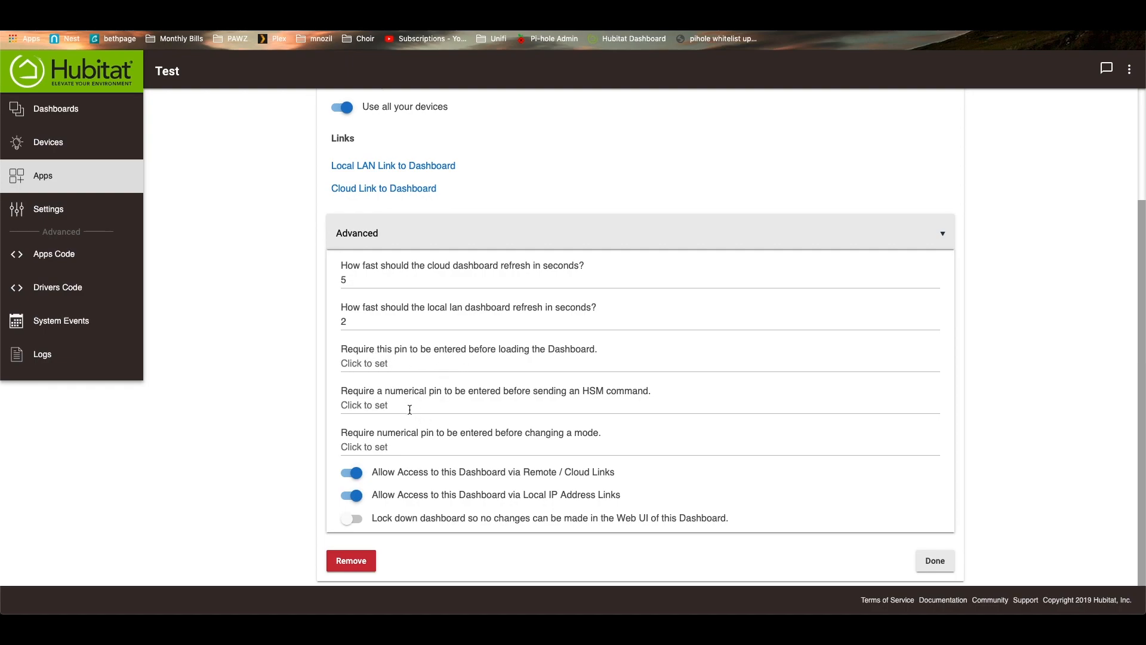
pyautogui.moveTo(571, 399)
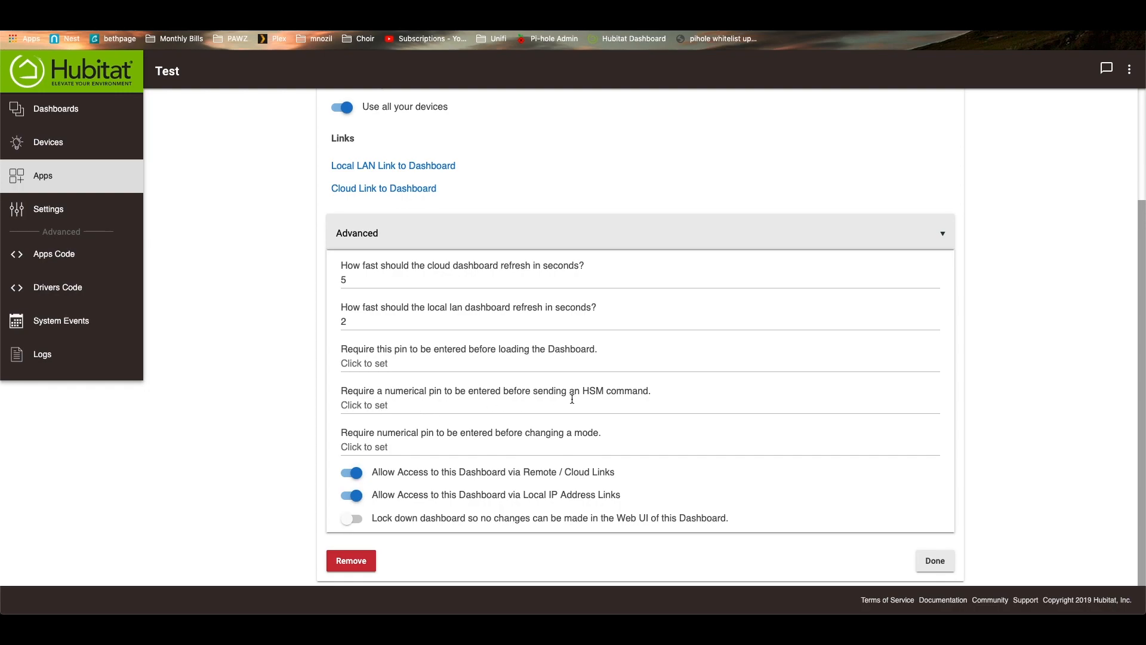
pyautogui.moveTo(507, 404)
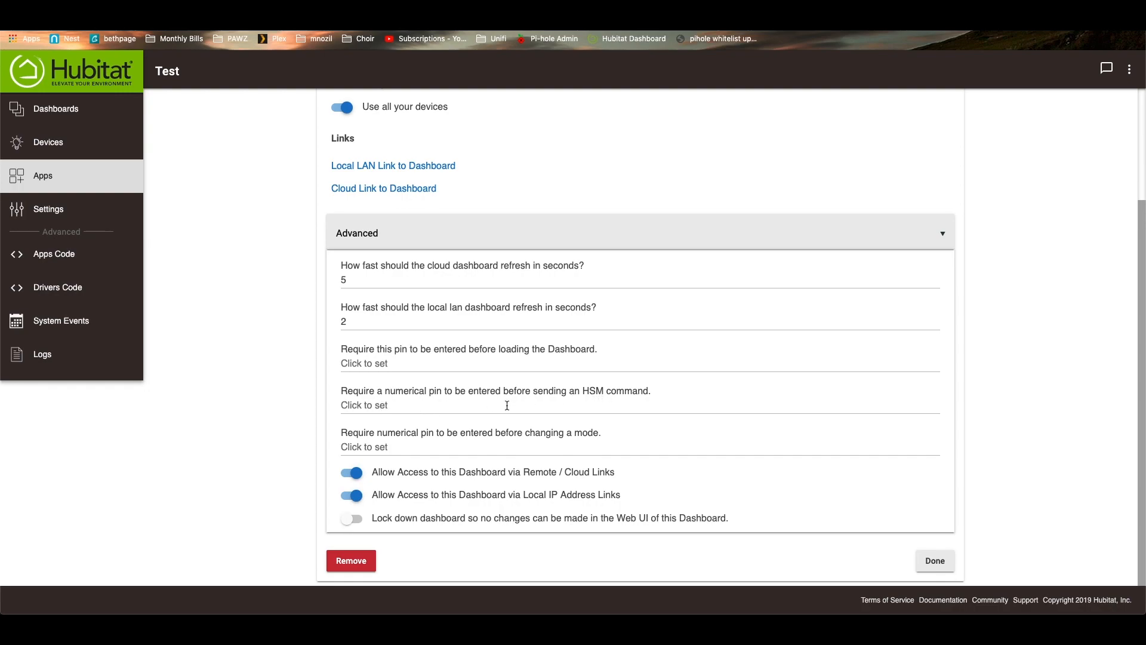
pyautogui.moveTo(346, 454)
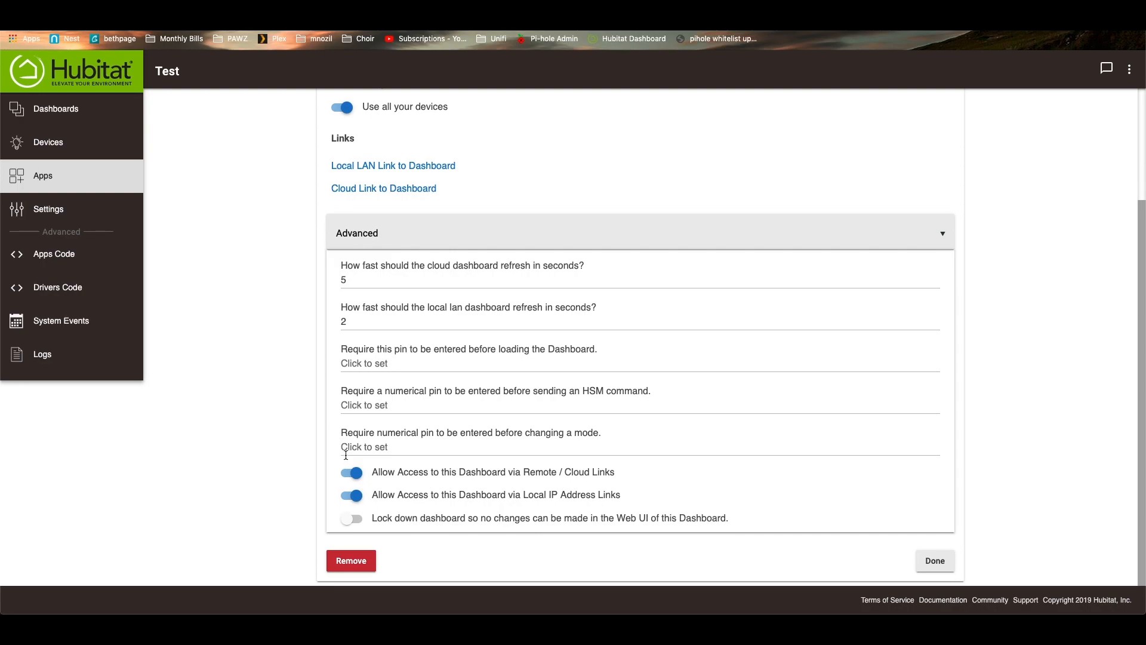
pyautogui.moveTo(413, 550)
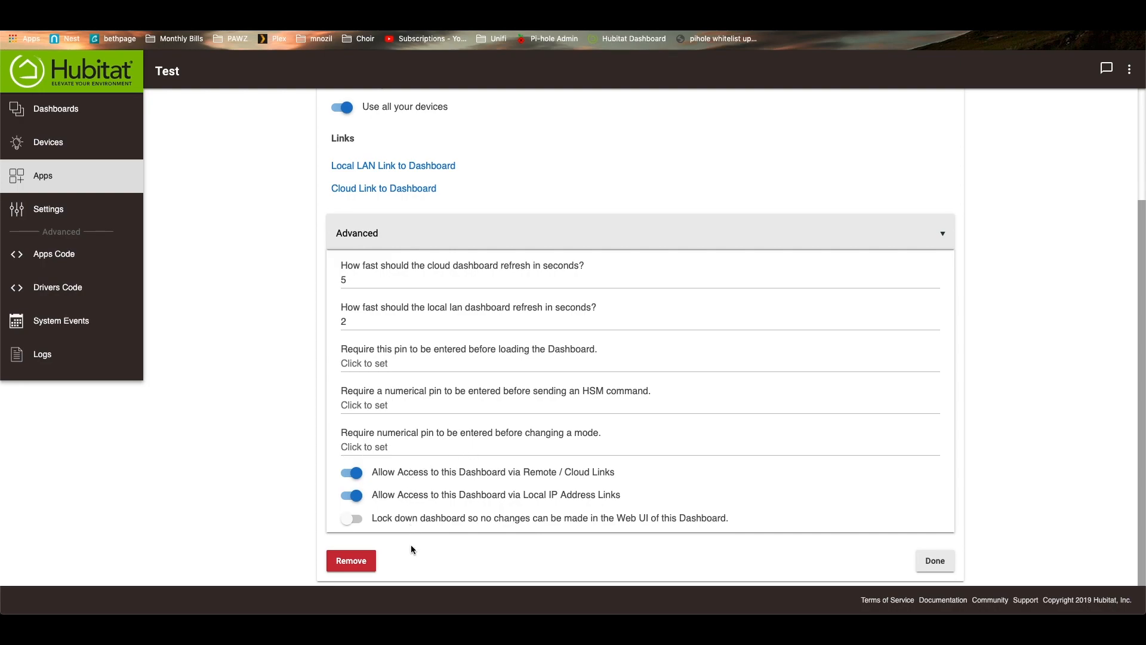
pyautogui.moveTo(577, 467)
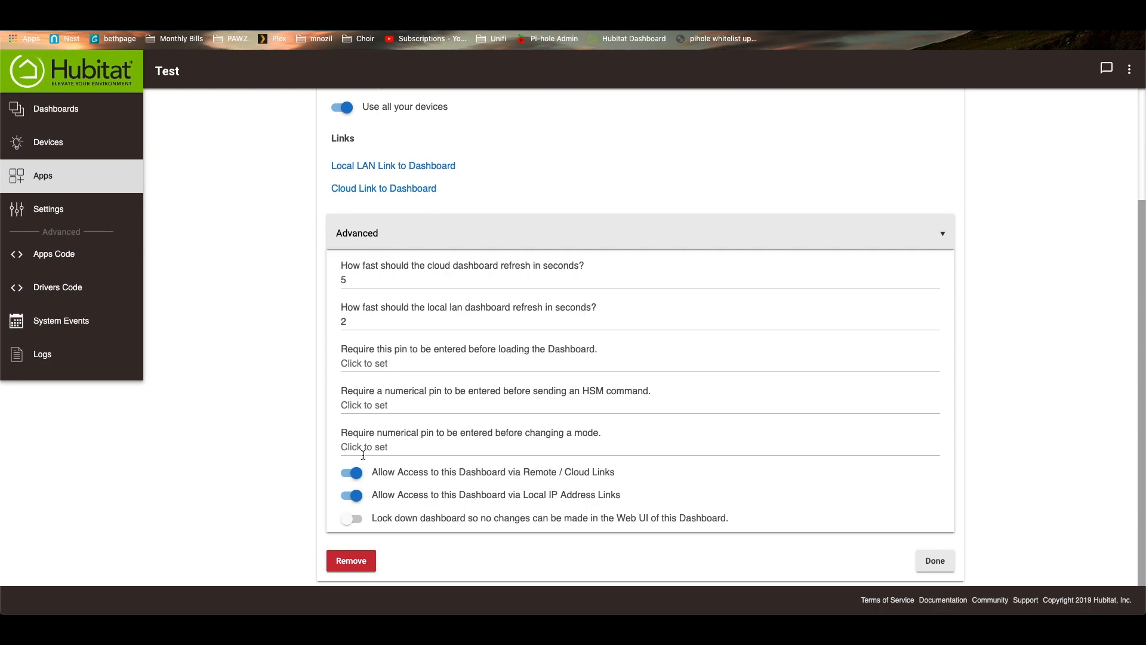
pyautogui.moveTo(482, 408)
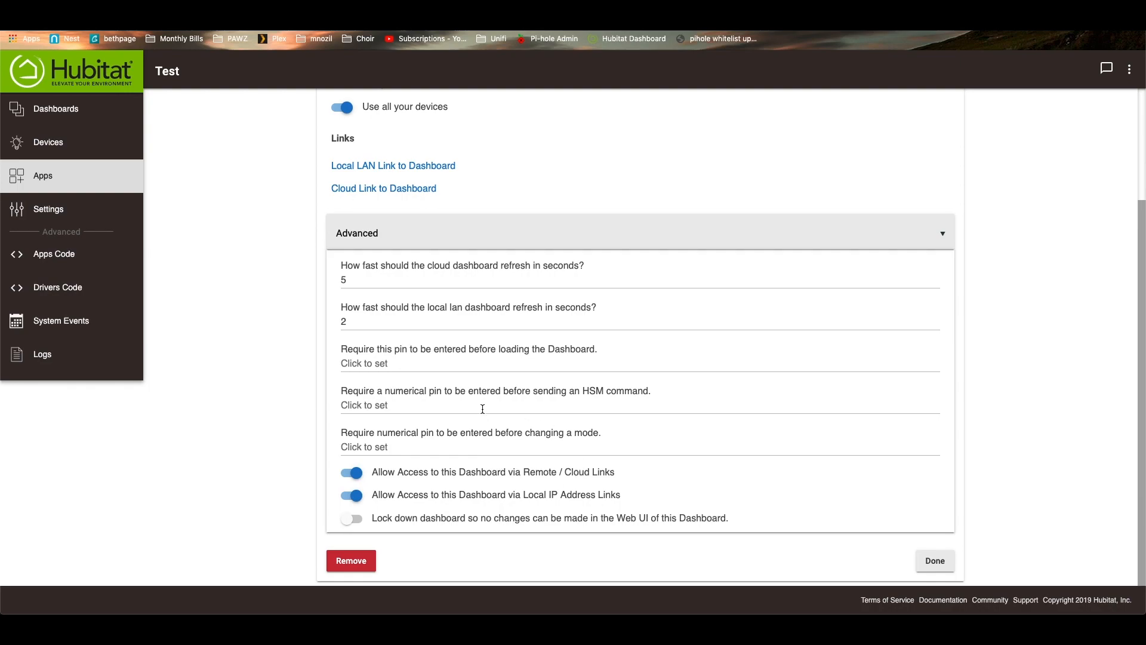
pyautogui.moveTo(411, 518)
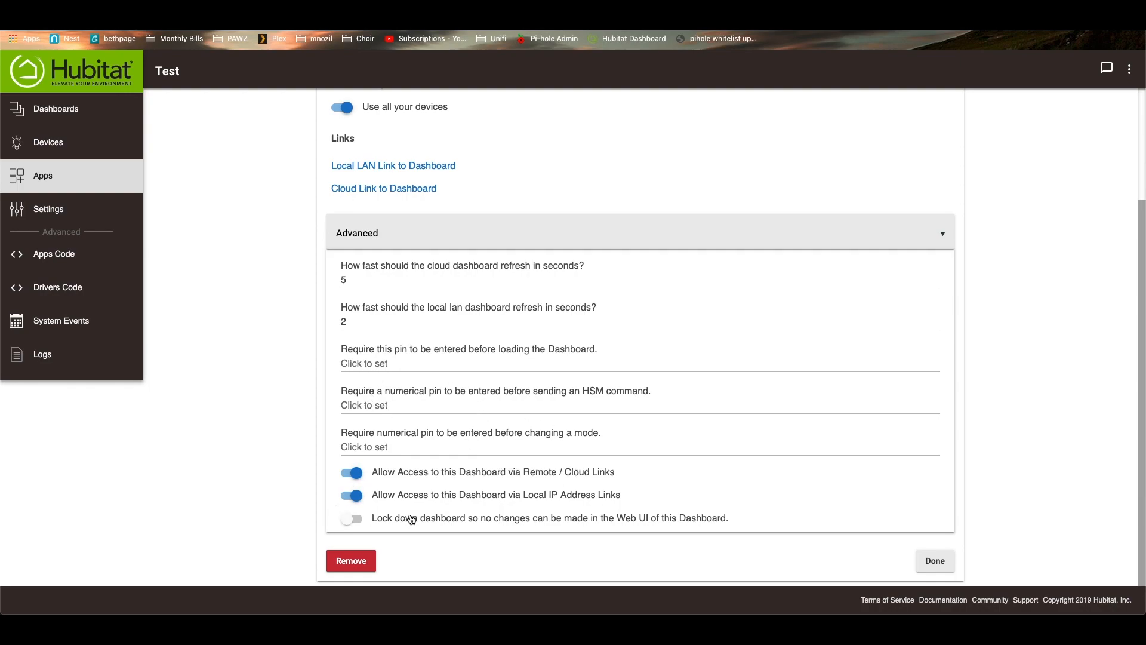
pyautogui.moveTo(400, 381)
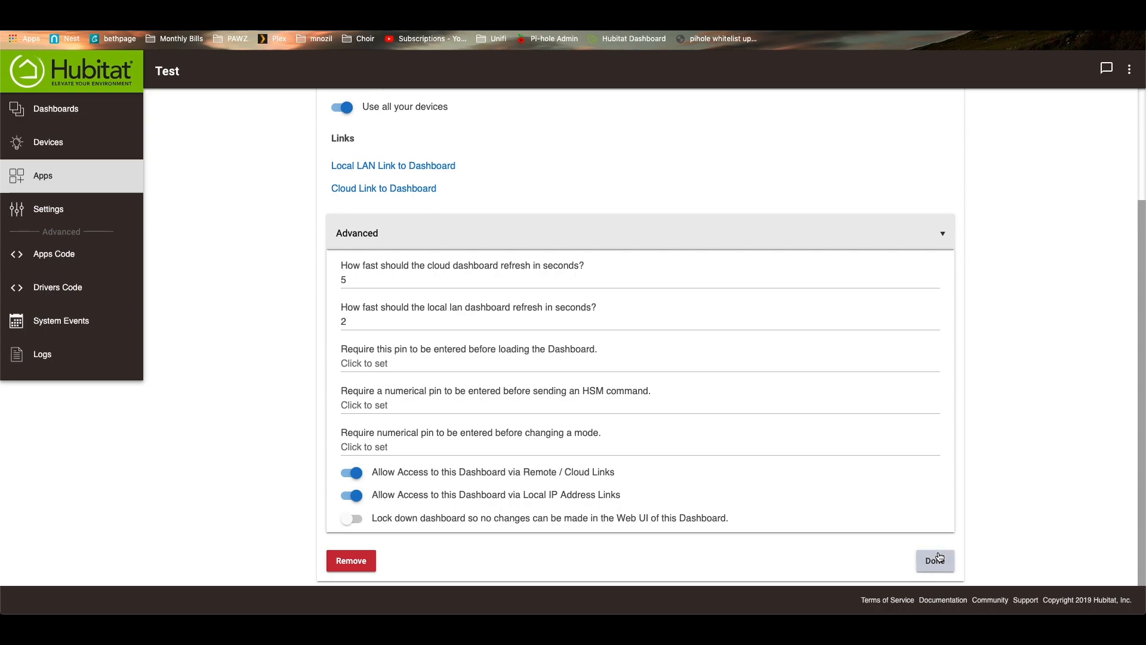
# Save the Test dashboard configuration with Done.
pyautogui.click(935, 560)
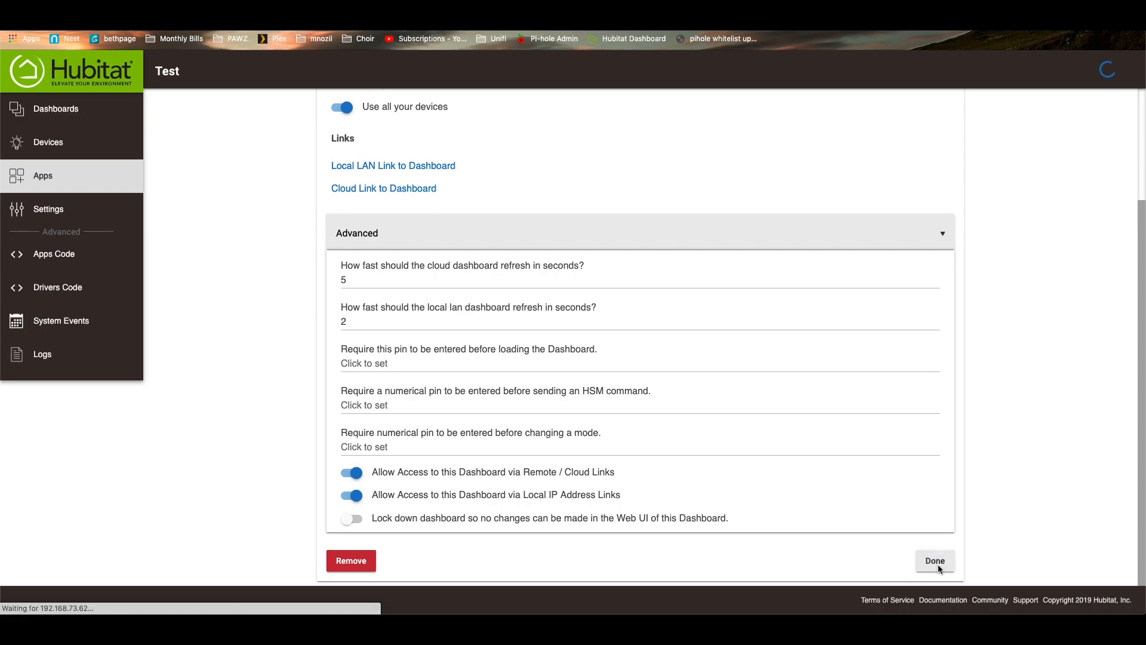
pyautogui.click(935, 560)
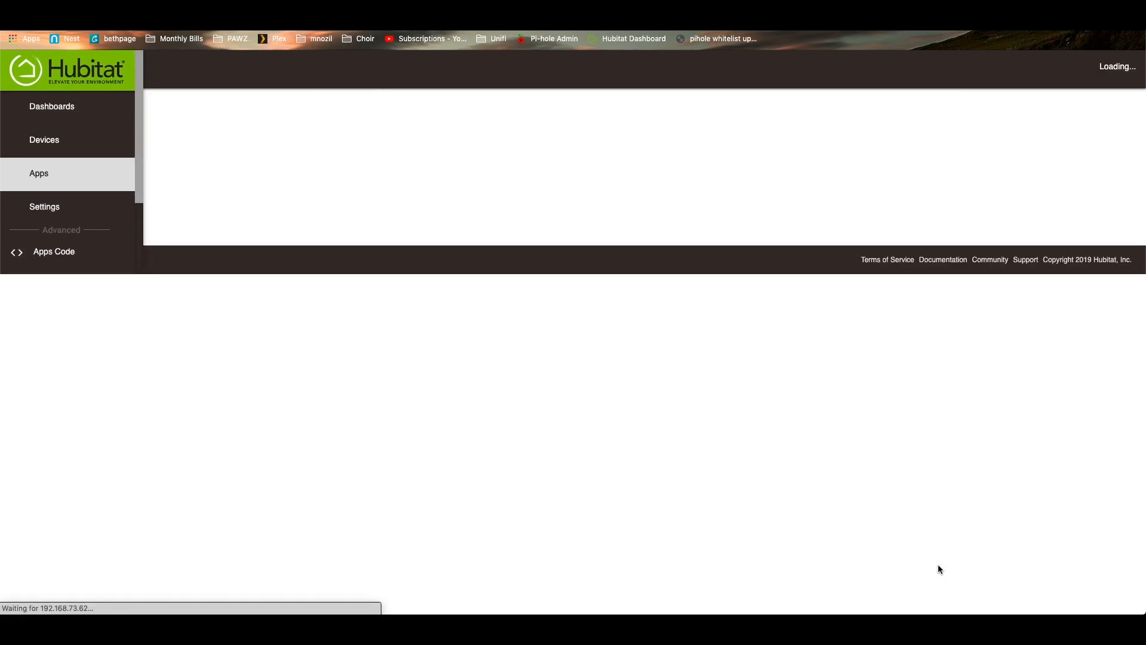